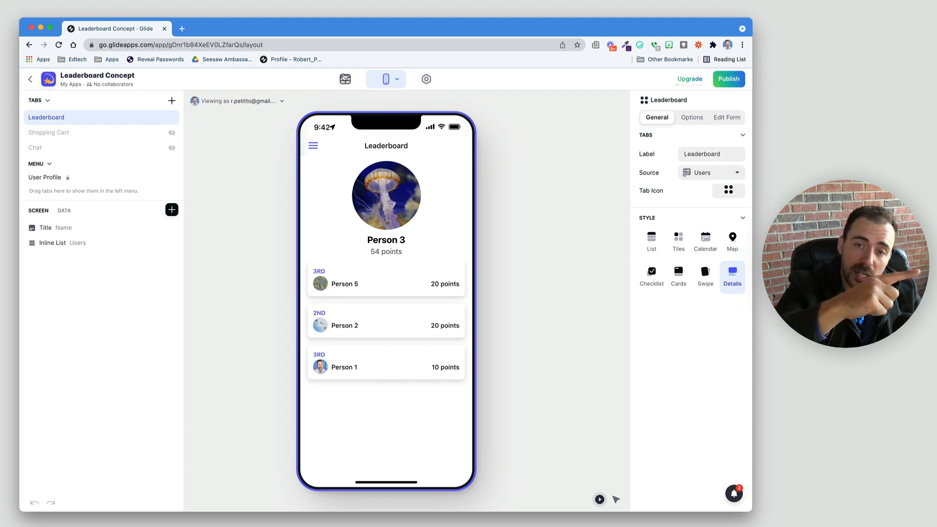
Review the Users table columns behind the leaderboard, checking the Layout view in between
click(345, 79)
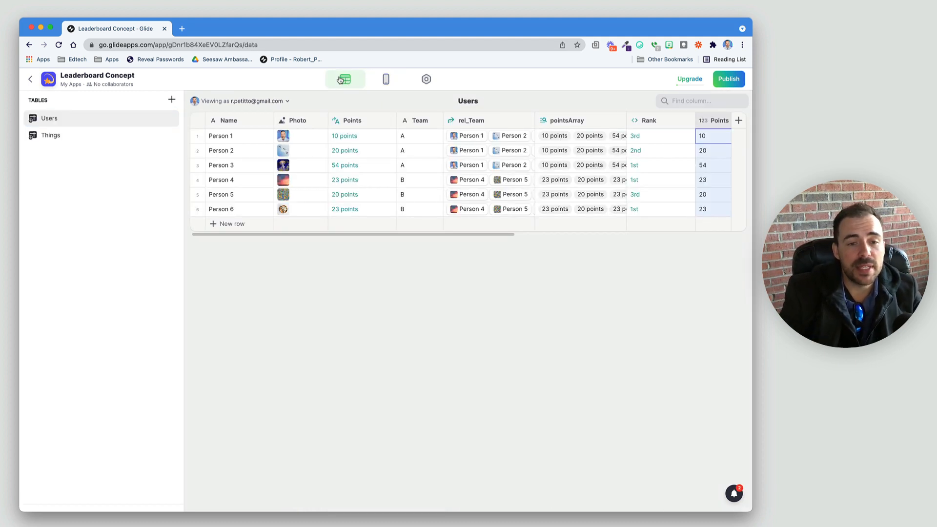
scroll(right, 3)
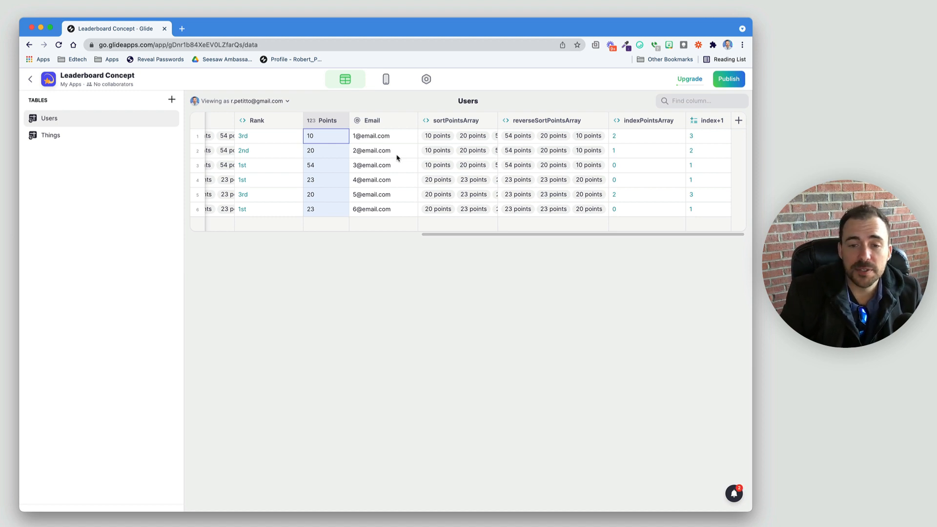
click(386, 79)
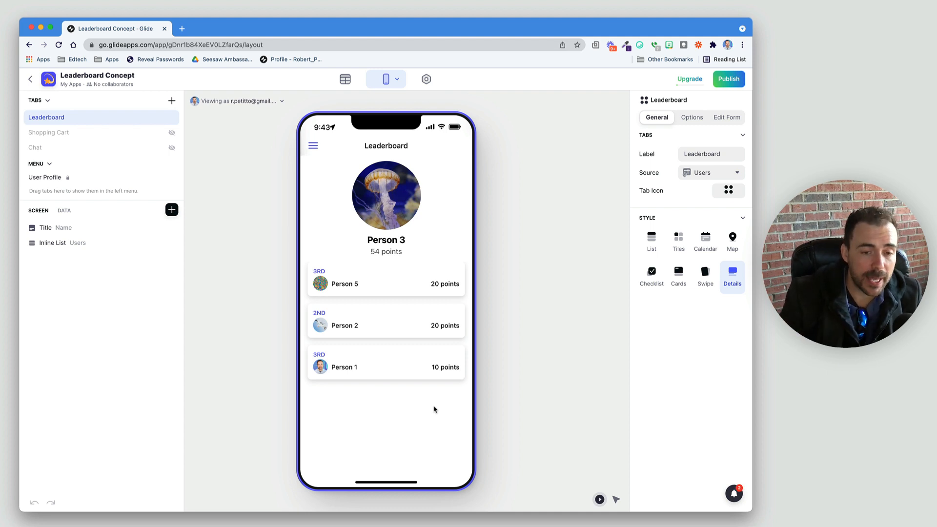
click(345, 78)
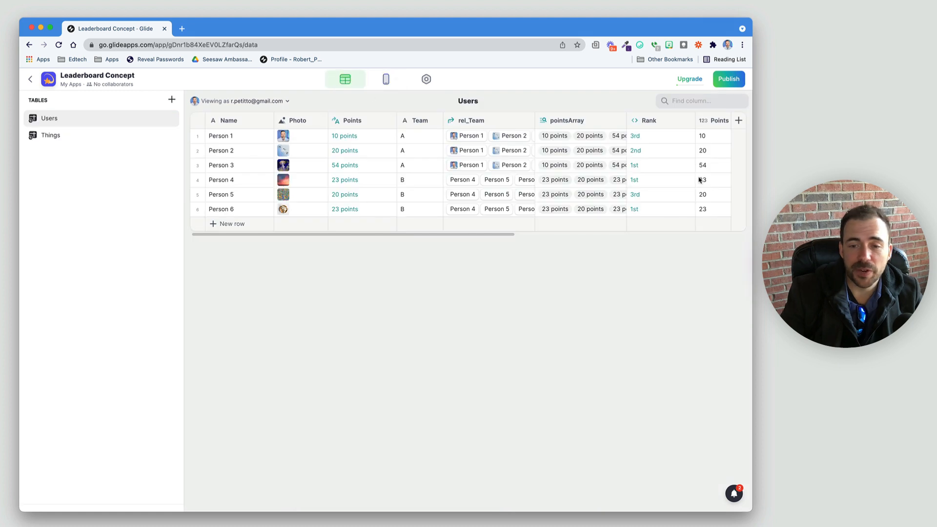
Add a Random Points column of type Roll Dice with Sides set to 10
click(739, 120)
text(Random Poin)
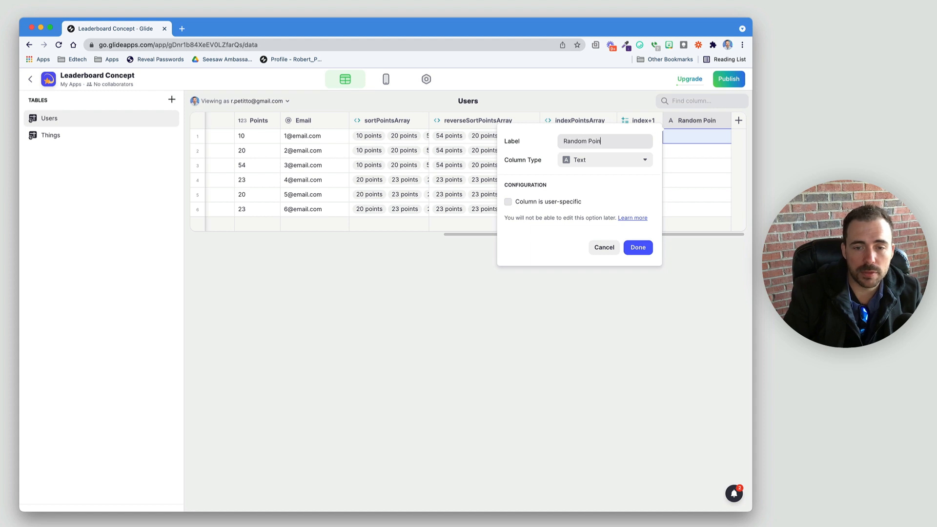
click(603, 159)
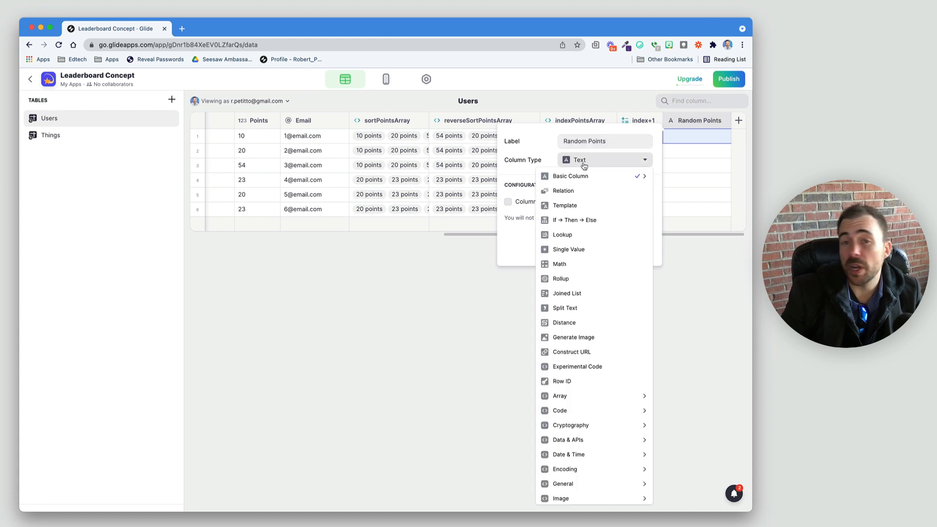
mouse_move(566, 468)
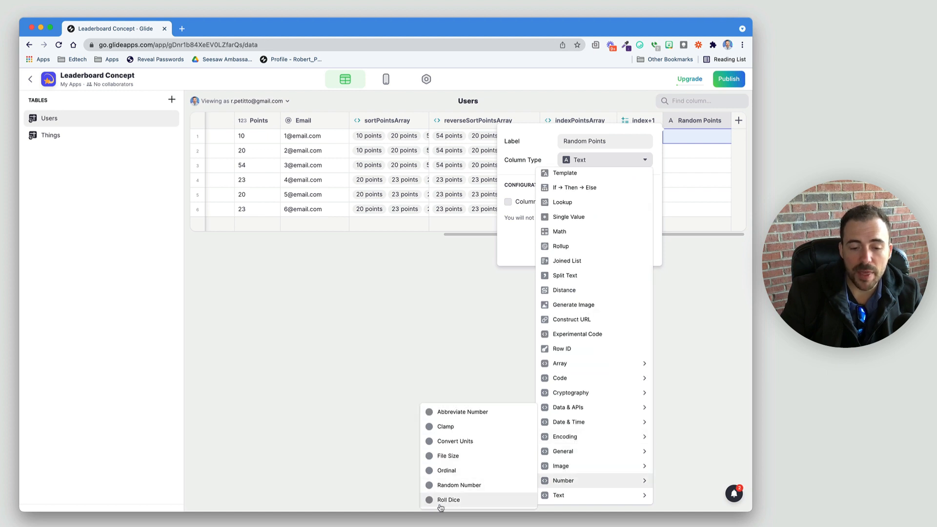
click(448, 500)
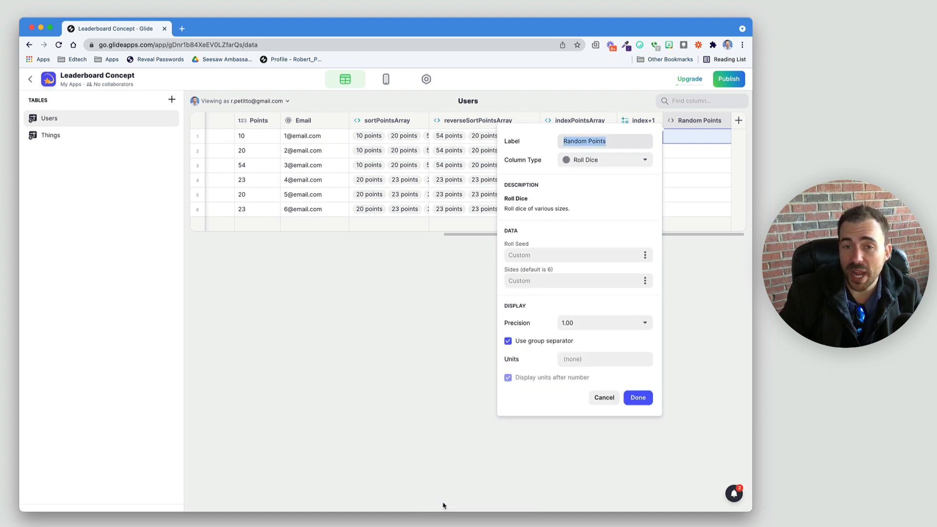
mouse_move(486, 357)
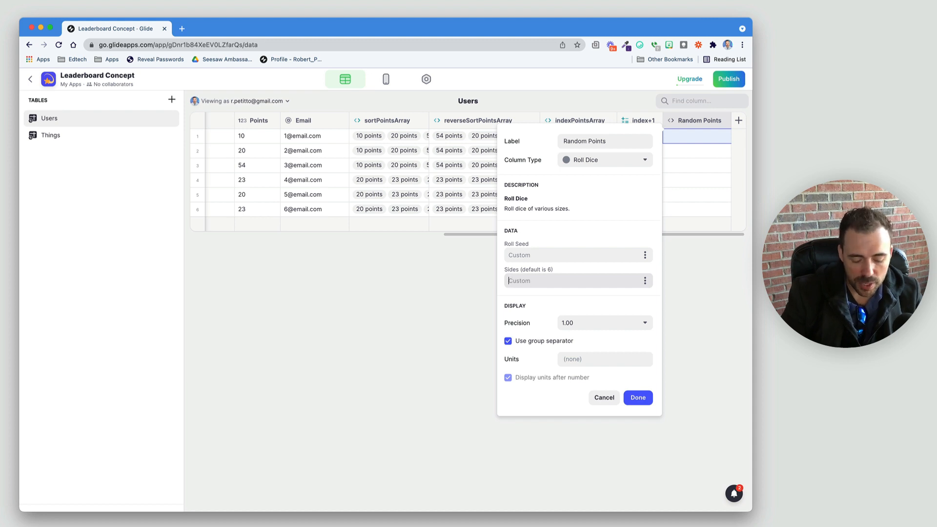
text(10)
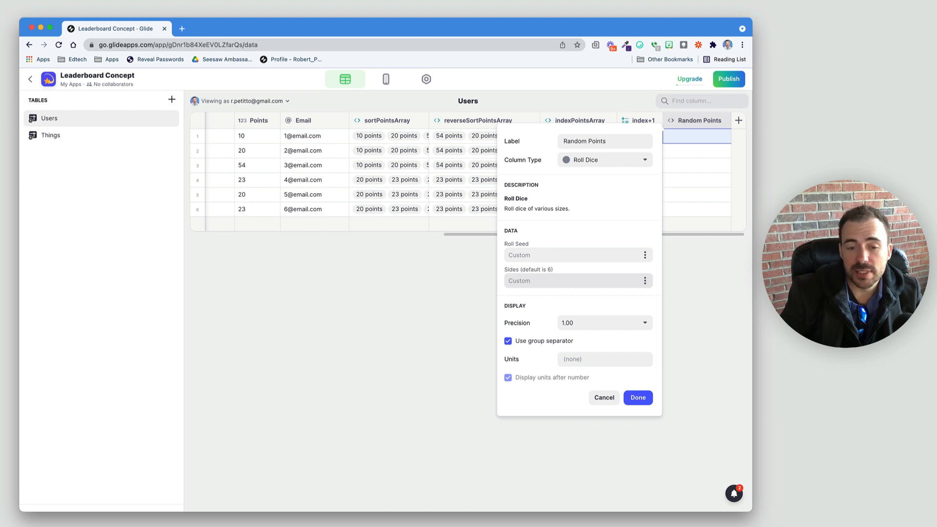
text(4)
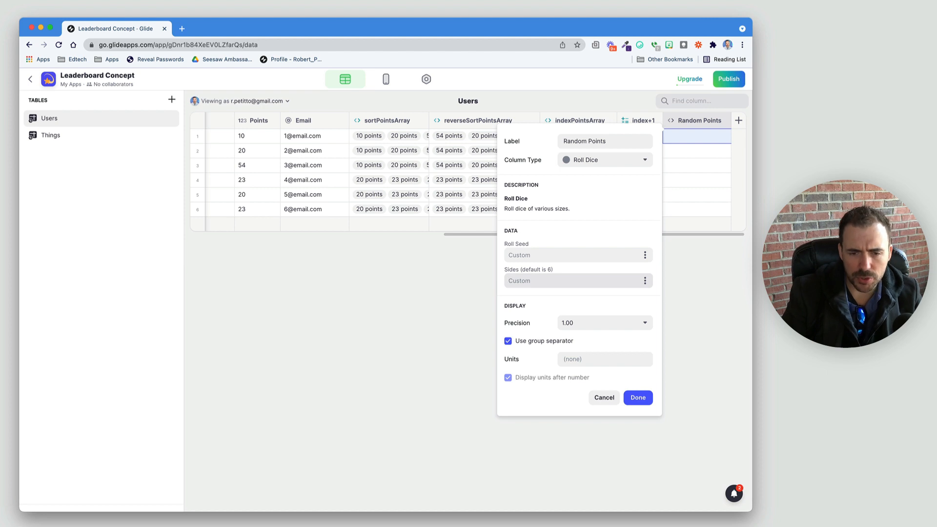
text(10)
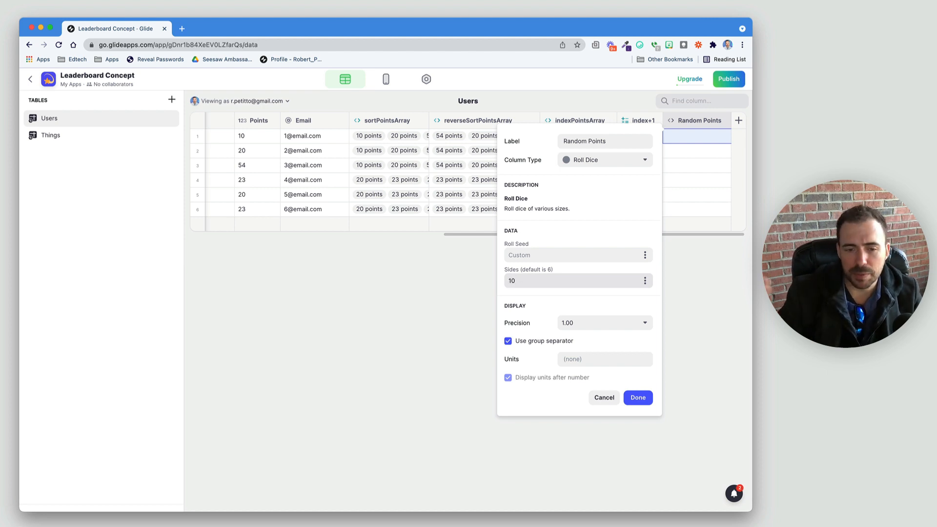
Set Random Points precision to whole numbers and begin choosing its roll seed
click(602, 323)
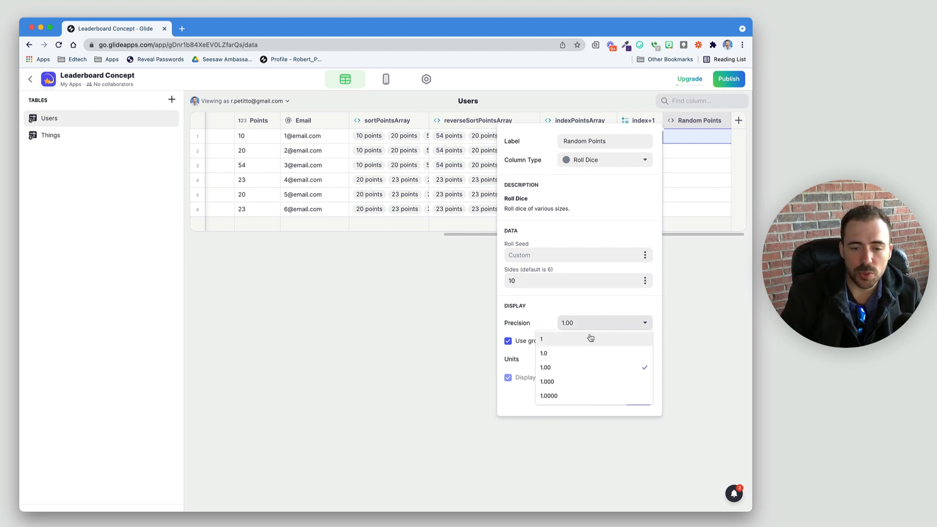
click(542, 339)
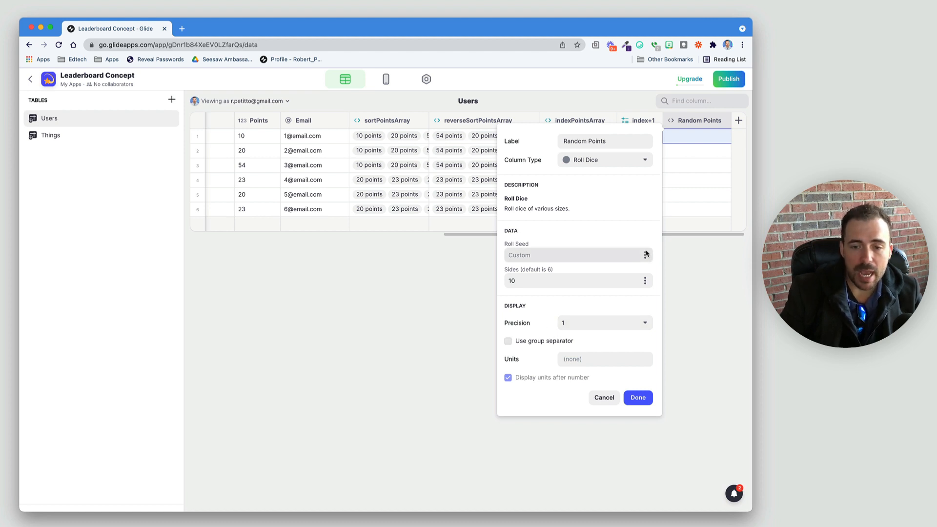
click(646, 255)
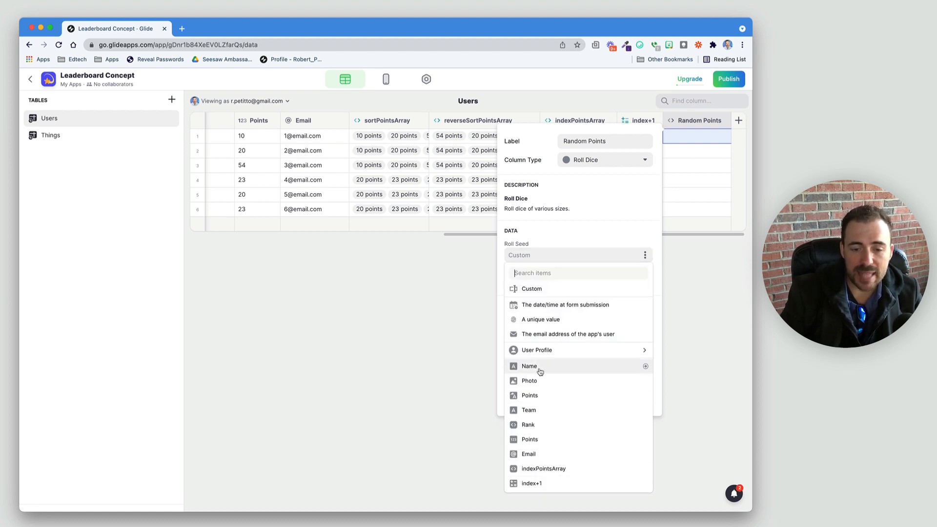
mouse_move(535, 350)
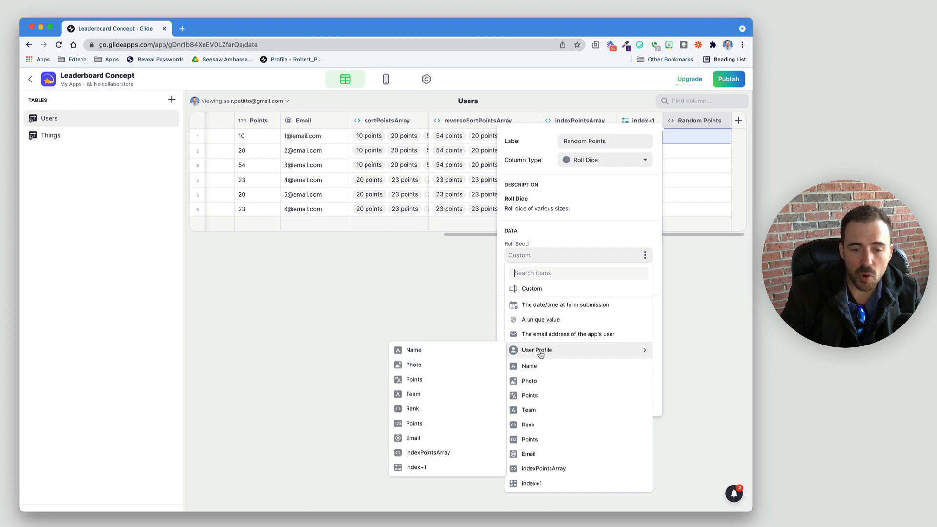
mouse_move(545, 360)
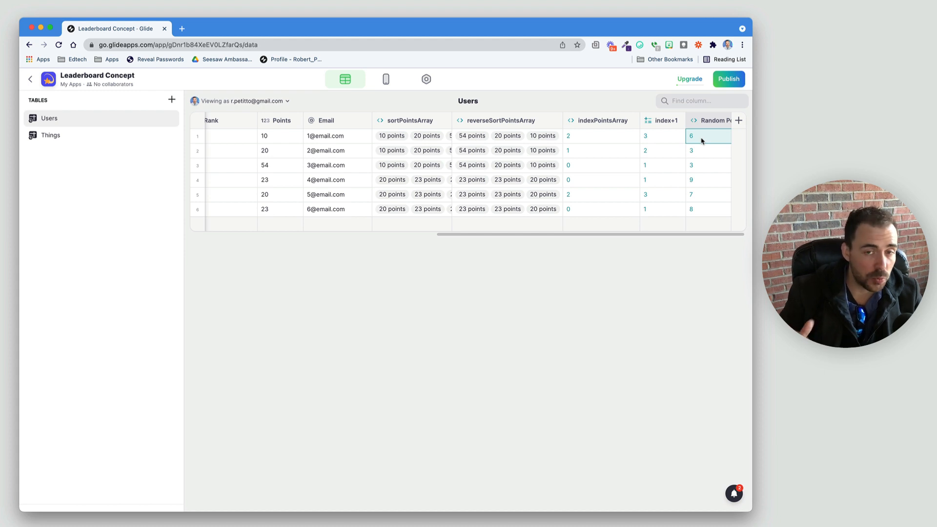
Edit Random Points to use A unique value as roll seed and save; cancel an extra column
click(723, 120)
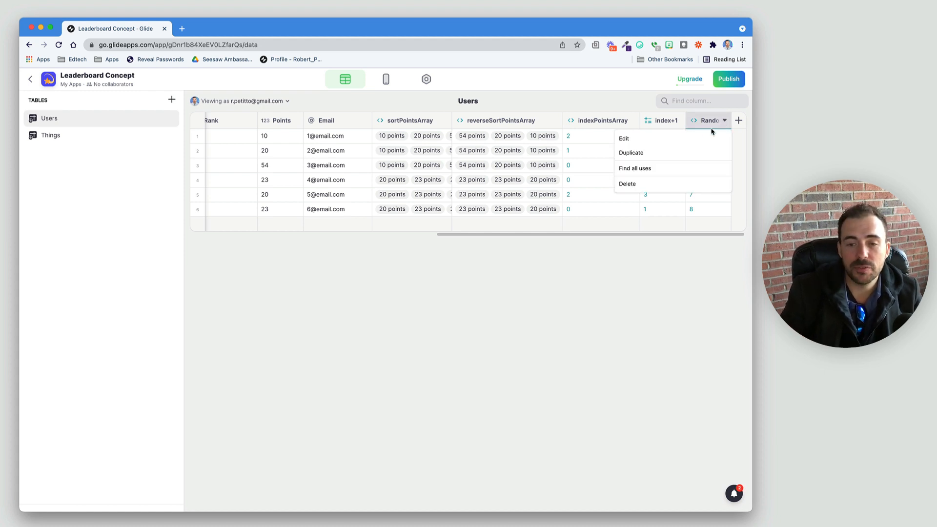
click(624, 138)
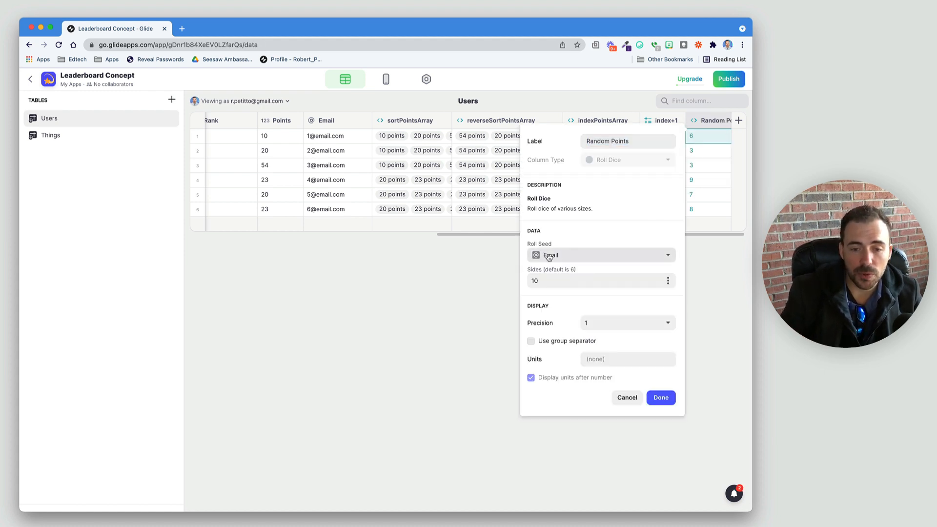
click(600, 255)
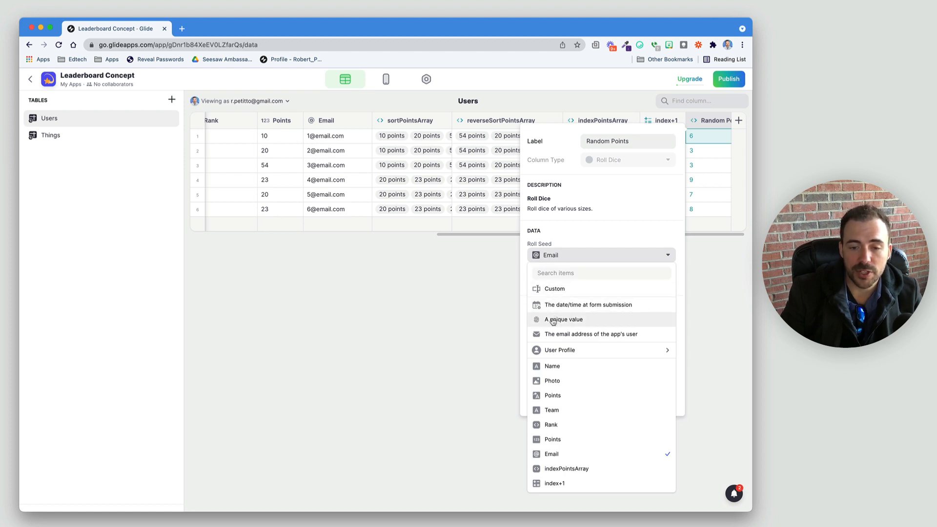
click(562, 319)
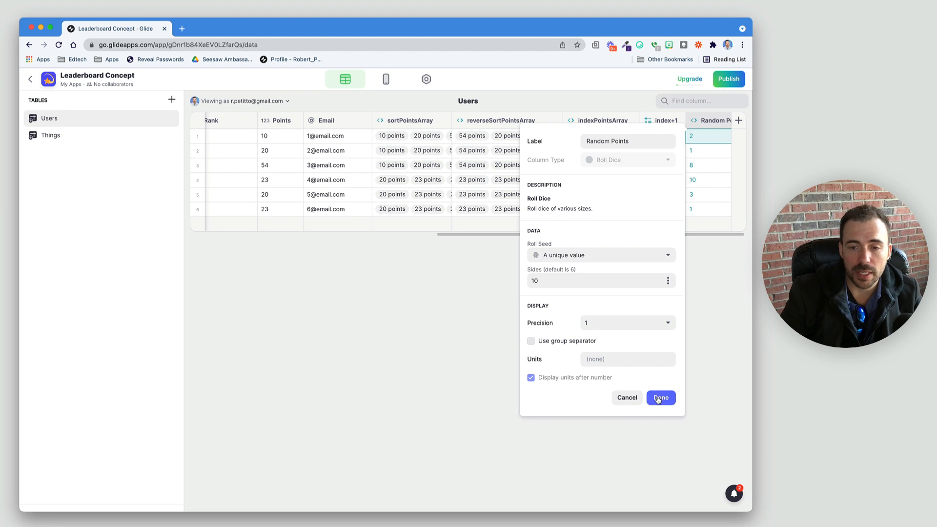
click(661, 398)
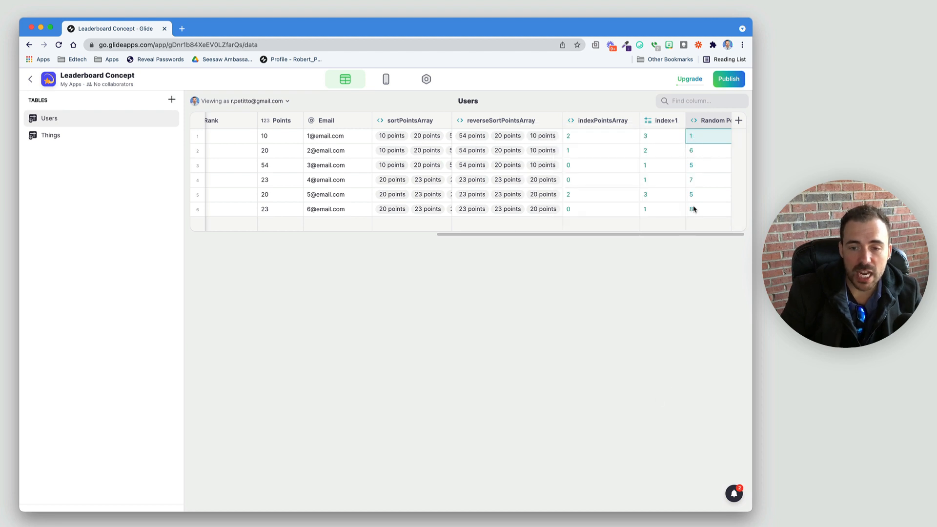
click(739, 120)
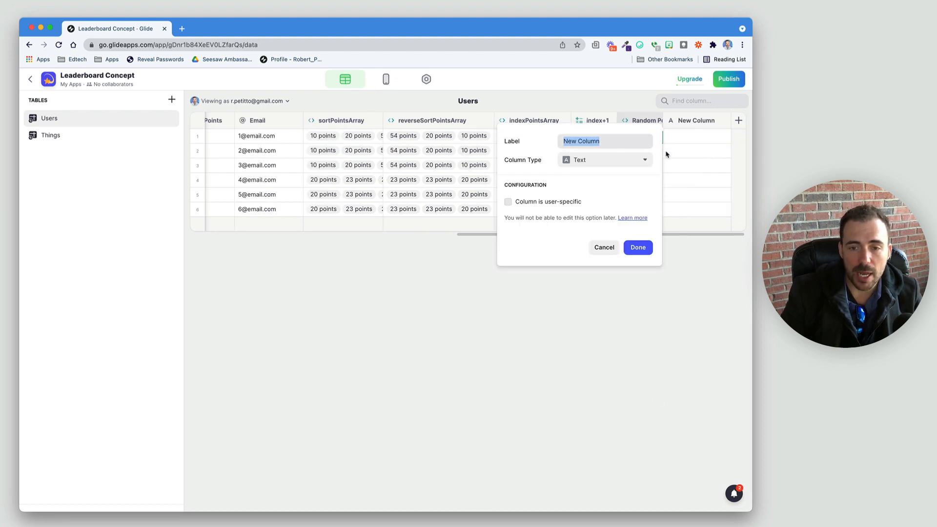
click(604, 247)
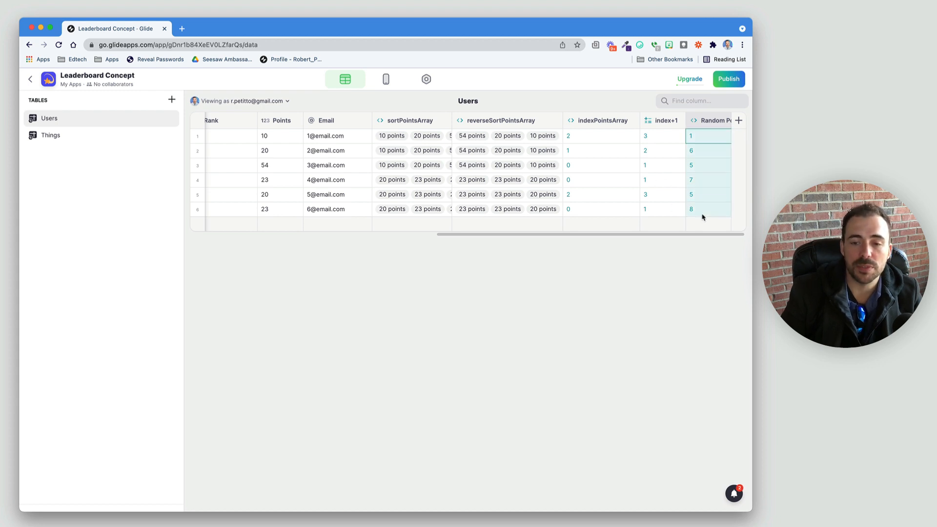
mouse_move(694, 220)
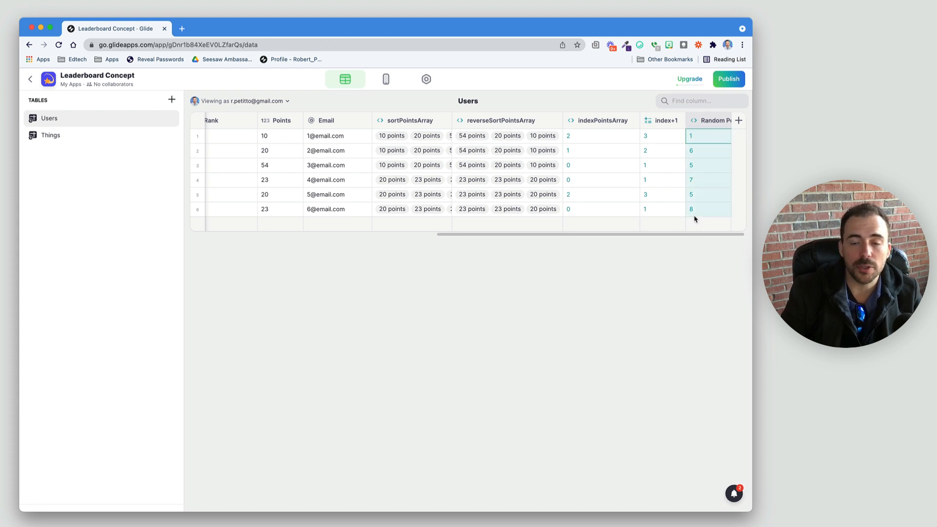
mouse_move(698, 165)
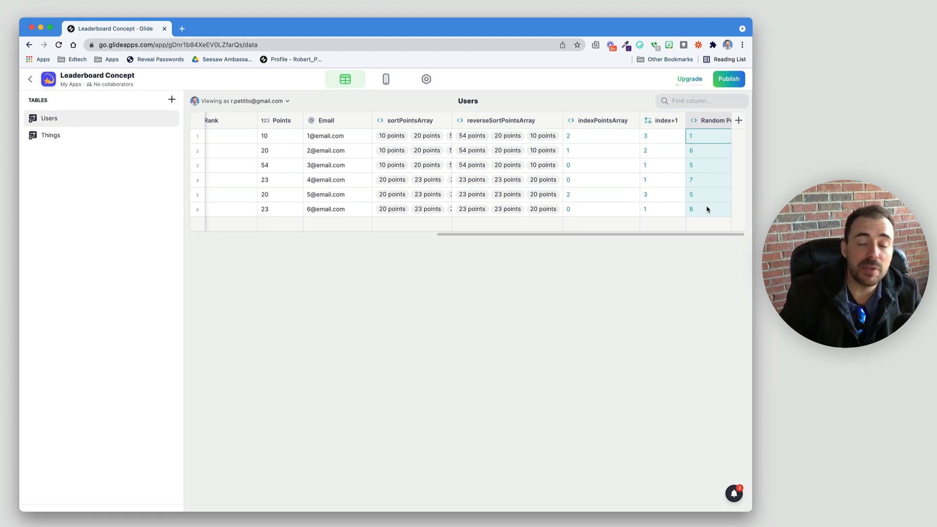
Reopen Random Points, keep Sides at 10 and resave to reroll each user's score
click(723, 120)
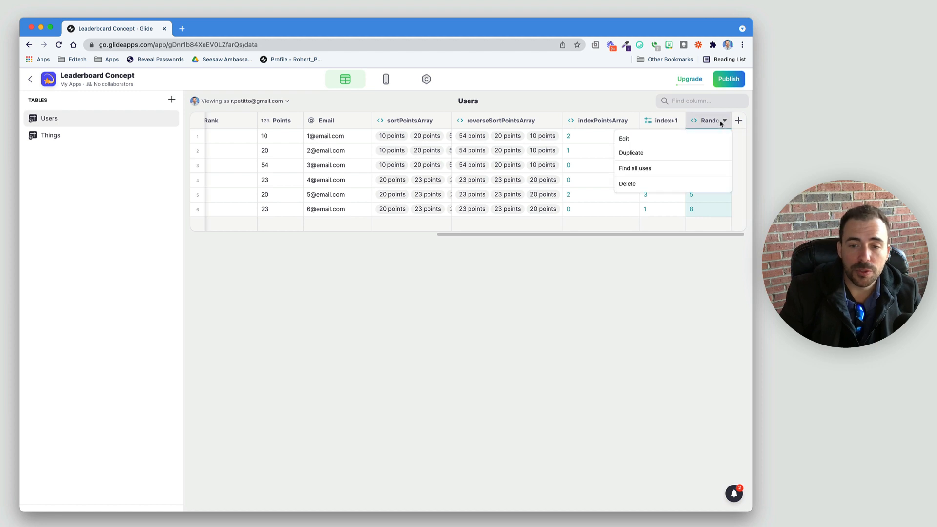
click(624, 137)
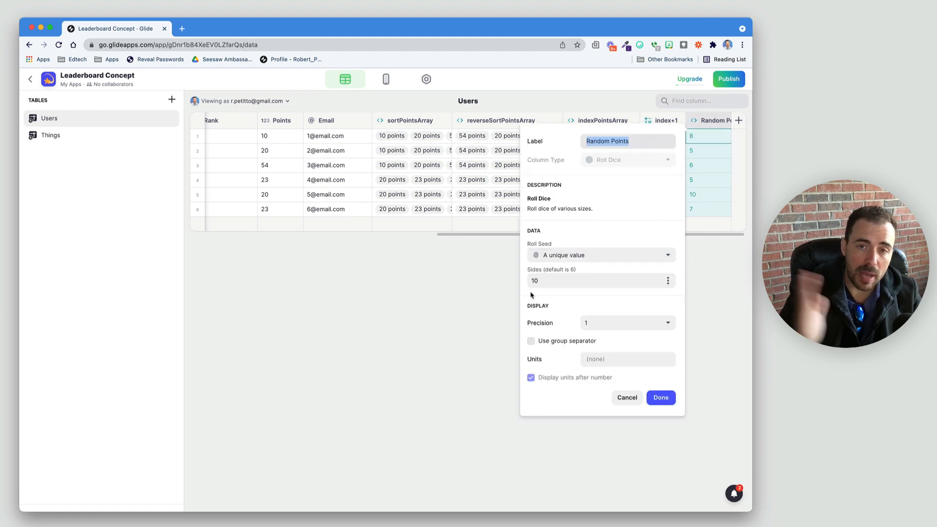
mouse_move(684, 434)
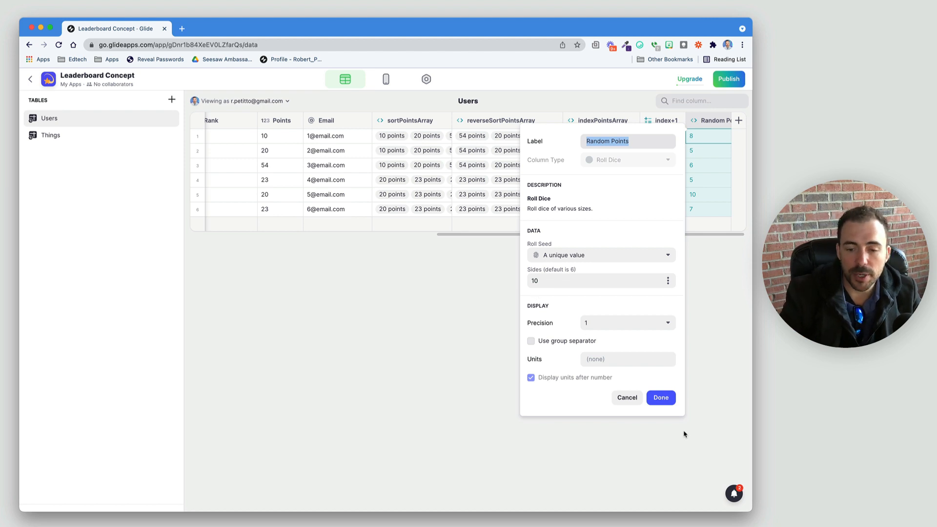
click(661, 397)
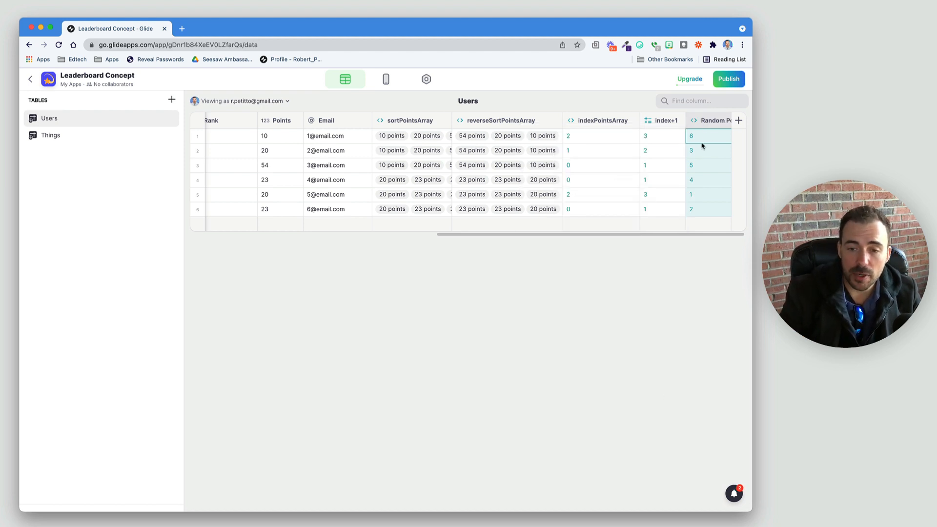
Add a Lower Boundary Clamp column on Random Points with Lower Bound 5 and save it
click(738, 120)
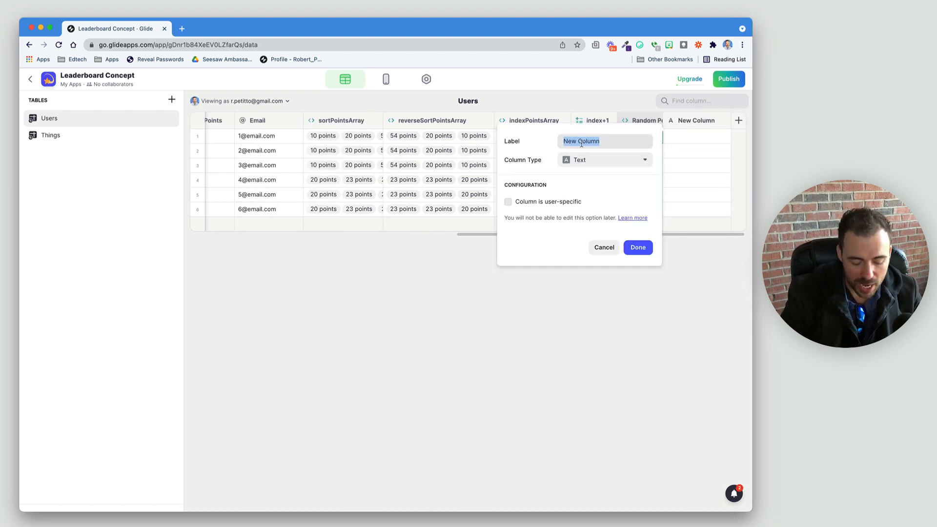
text(Lower)
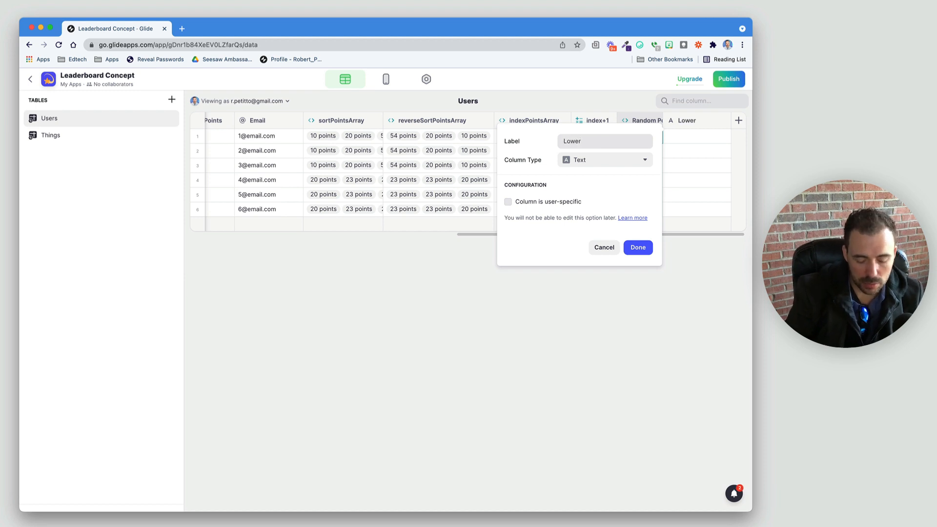
text(Boundar)
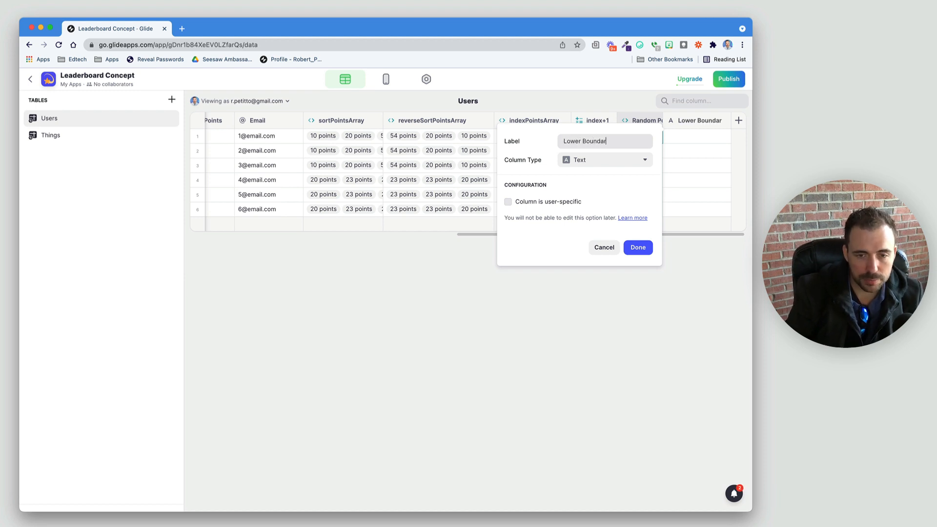
click(603, 160)
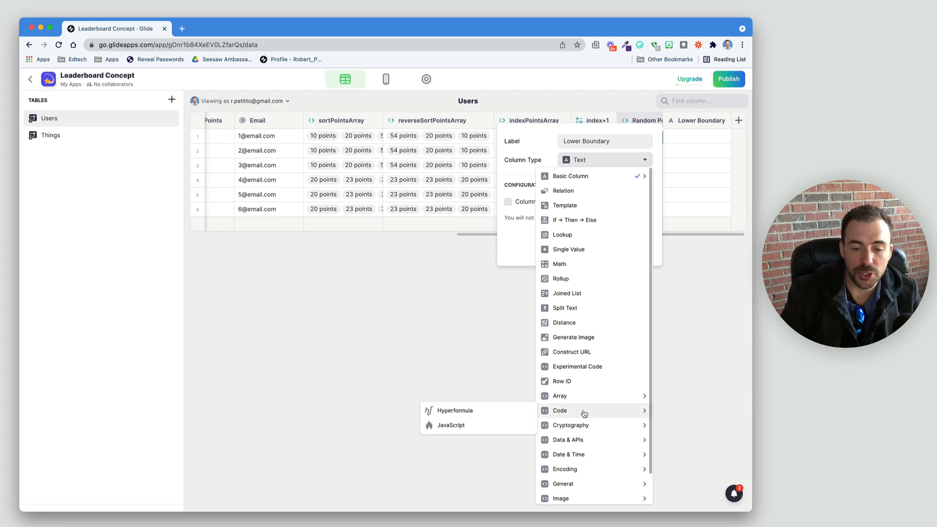
mouse_move(564, 481)
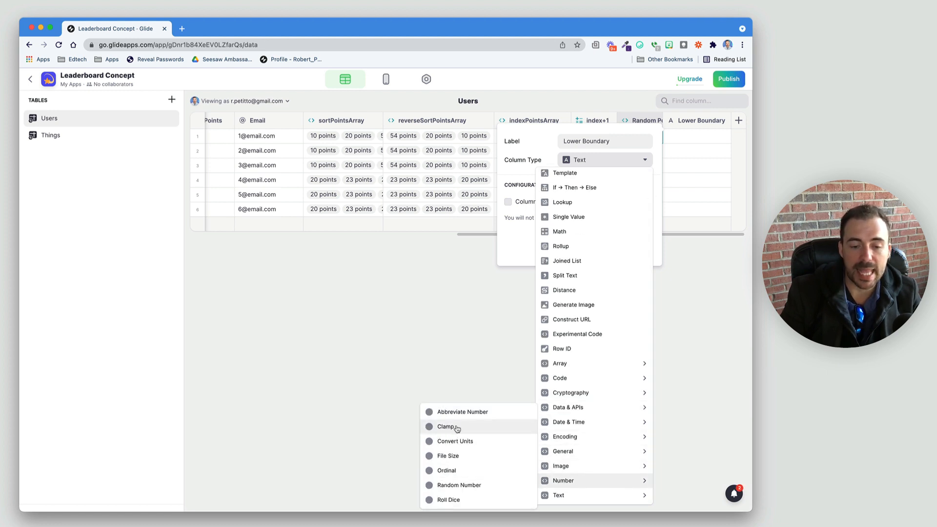
click(447, 427)
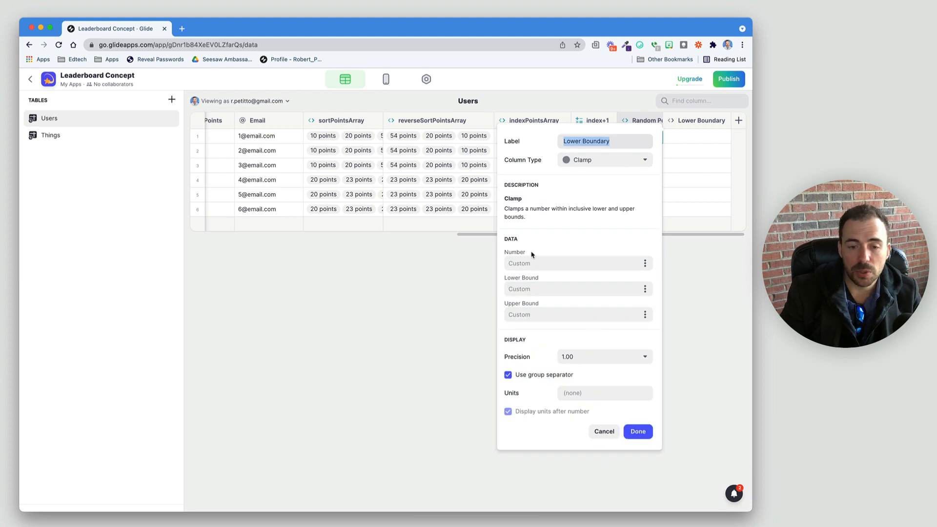
click(574, 315)
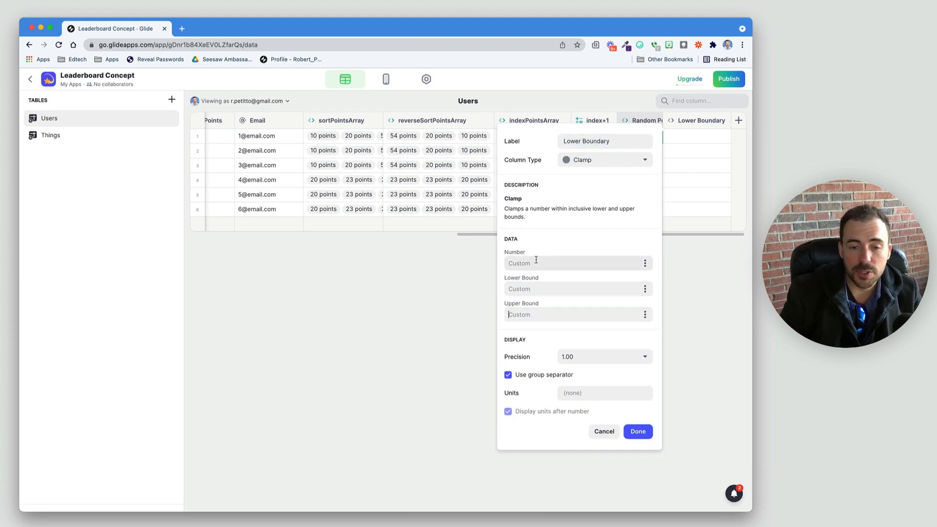
click(577, 262)
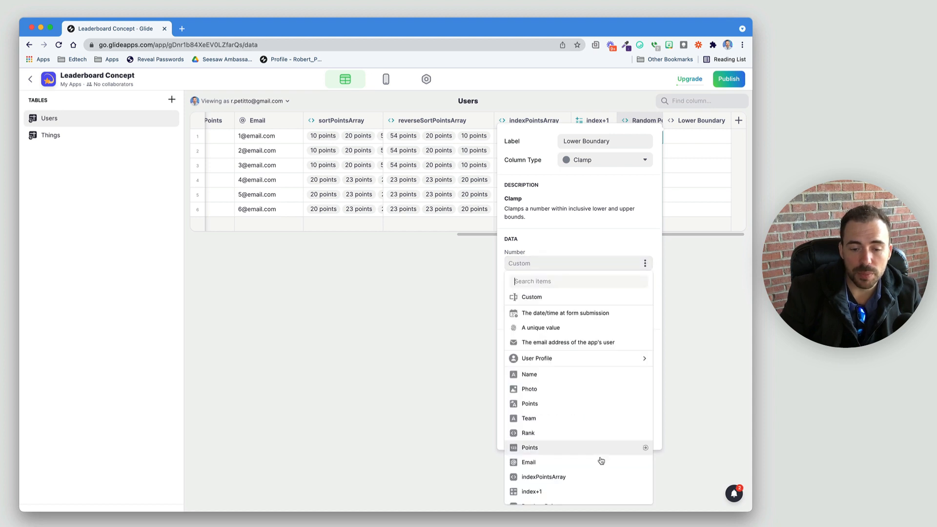
scroll(down, 3)
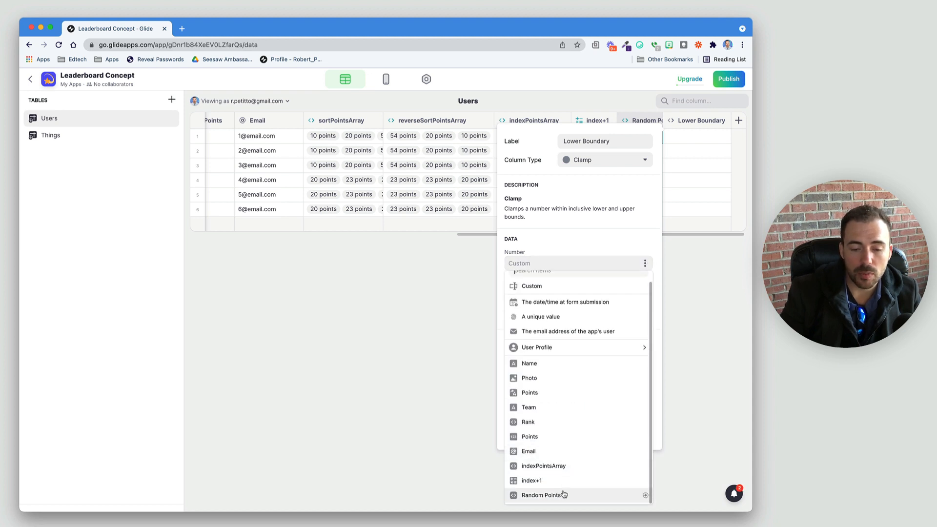
click(545, 495)
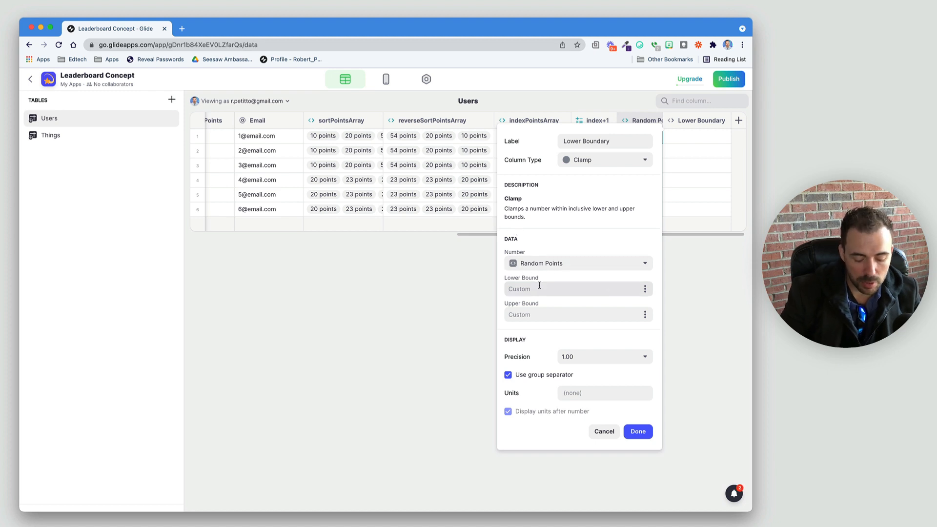
click(603, 357)
text(5)
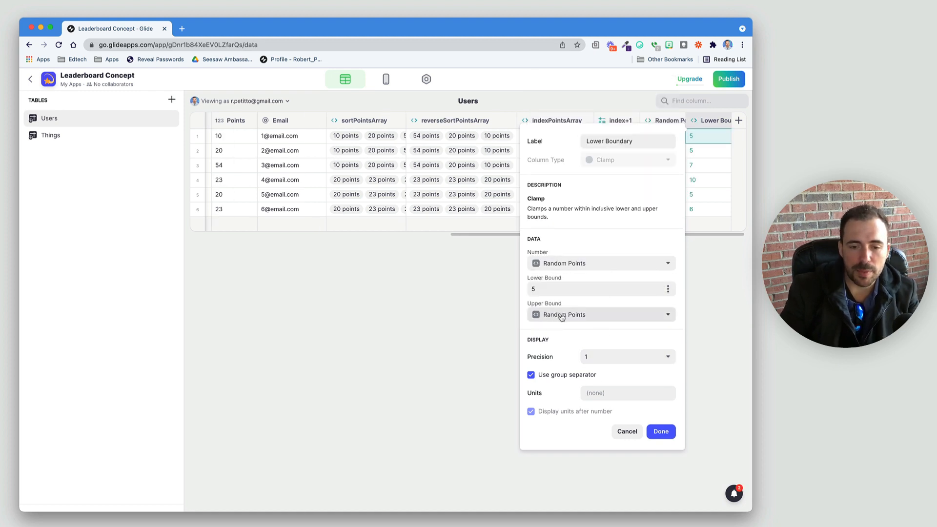
click(661, 431)
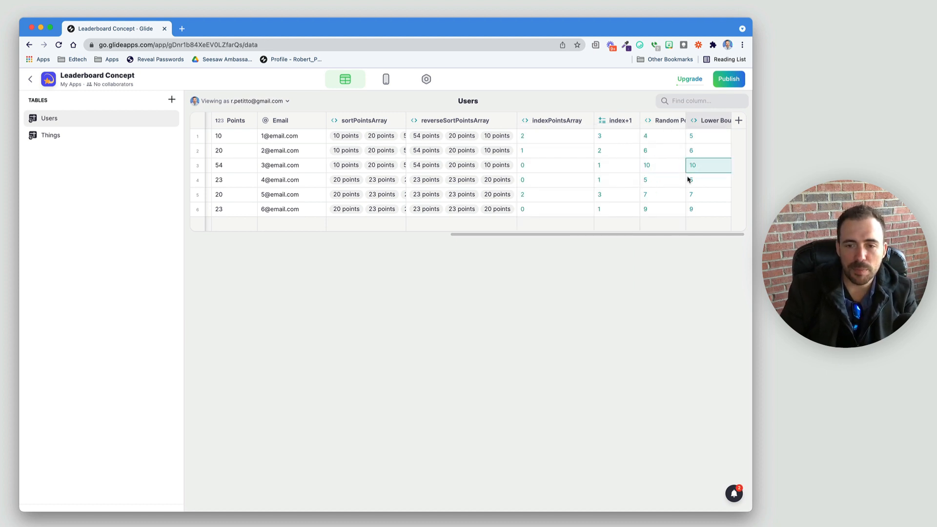
Compare Lower Boundary against Random Points, reload and reroll to verify scores clamp to 5
click(662, 136)
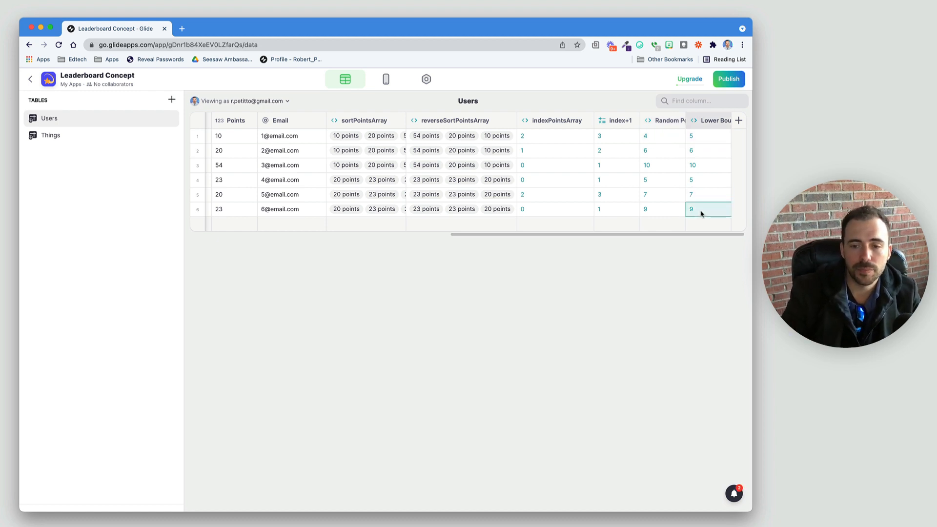
click(662, 180)
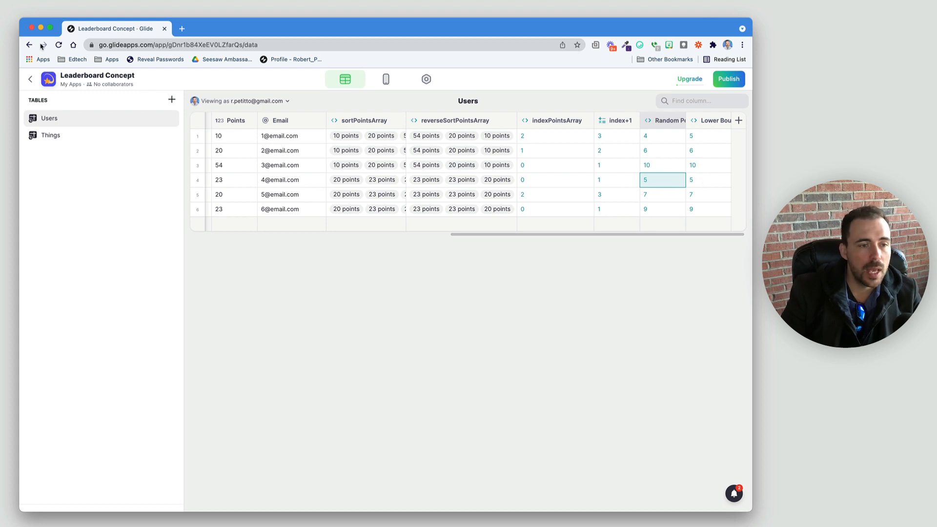
click(57, 45)
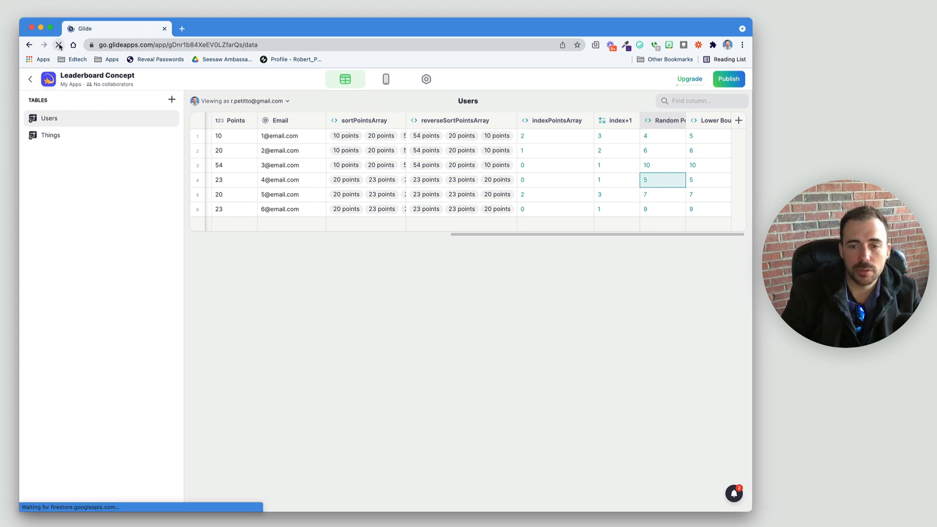
click(58, 45)
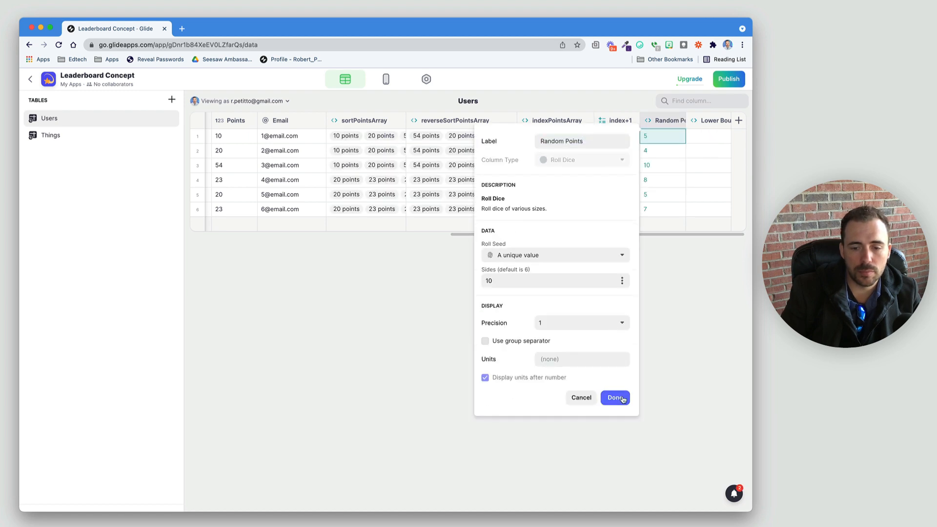
click(614, 398)
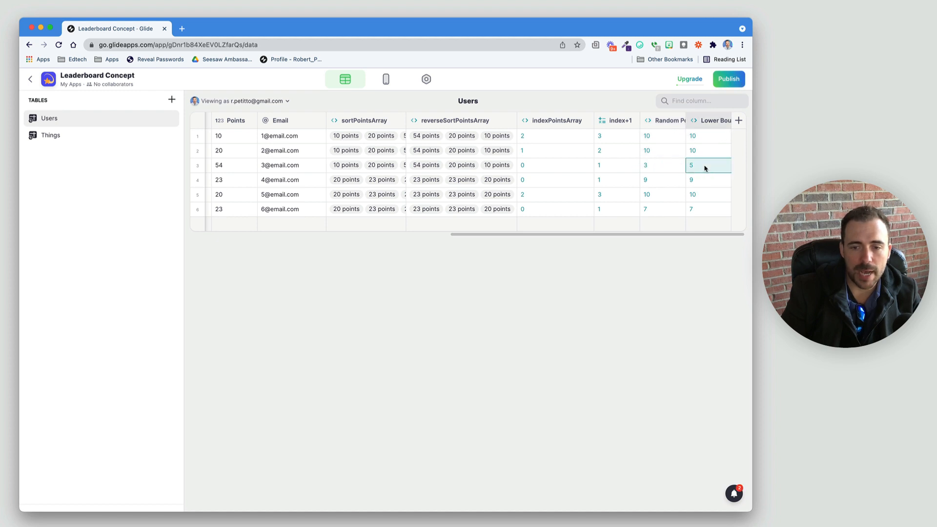
click(661, 209)
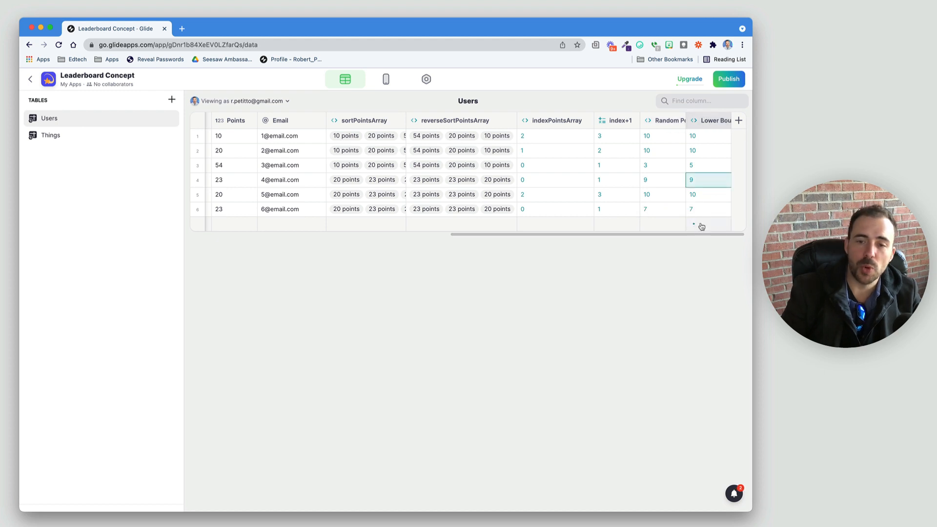
mouse_move(694, 170)
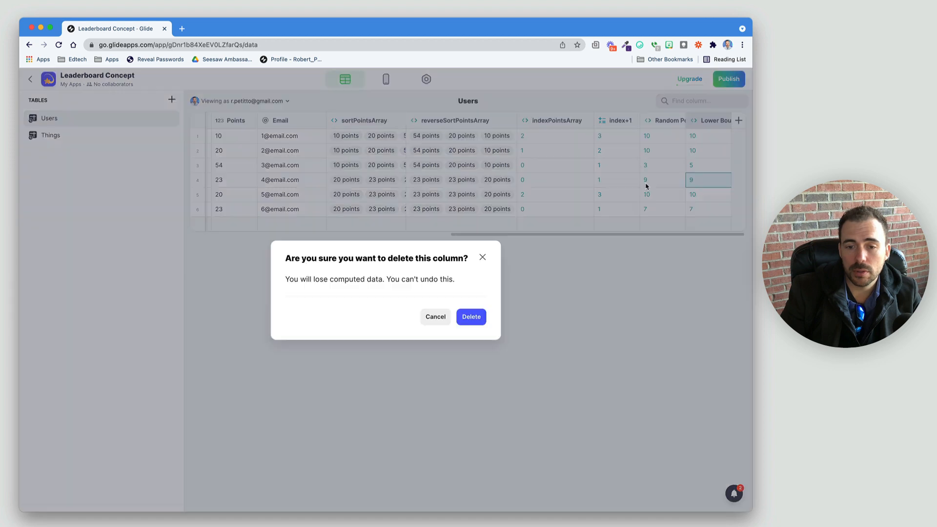
Delete the Lower Boundary column and change Random Points to a five-sided die
click(471, 316)
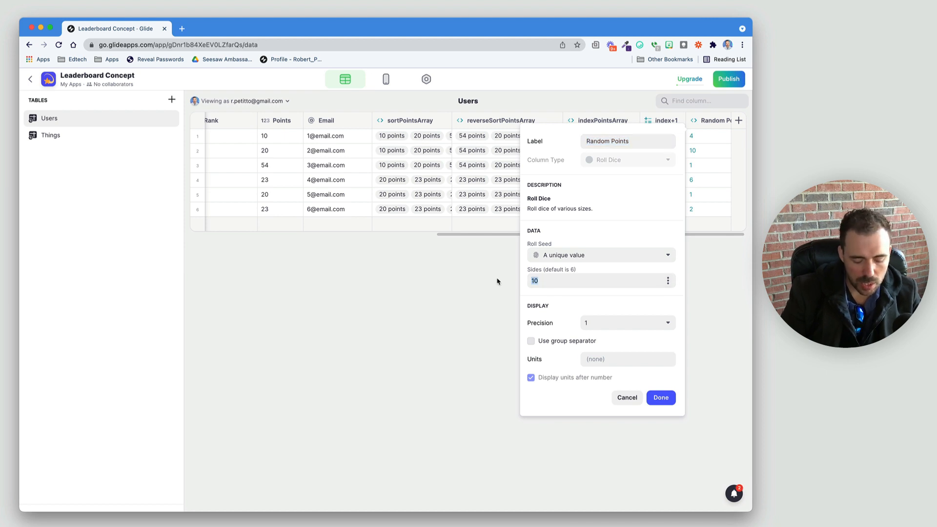
text(5)
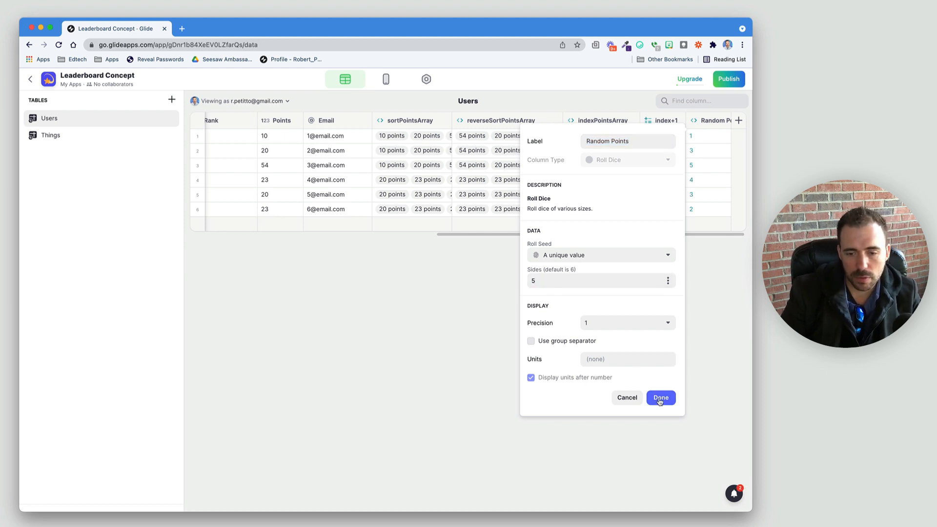
click(659, 398)
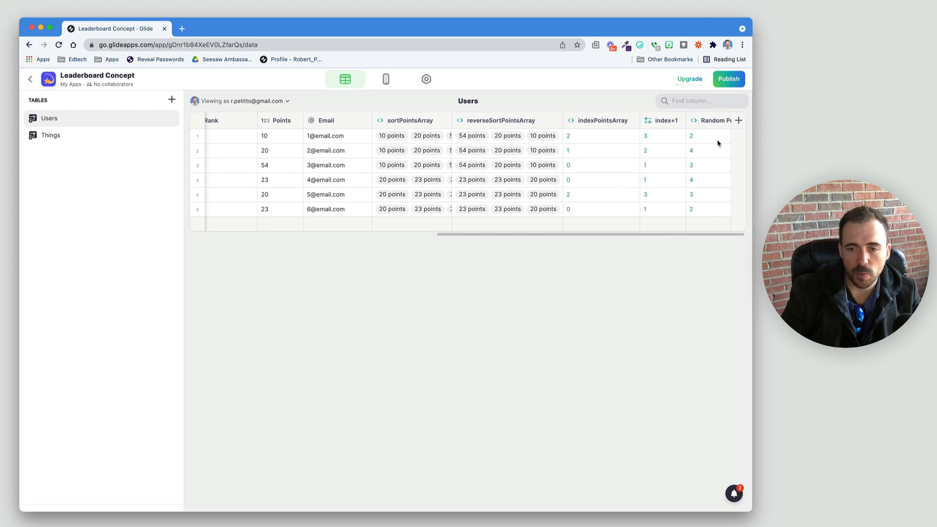
Add an x5 Multiplier Math column with formula rand*5 mapped to Random Points
click(738, 120)
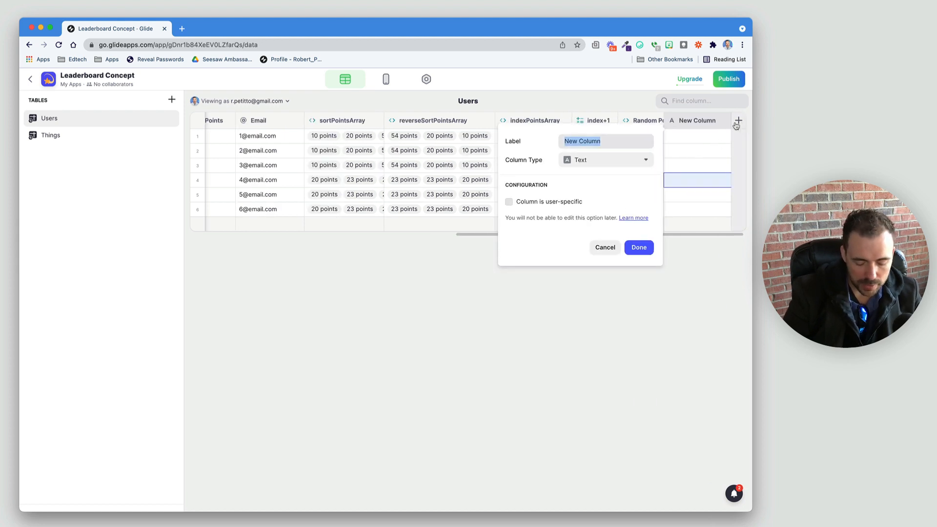
text(x)
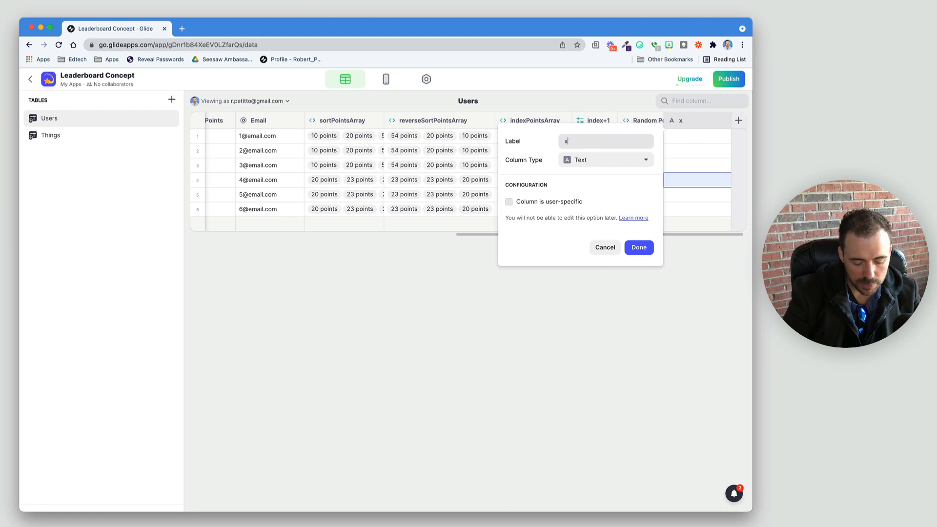
text(5 Multiple)
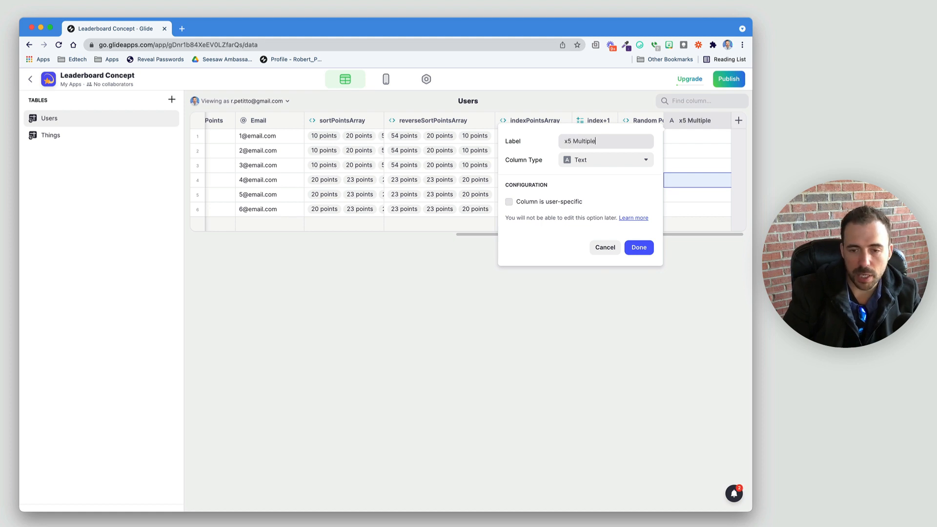
click(603, 159)
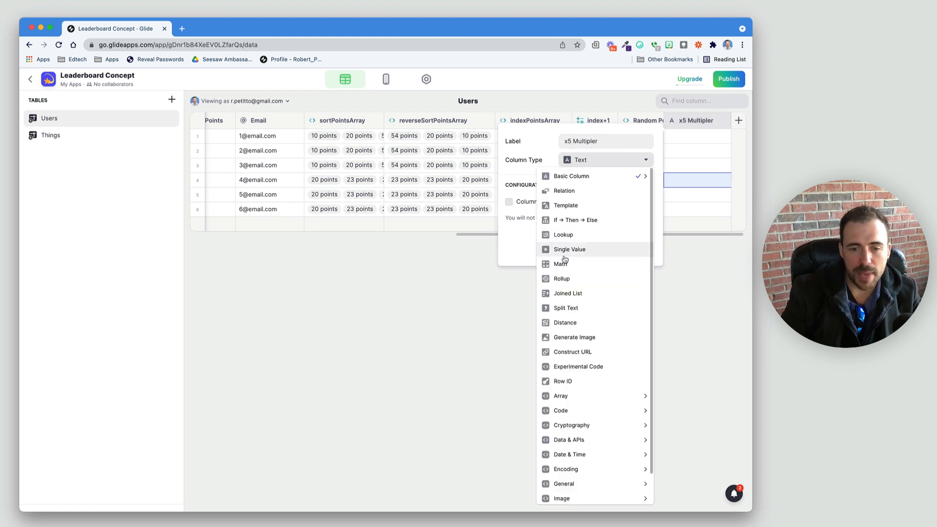
click(560, 264)
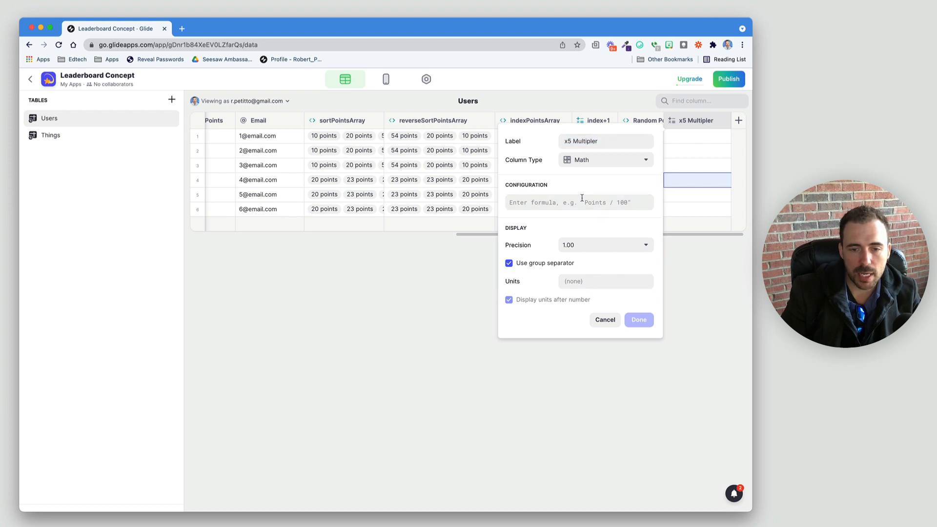
click(579, 202)
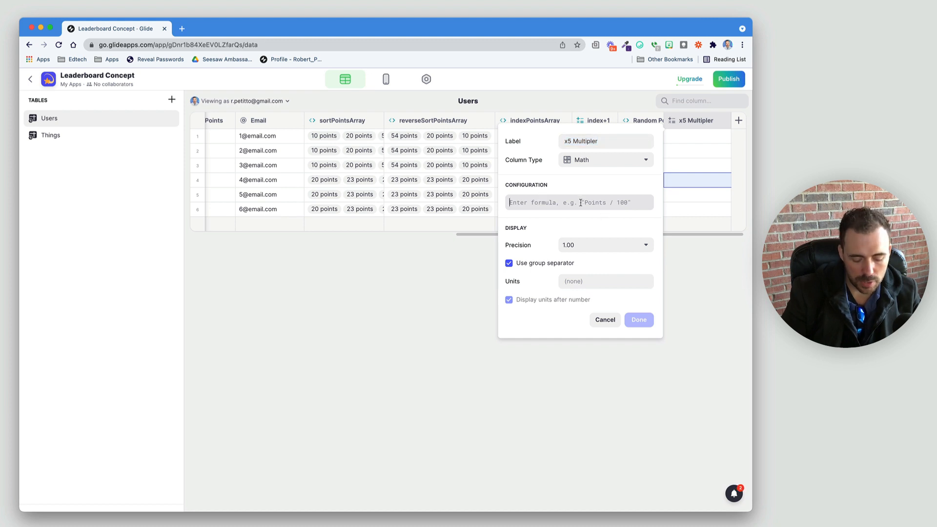
text(rand*5)
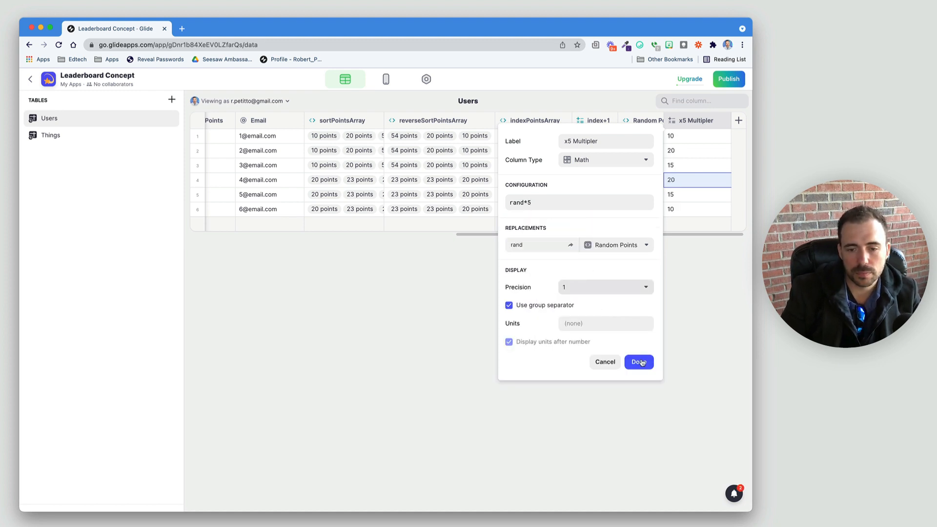
click(638, 362)
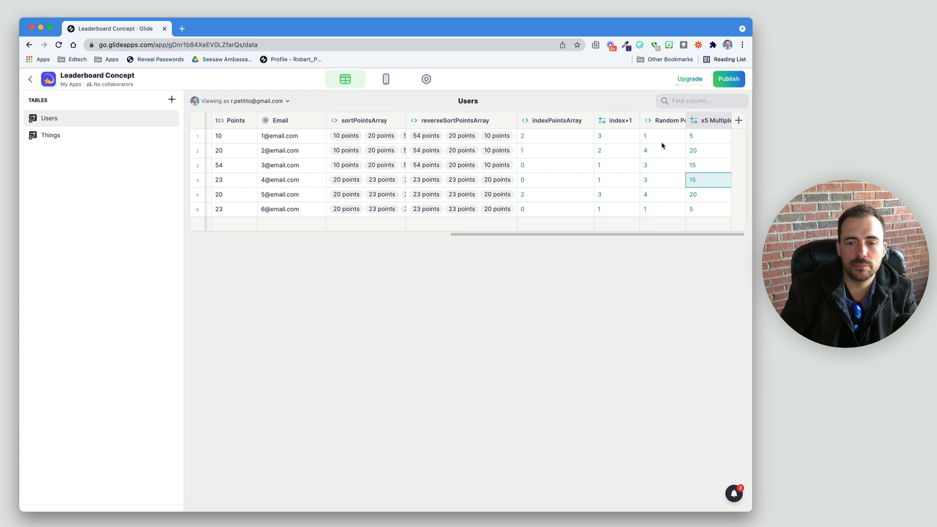
Check the x5 Multiplier results against the Random Points values
click(662, 150)
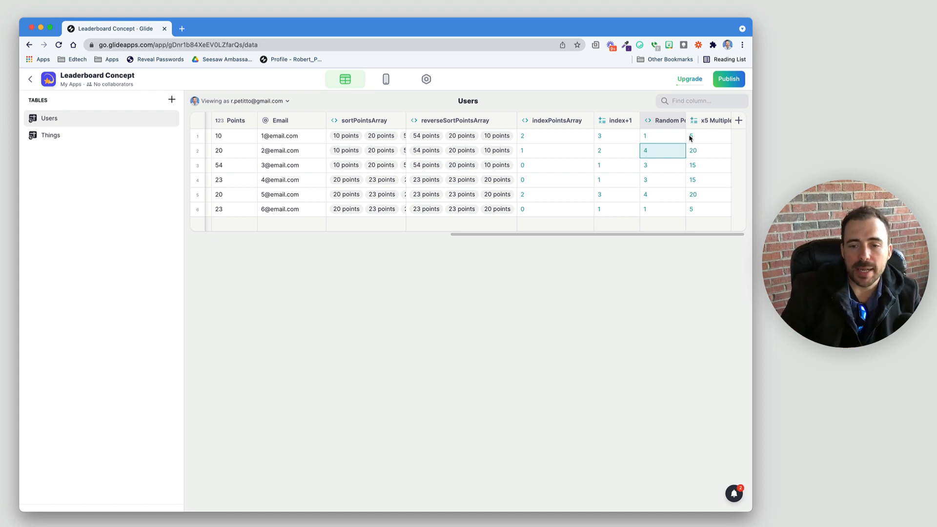
click(708, 136)
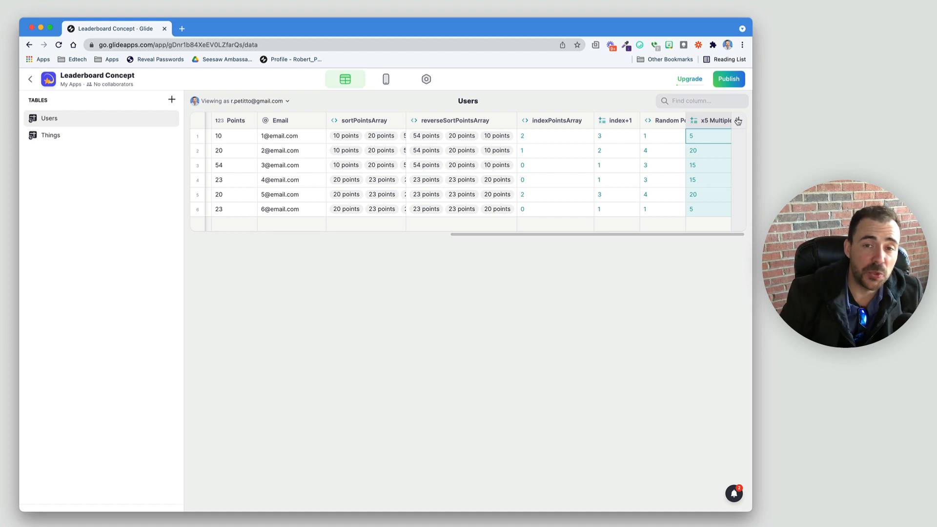
Add a user-specific Date/Time column named Last Awarded On and save it
click(738, 121)
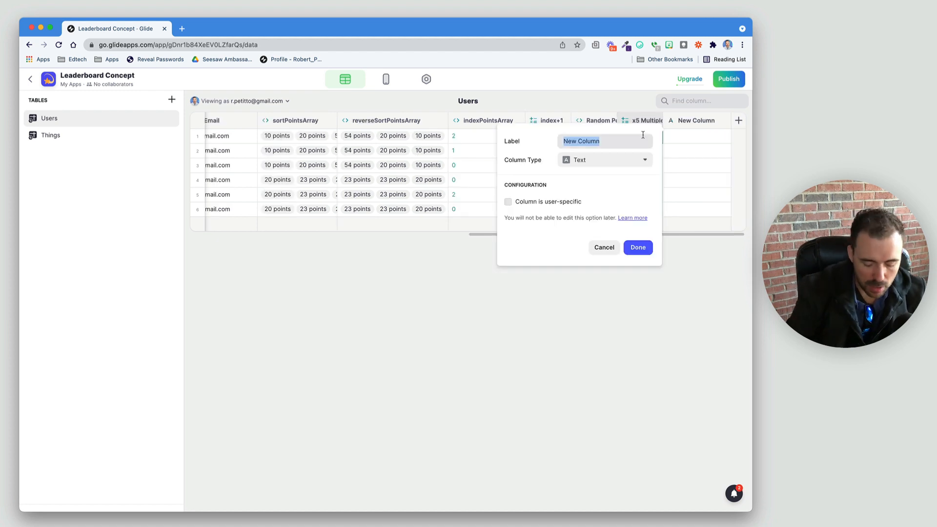
text(Last Awarded On)
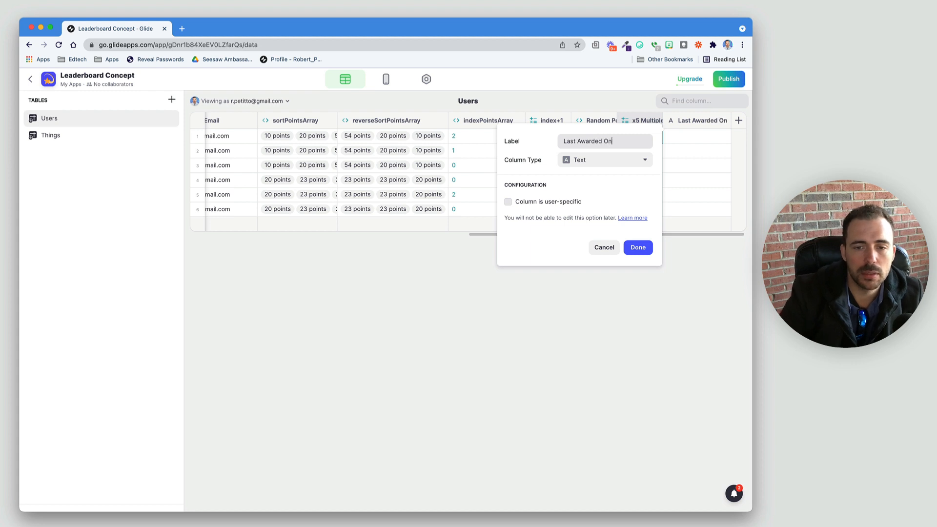
click(603, 159)
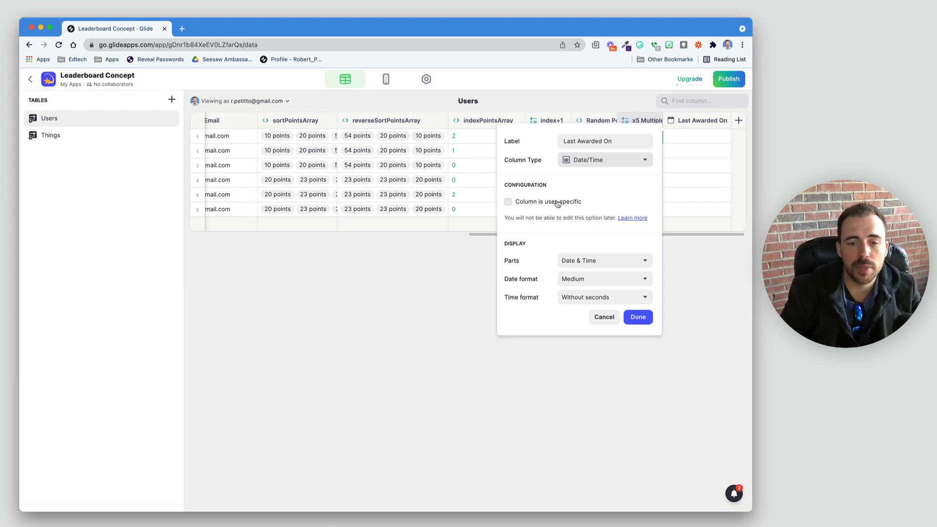
click(507, 201)
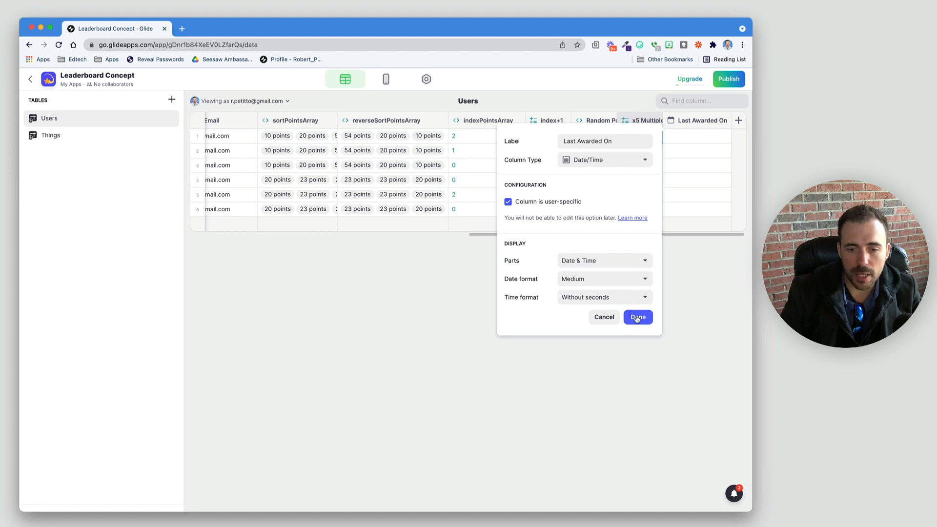
click(638, 316)
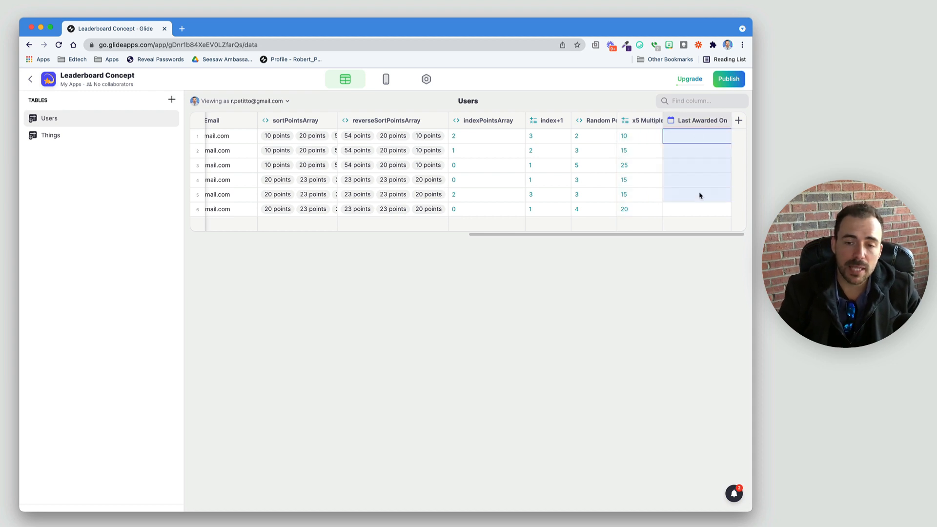
click(696, 136)
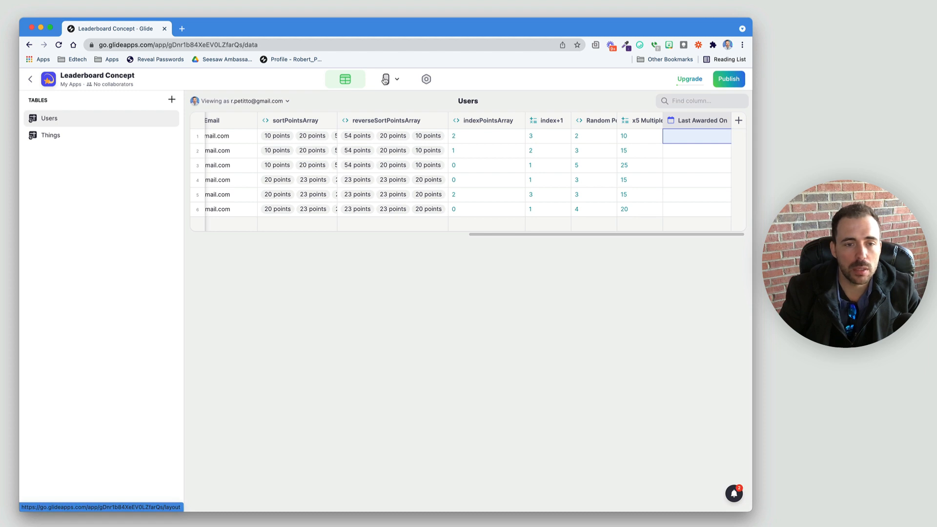
In Layout, insert a button titled Claim your Daily Reward! with an icon on the leaderboard screen
click(386, 79)
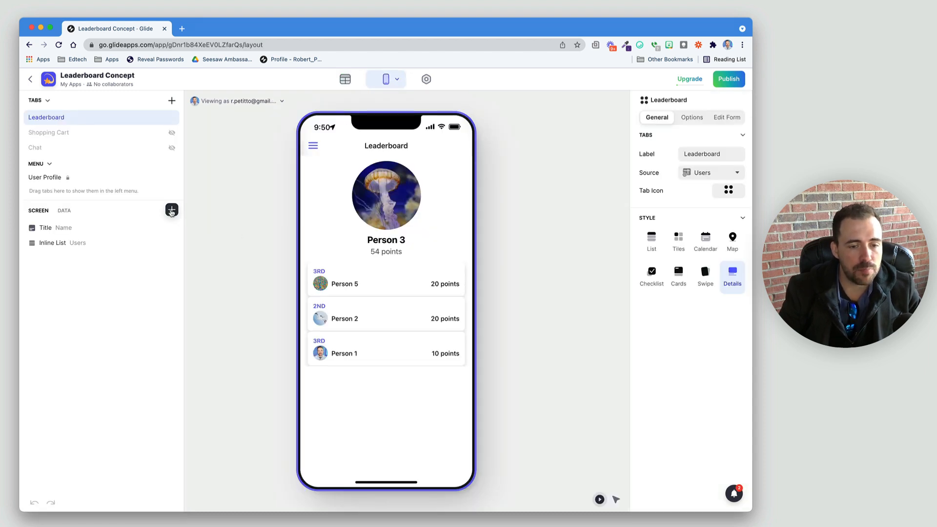
click(172, 209)
text(button)
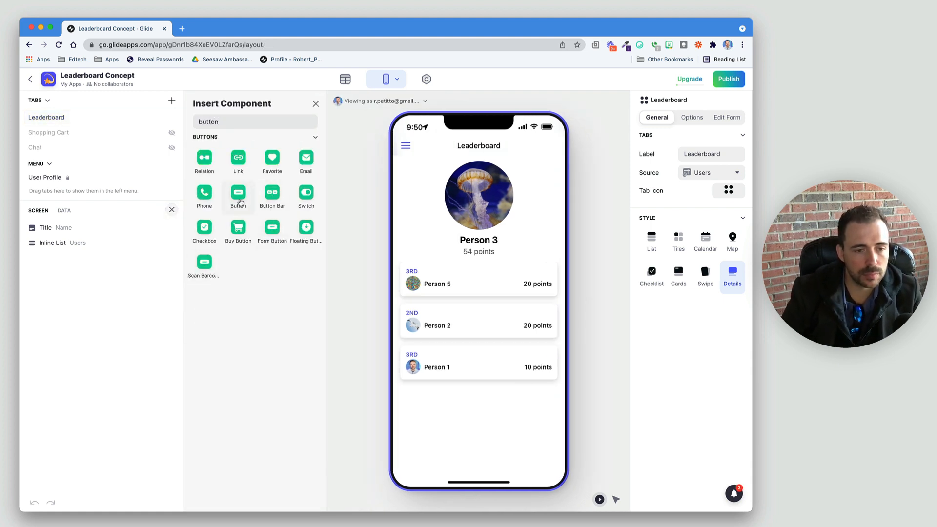
click(238, 196)
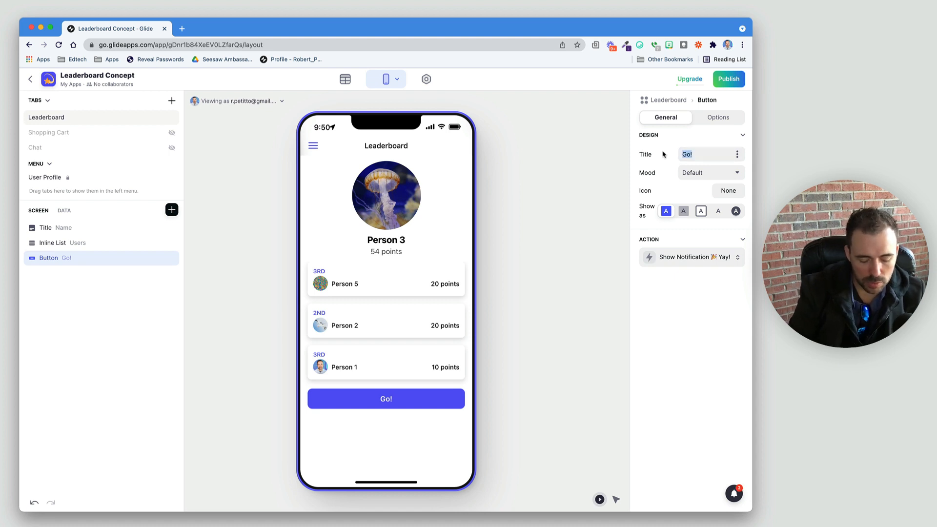
text(Daily Reward)
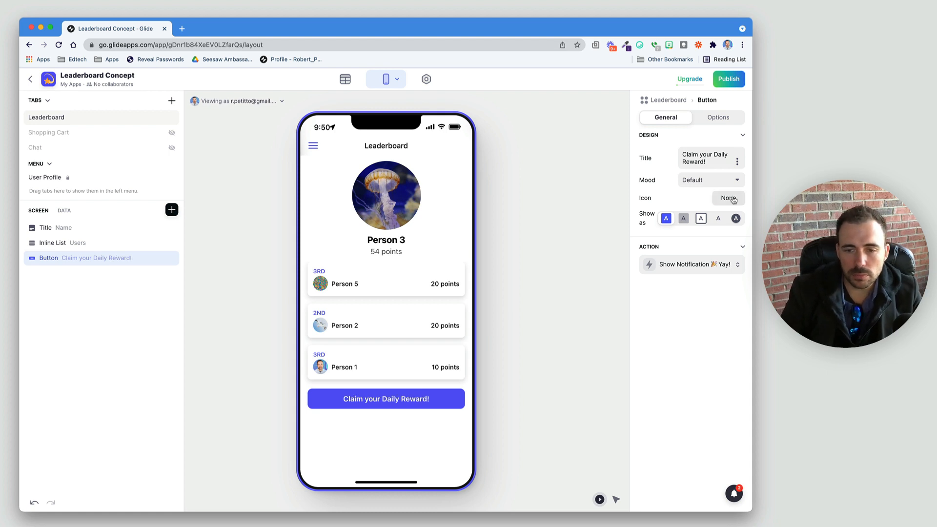
click(728, 198)
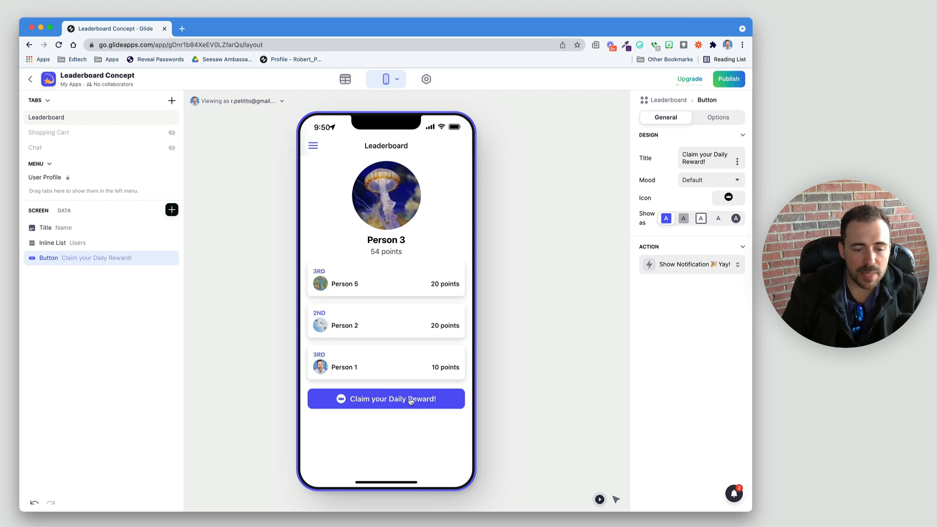
click(690, 264)
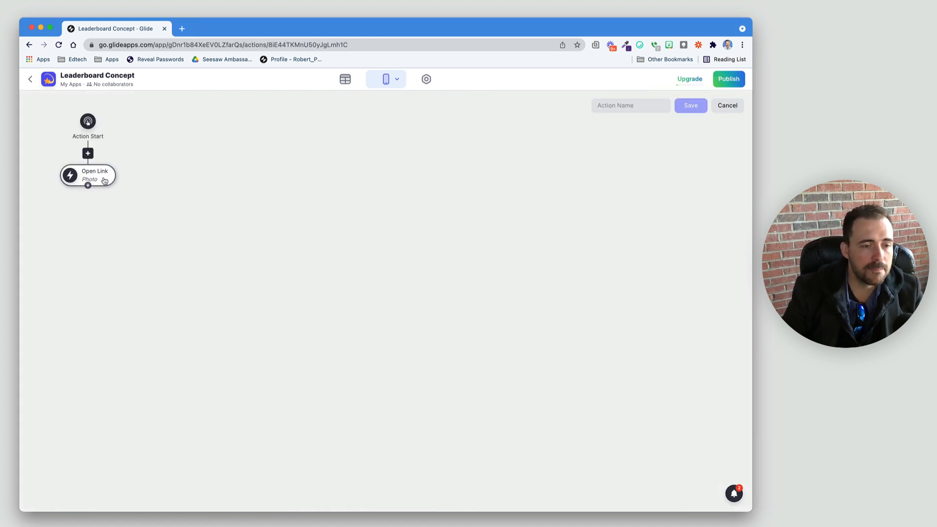
Make the action's first step an Increment Number that raises Points by the x5 Multiplier value
click(88, 174)
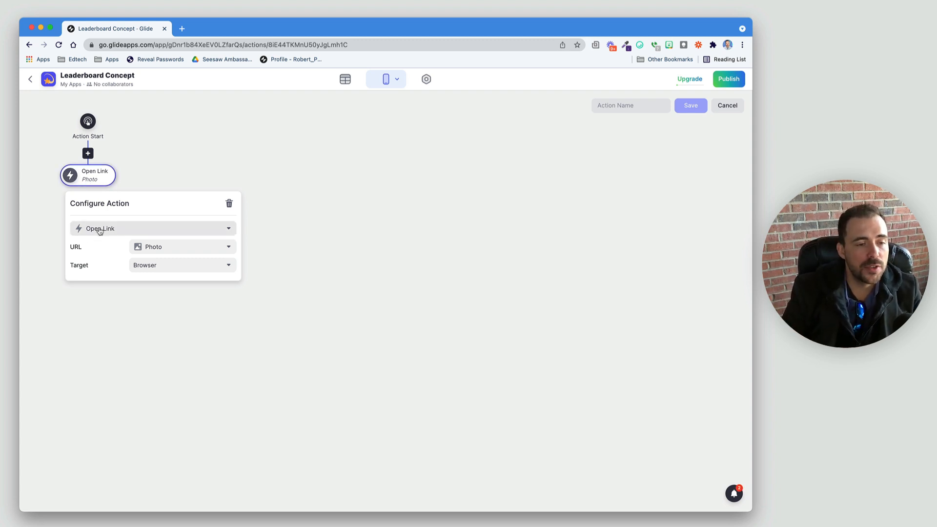
click(152, 228)
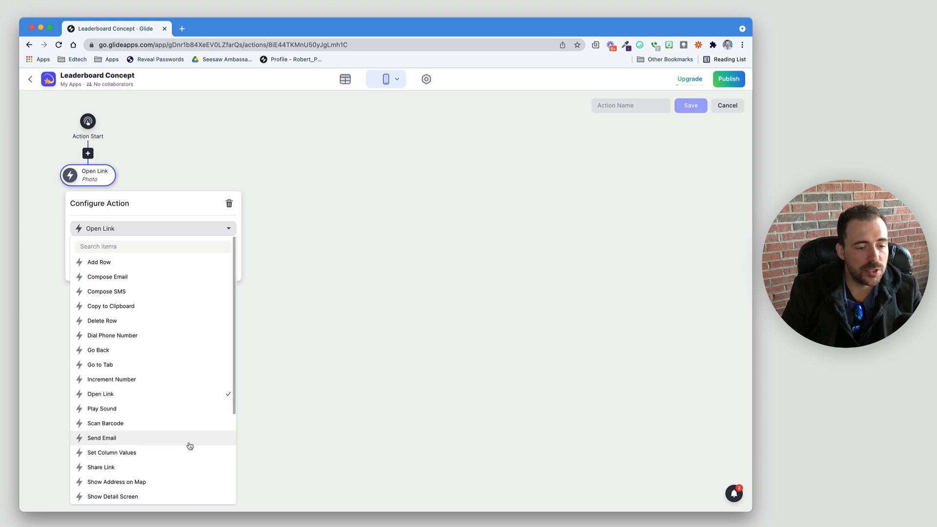
click(112, 378)
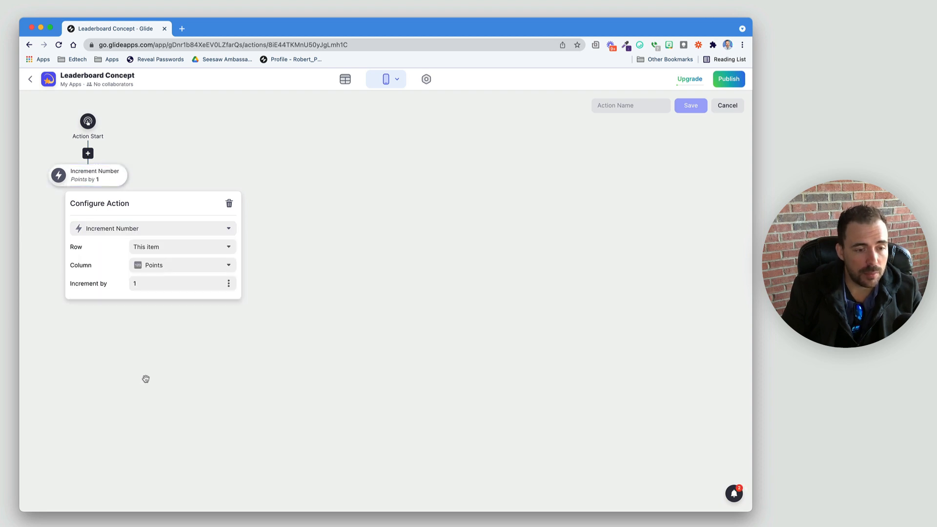
mouse_move(166, 361)
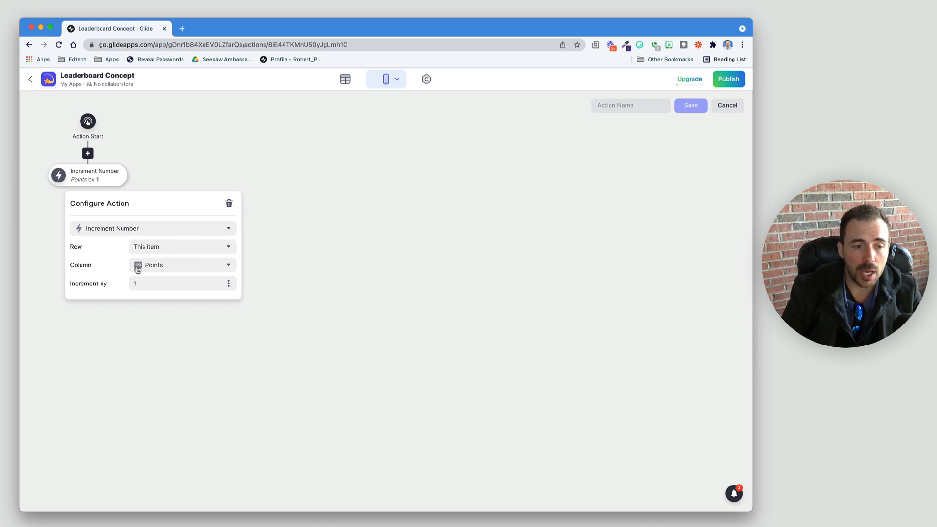
mouse_move(107, 251)
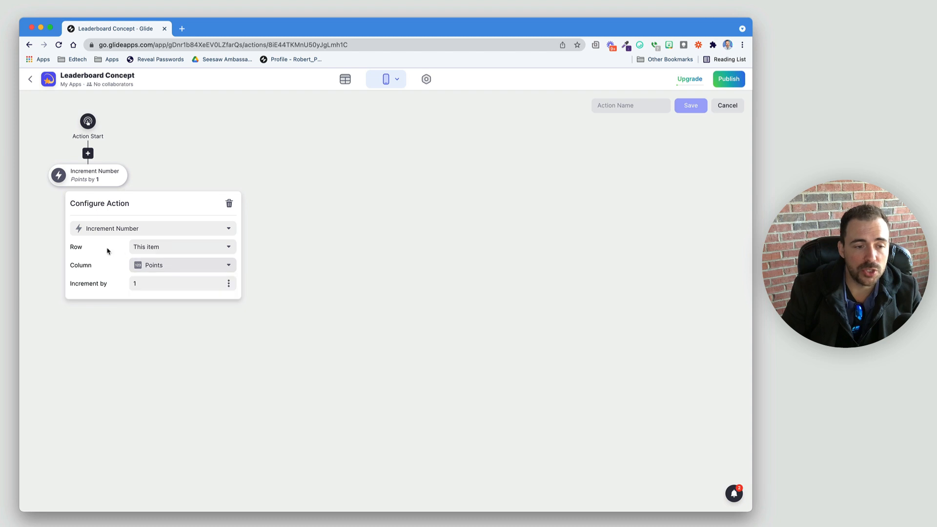
click(182, 247)
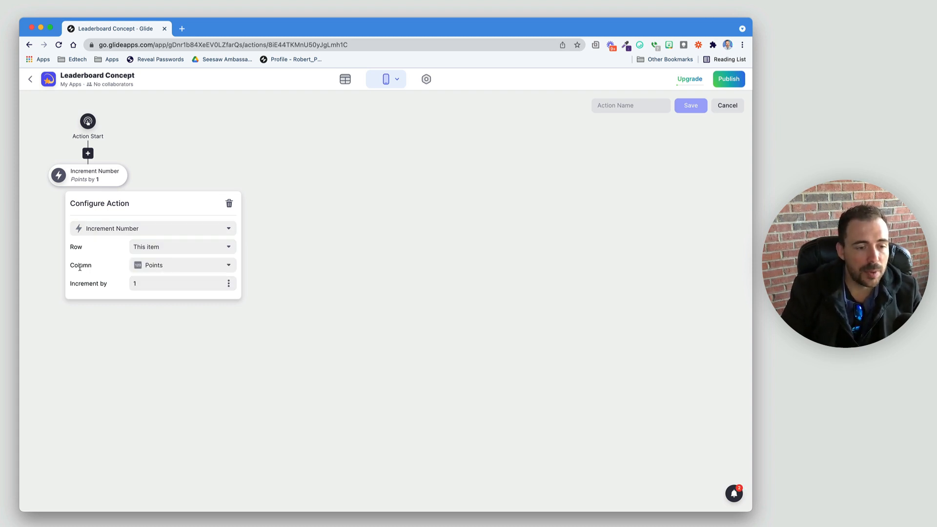
click(228, 283)
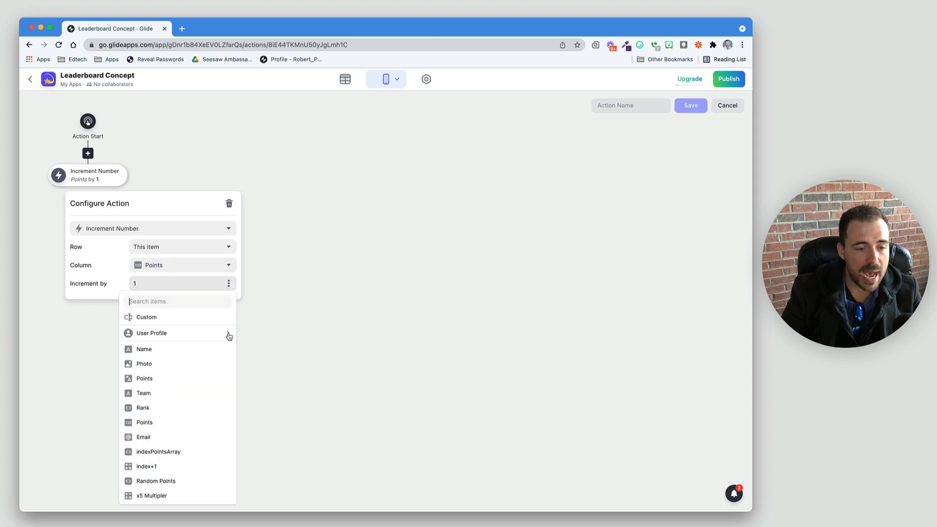
click(152, 496)
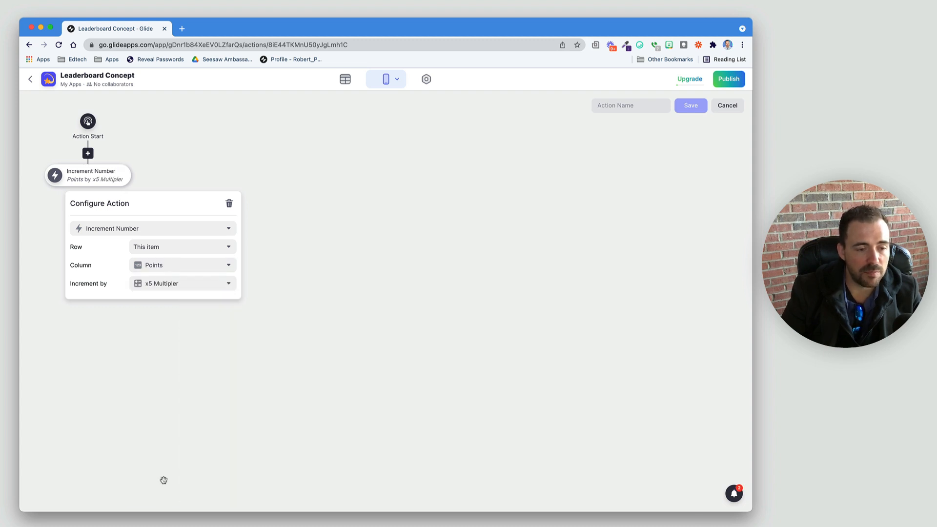
mouse_move(117, 250)
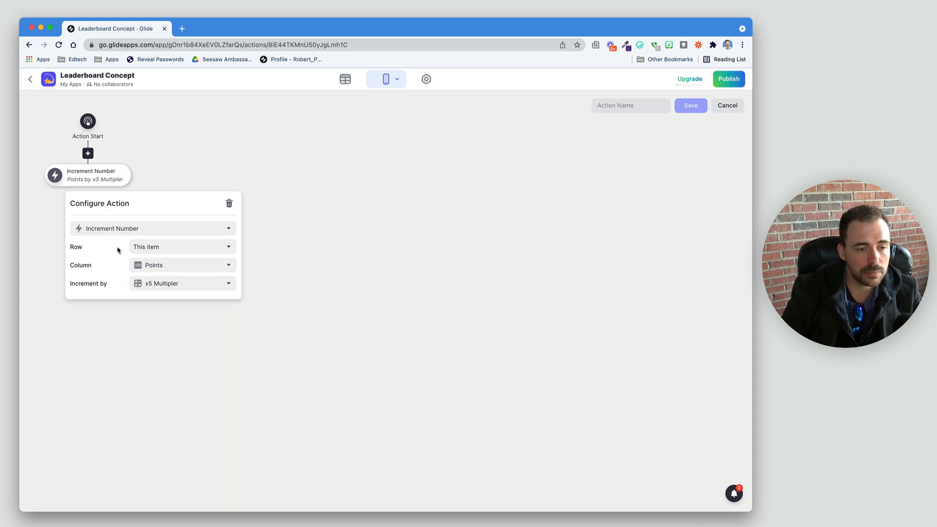
click(87, 175)
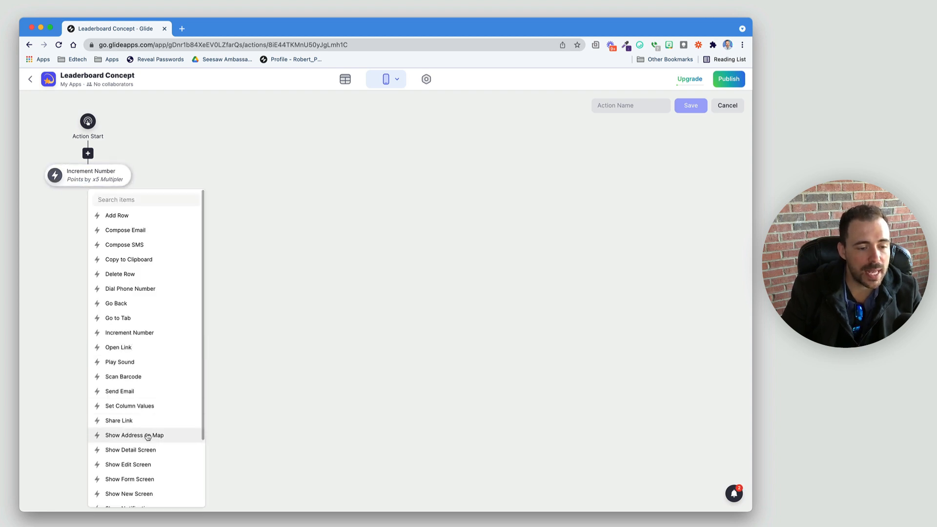
Add Set Column Values (Last Awarded On = current date/time), Play Sound and Show Notification steps, naming the action Daily Reward
click(130, 406)
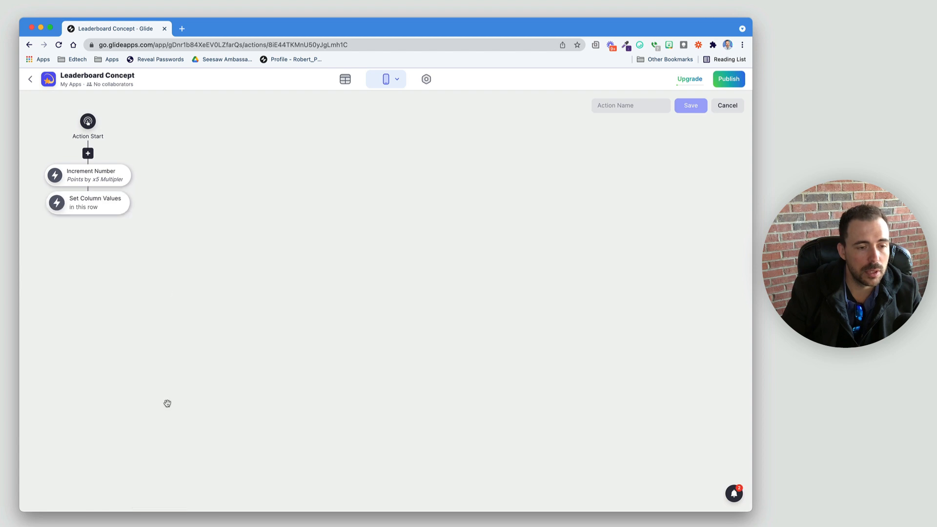
click(88, 203)
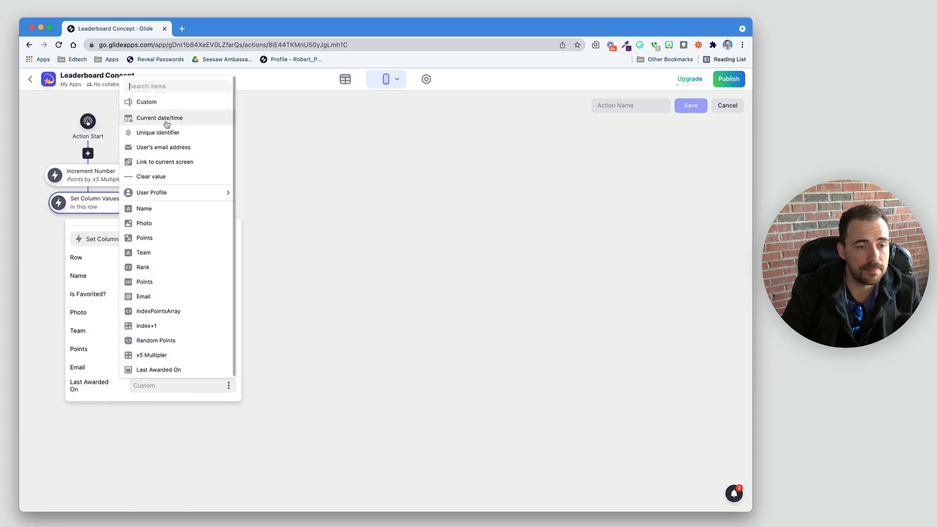
click(160, 118)
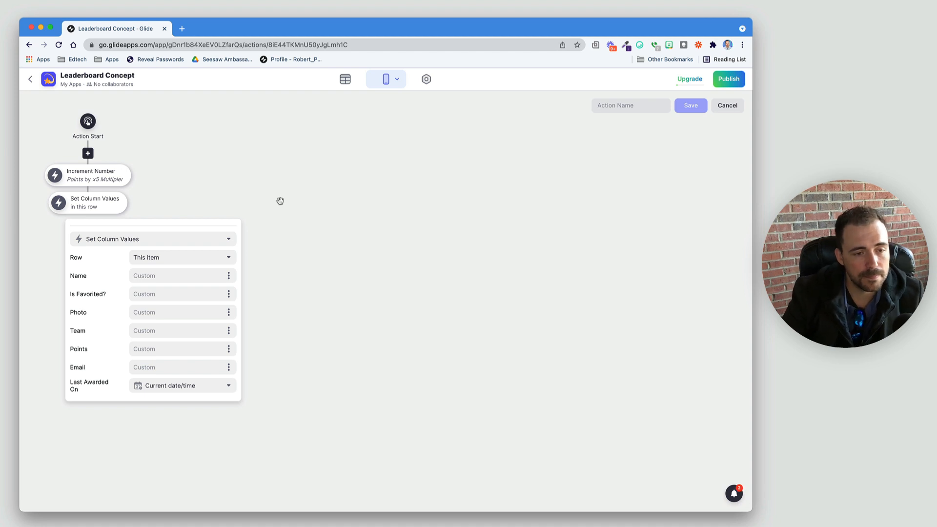
click(153, 238)
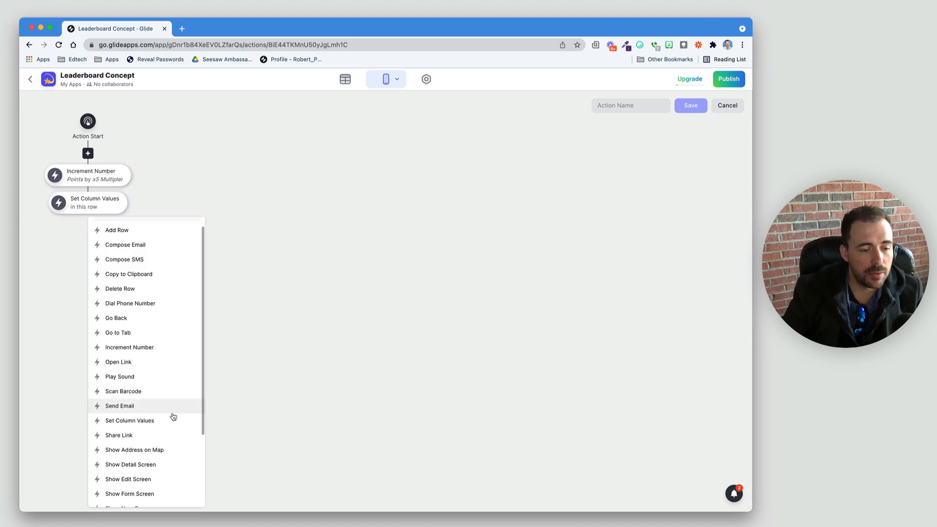
scroll(down, 3)
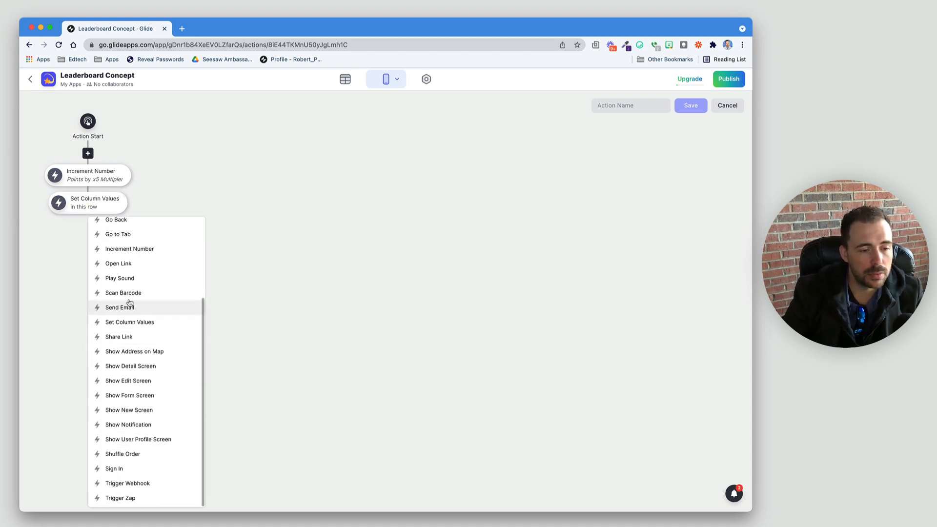
click(119, 279)
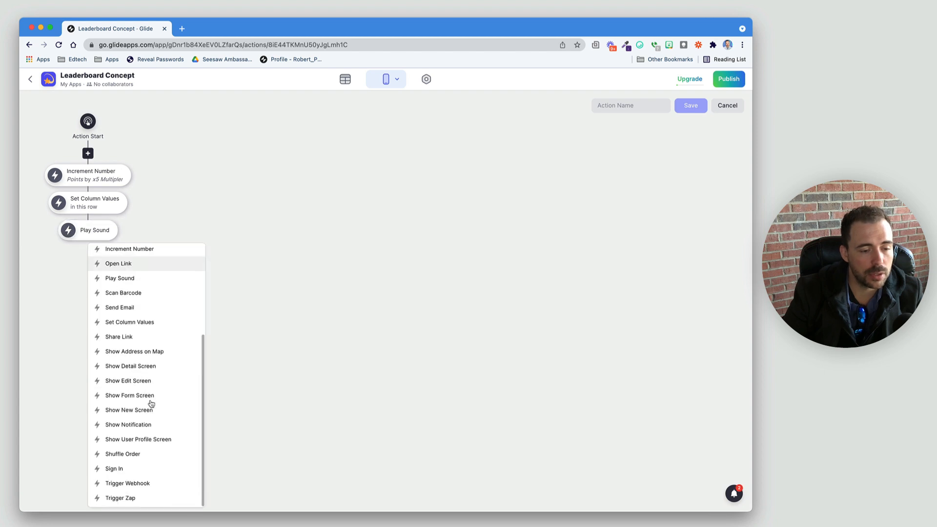
click(128, 425)
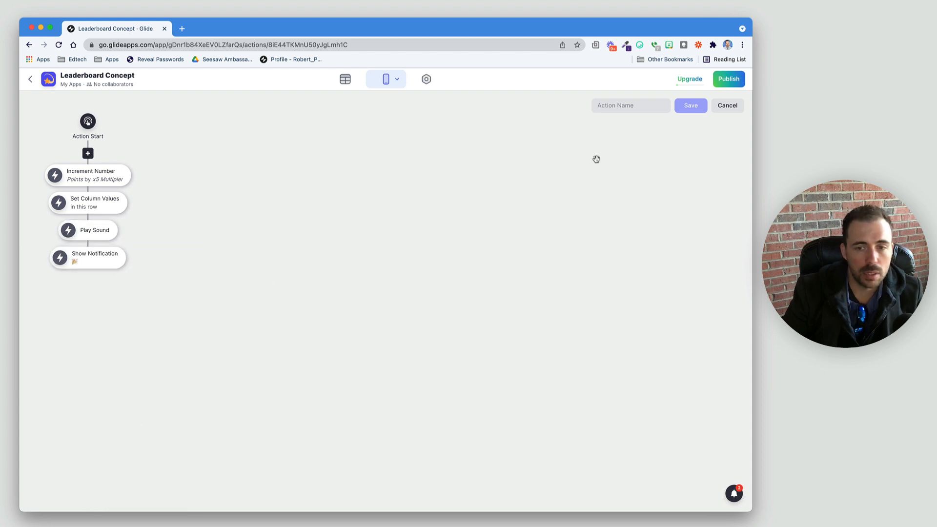
click(630, 106)
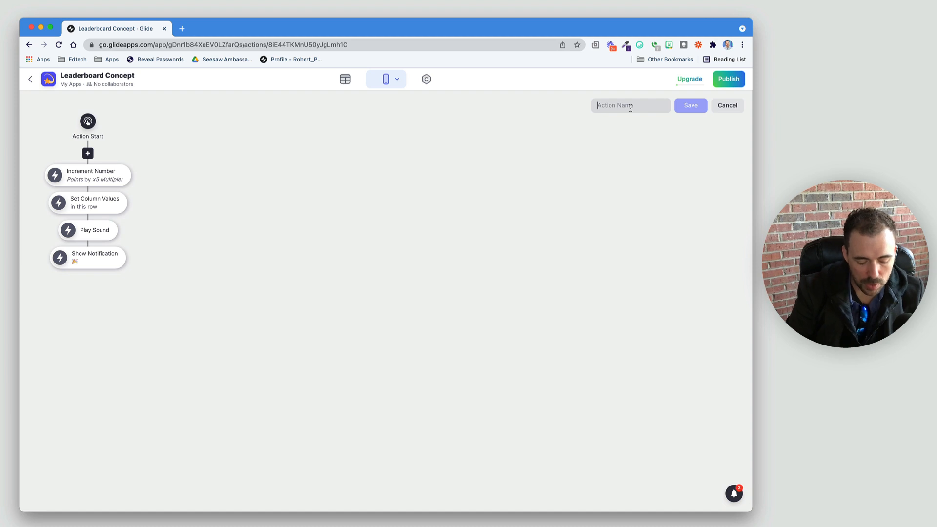
text(Daily Reward)
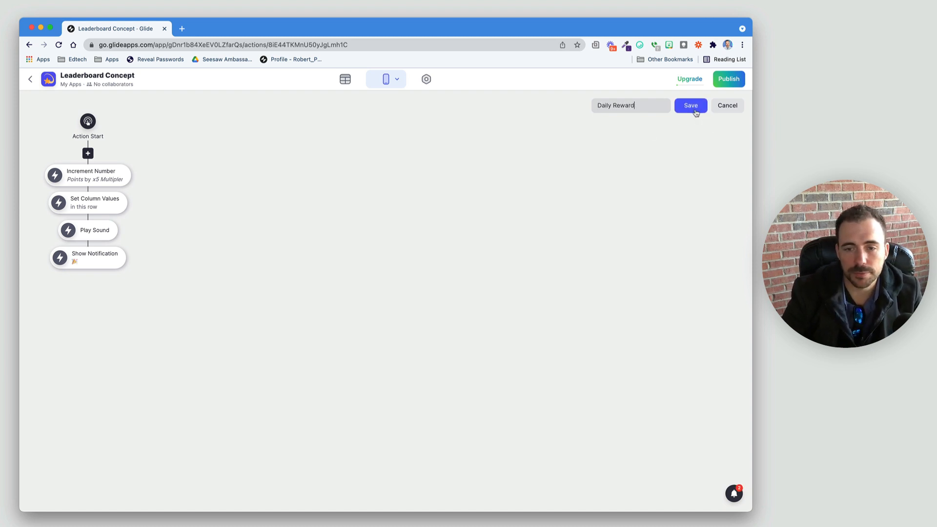
Save the action and add a Users column named Notification of type Template
click(690, 105)
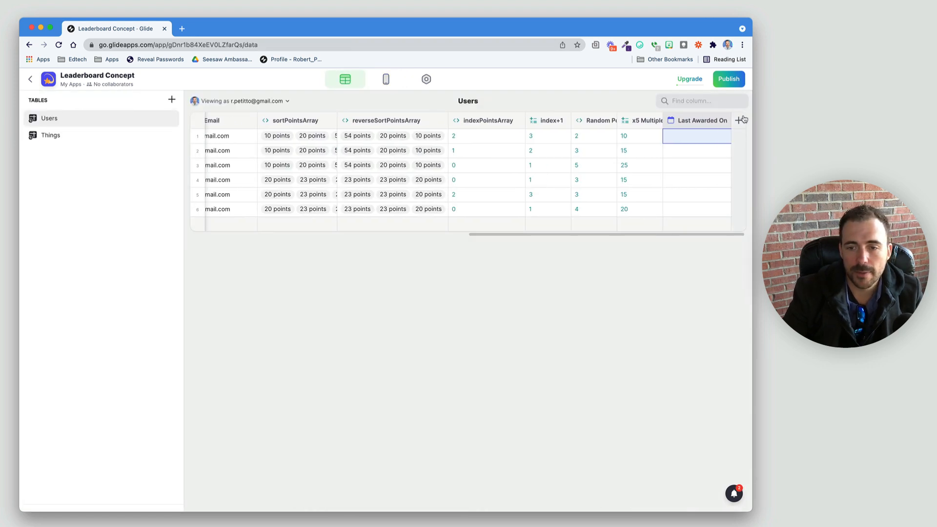
text(Y)
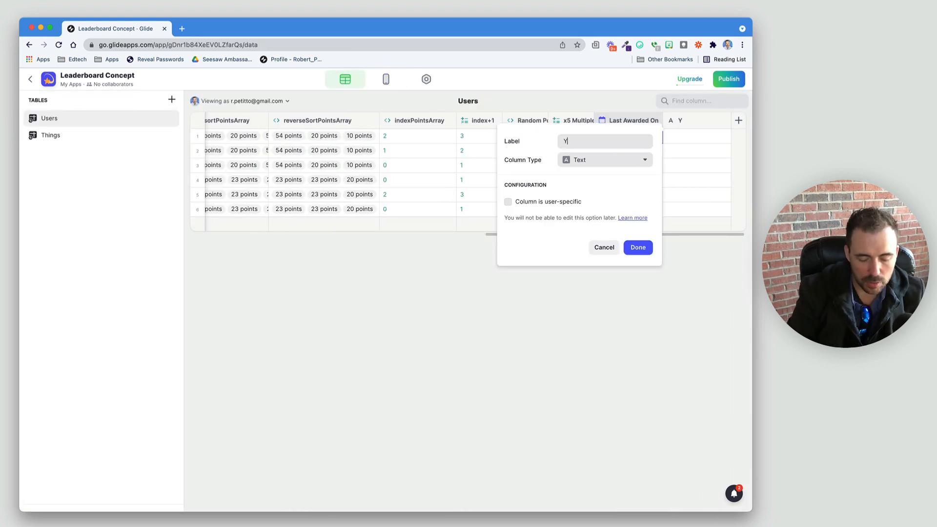
text(Noti)
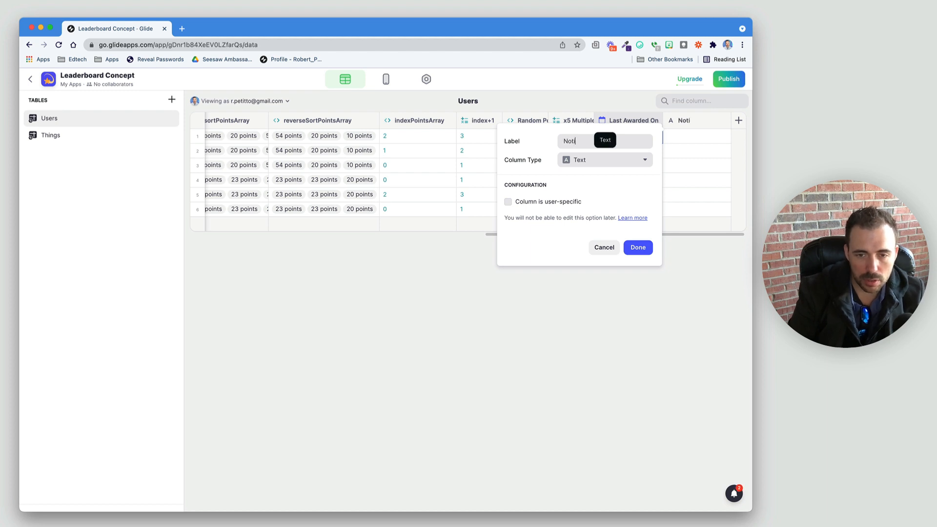
text(fication)
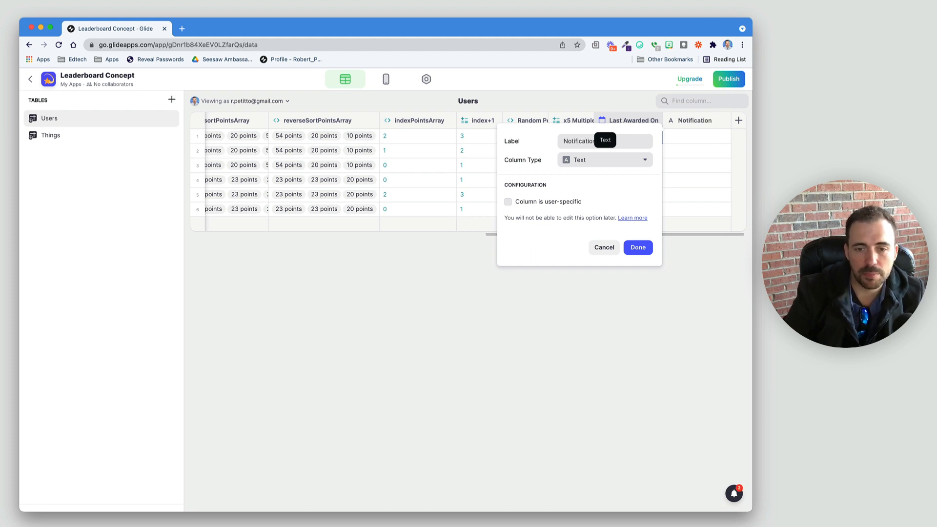
click(603, 160)
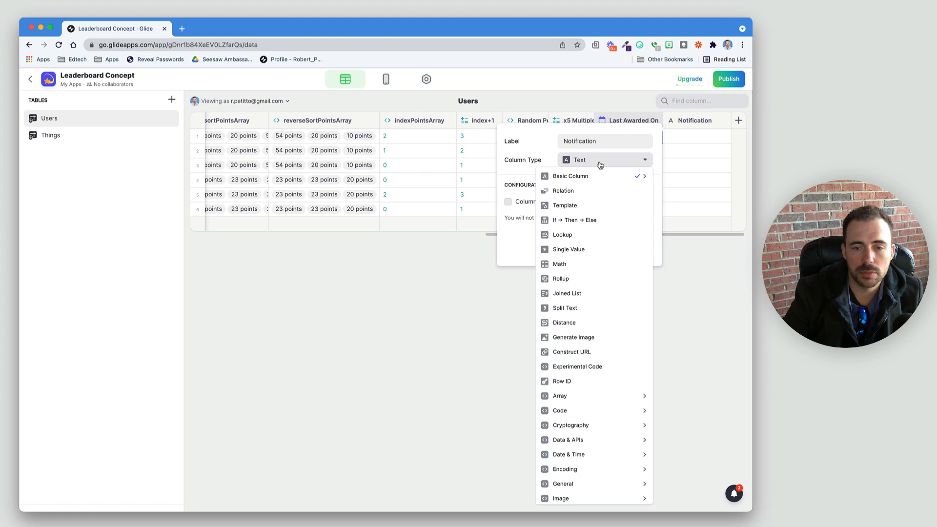
click(563, 205)
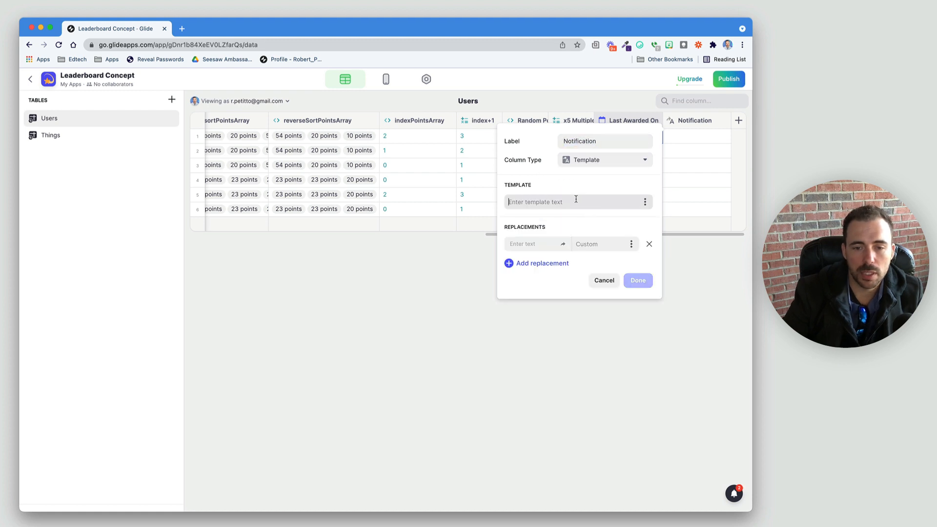
Set the template text to 'You won X points!' with X replaced by x5 Multiplier, and finish the column
text(You won)
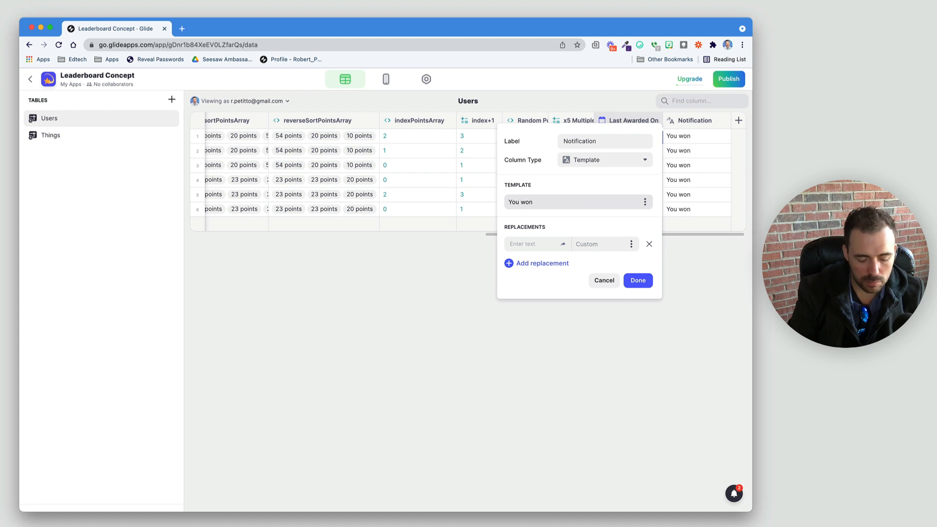
text(X points!)
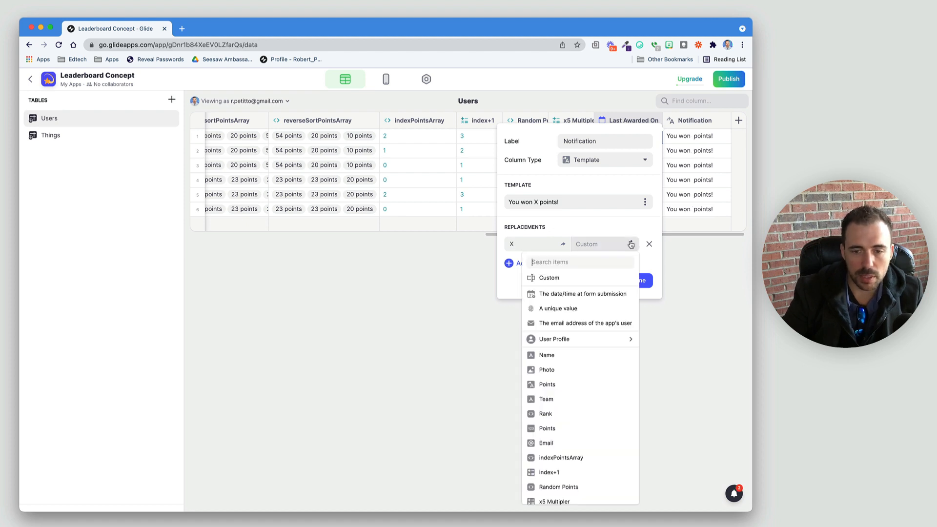
click(555, 500)
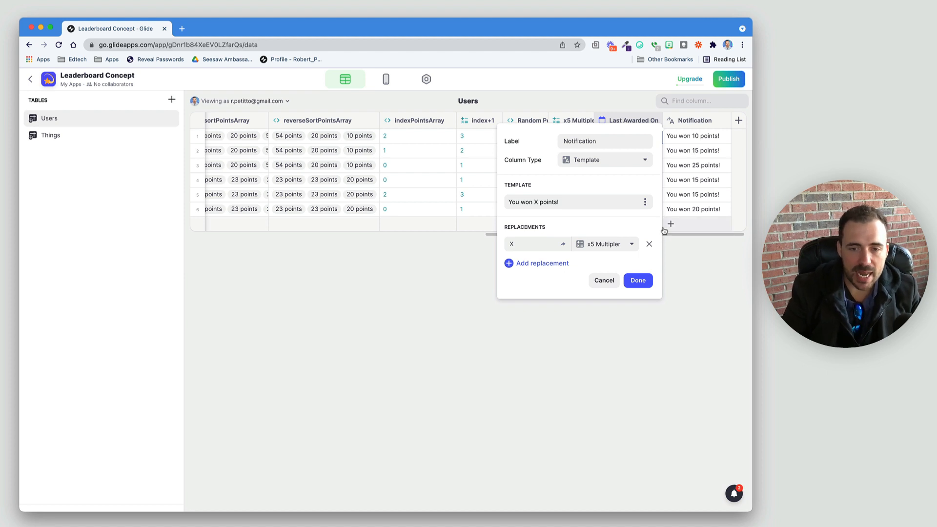
click(637, 280)
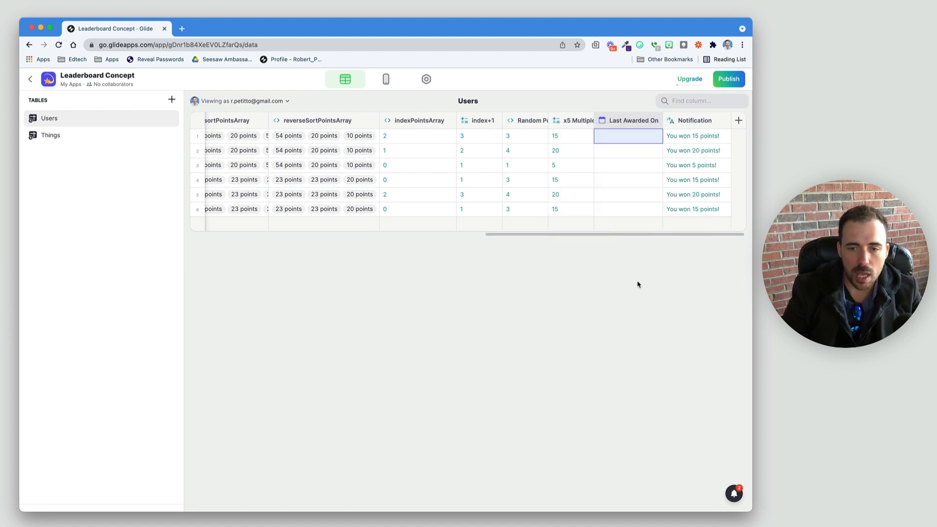
Set the Show Notification message to the Notification column and save the Daily Reward action
click(385, 79)
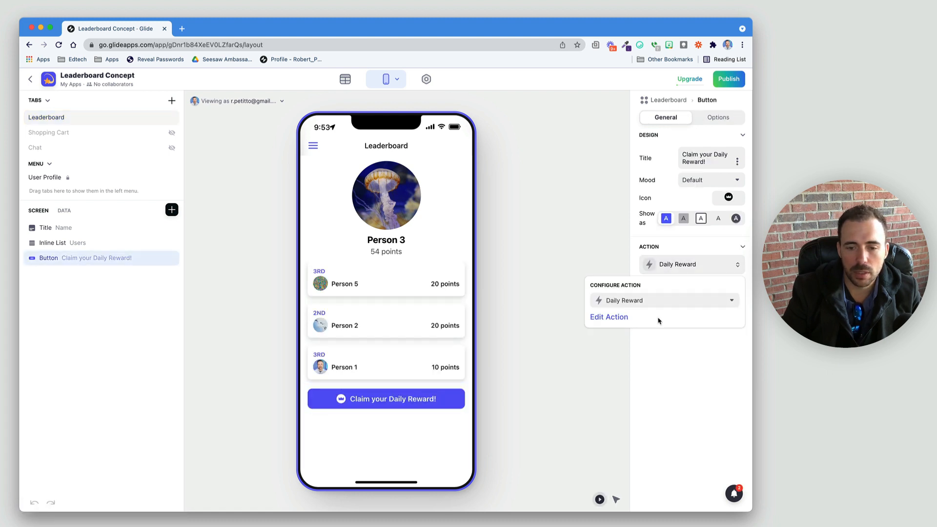
click(608, 316)
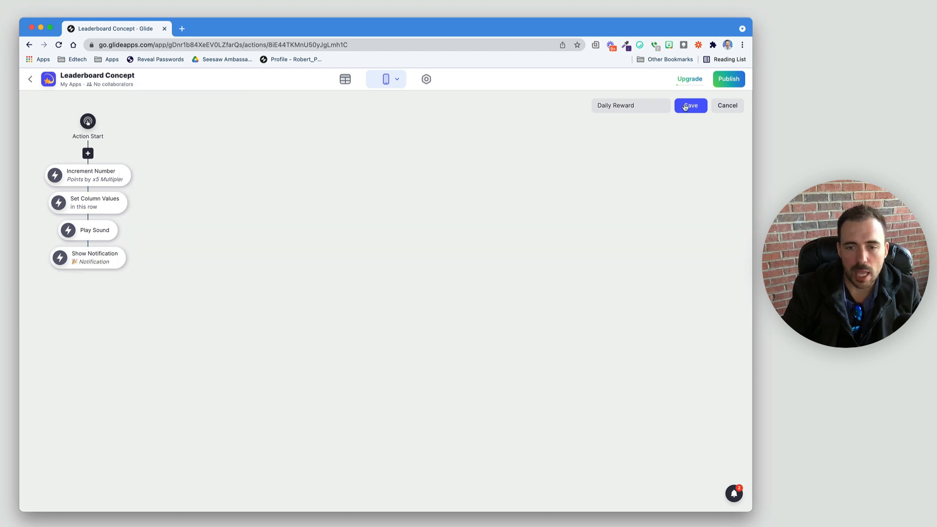
click(690, 106)
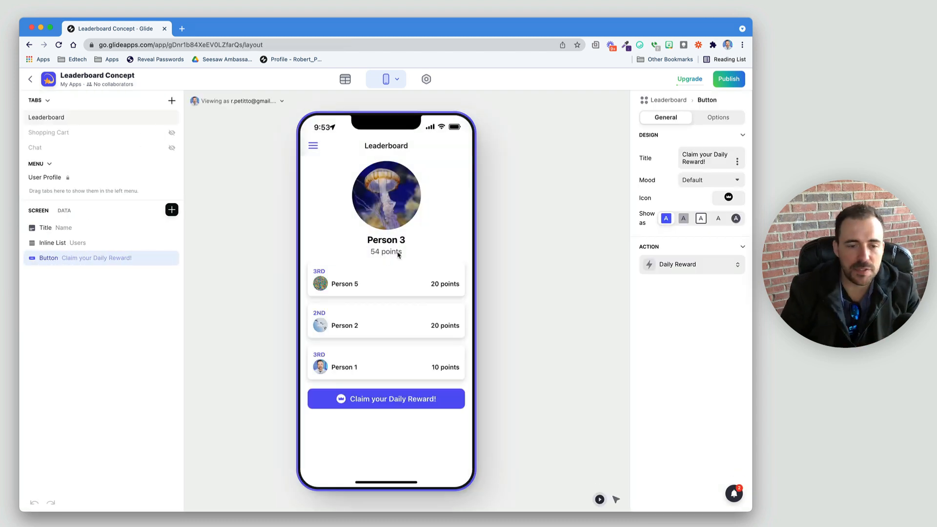
mouse_move(387, 399)
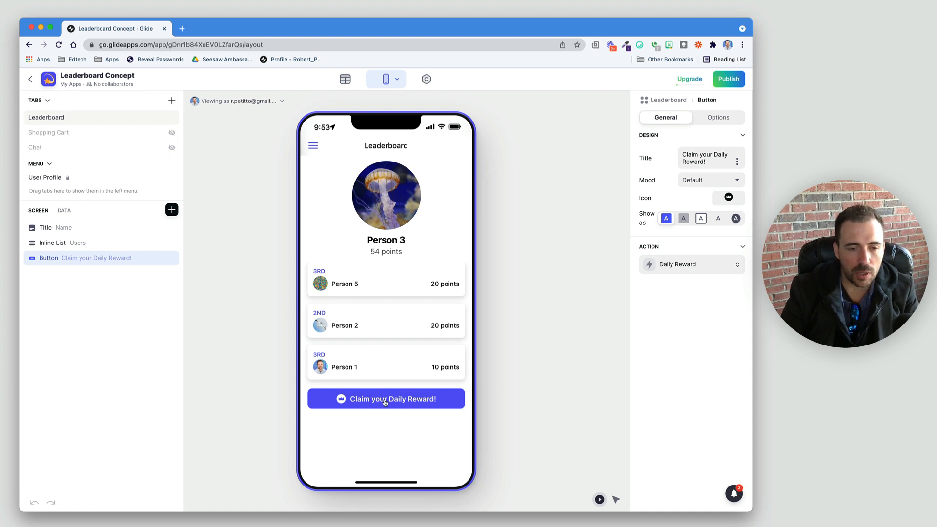
Claim the daily reward four times in the preview, raising Person 3 from 54 to 79 points
click(387, 398)
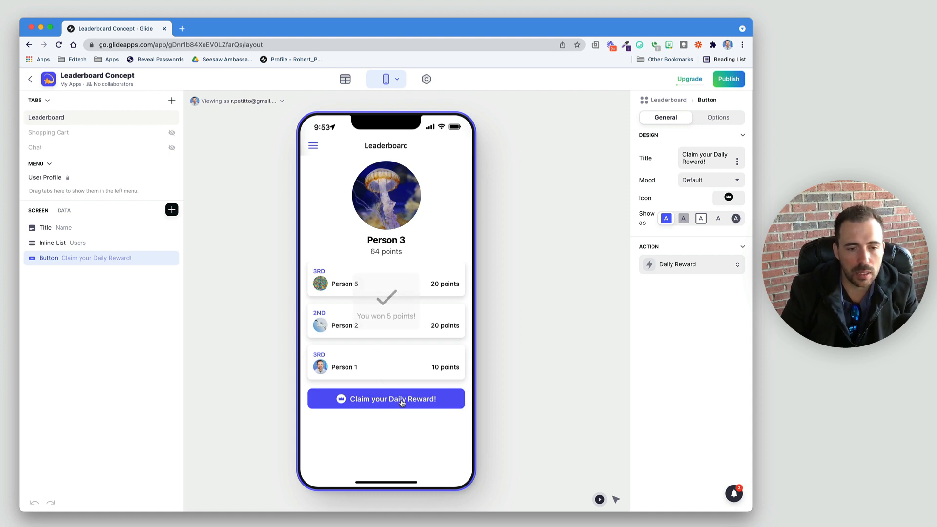
click(387, 399)
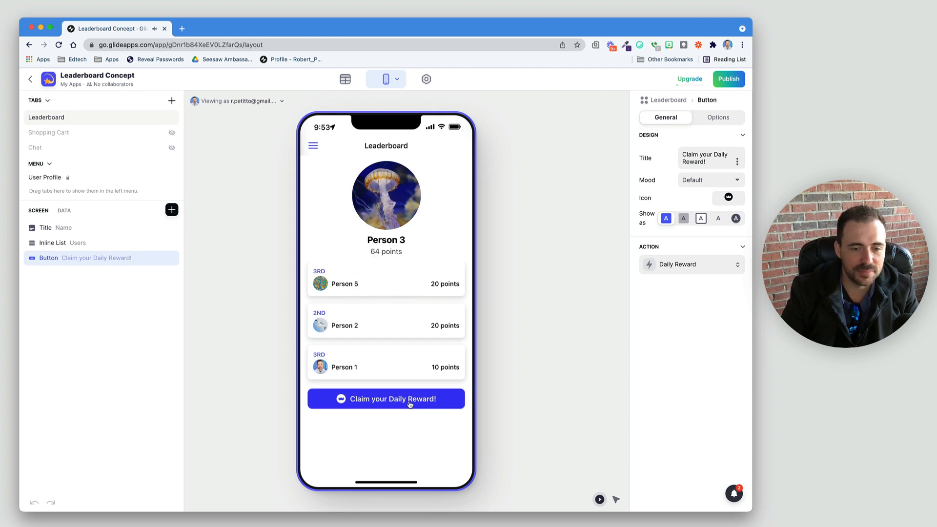
click(386, 399)
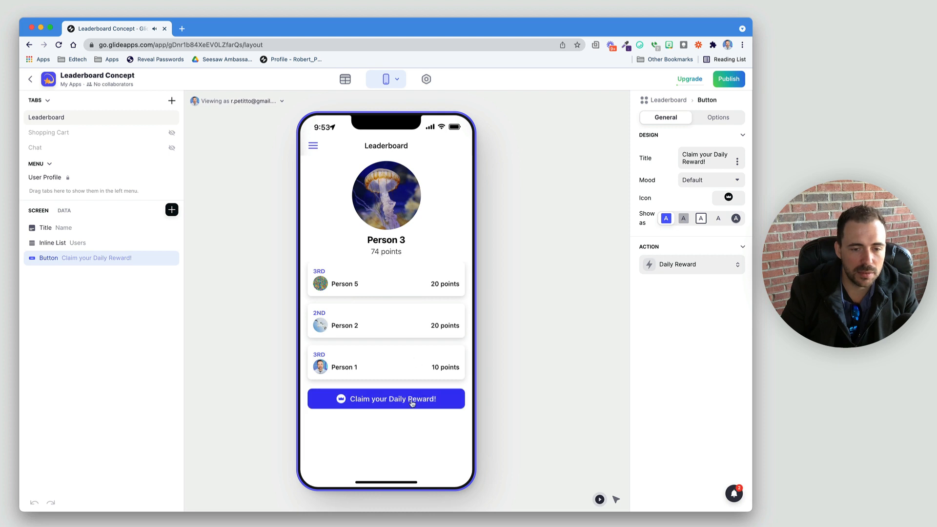
click(387, 398)
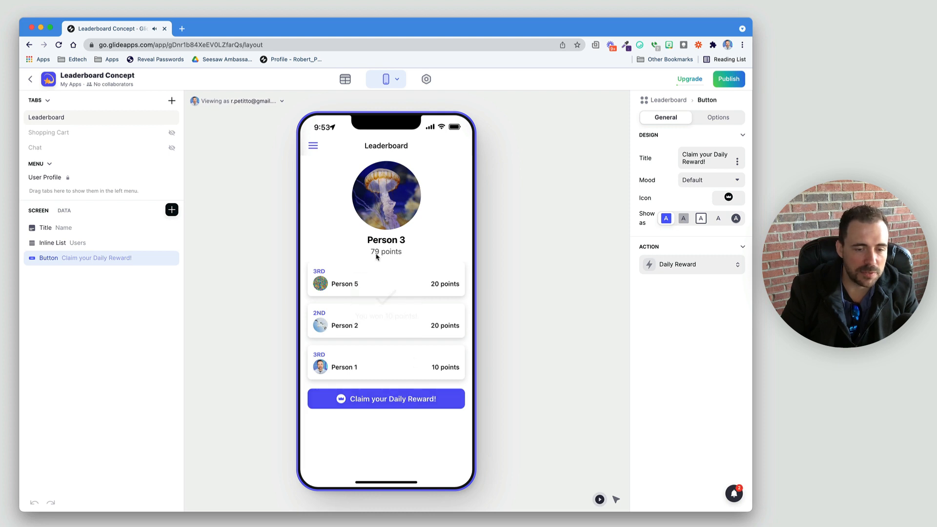
click(344, 79)
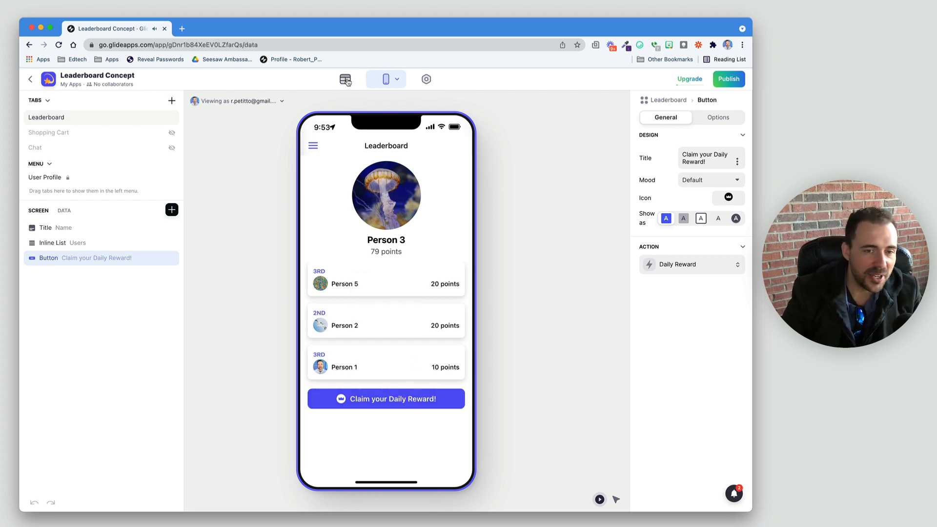
Add a user-specific Number column named tempRandomPoints to the Users table
click(345, 79)
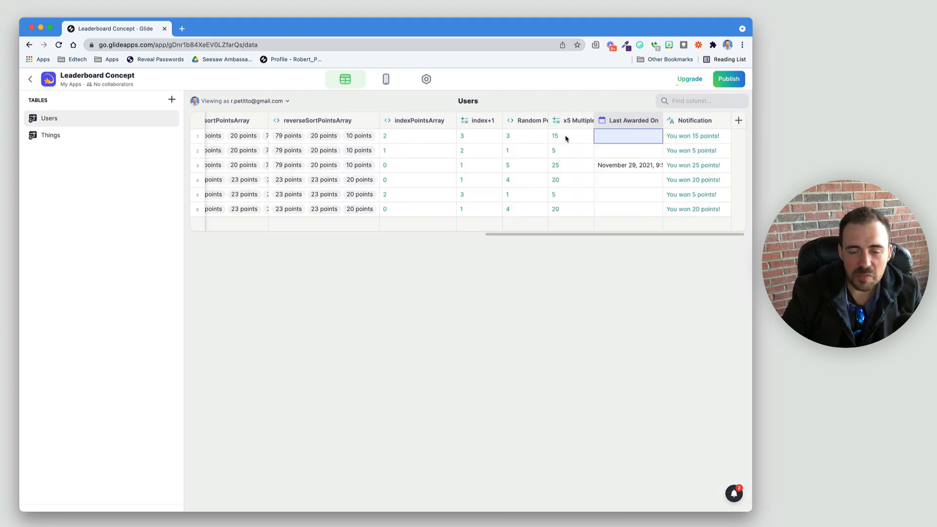
click(571, 136)
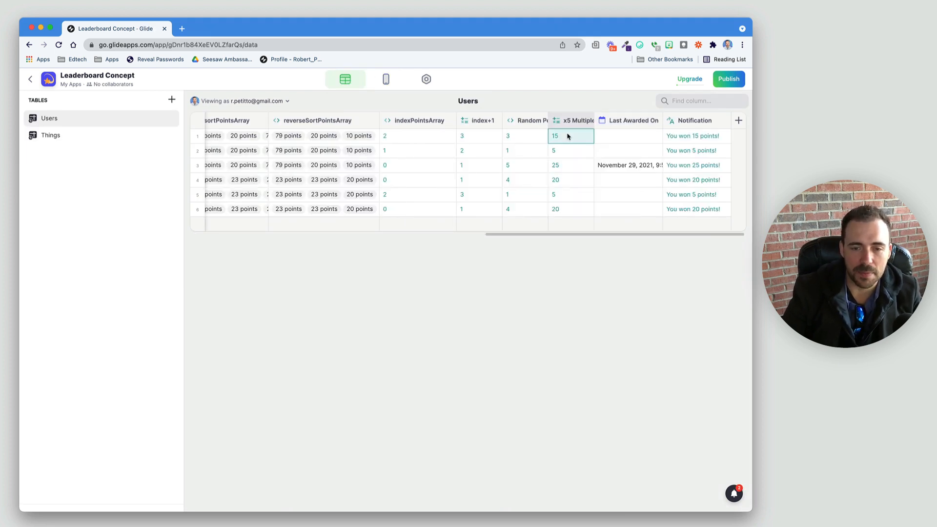
click(628, 136)
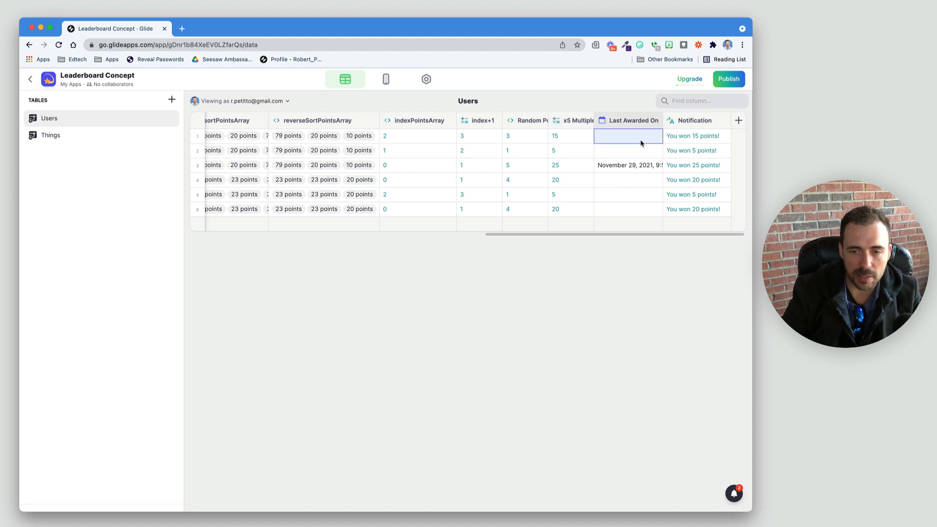
mouse_move(661, 161)
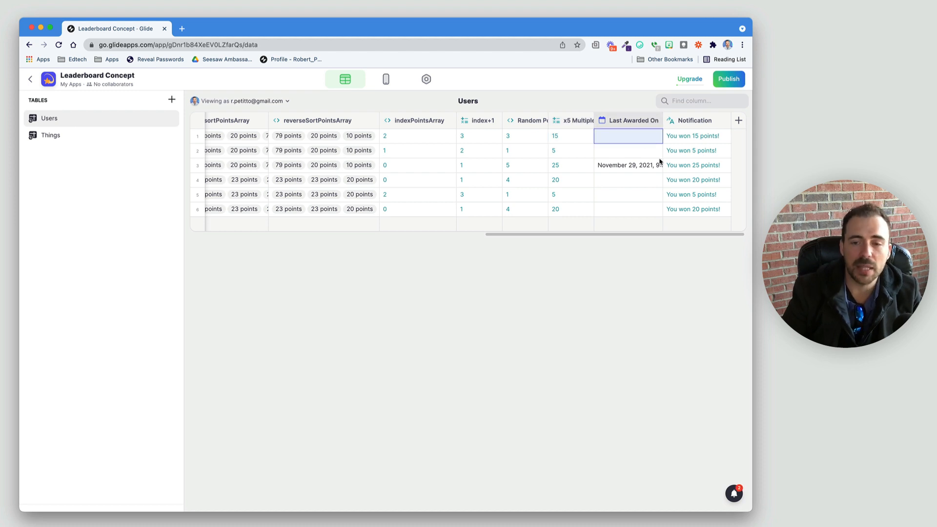
mouse_move(745, 121)
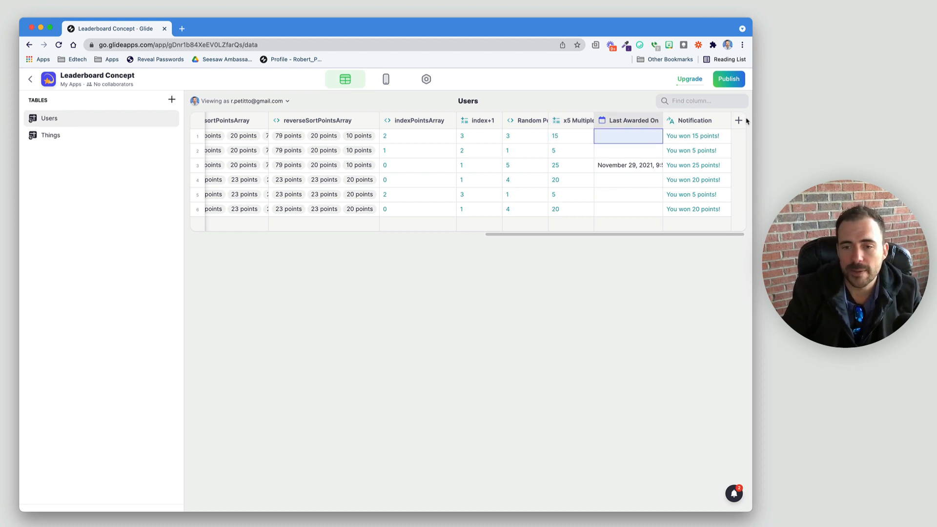
click(739, 120)
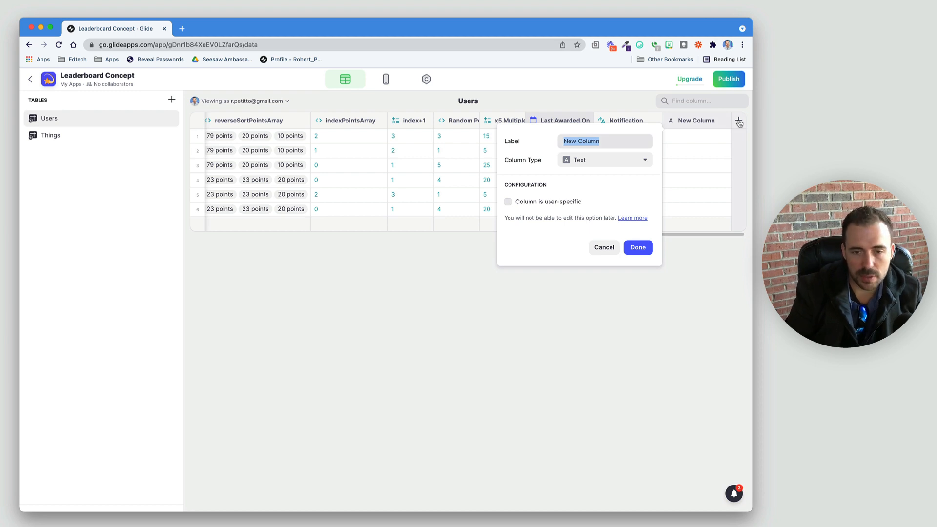
text(tempRandom)
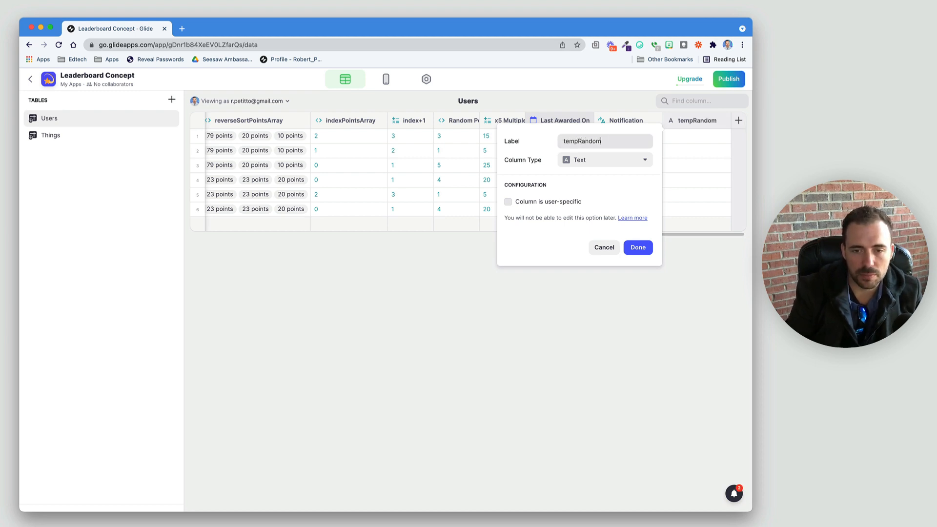
text(Points)
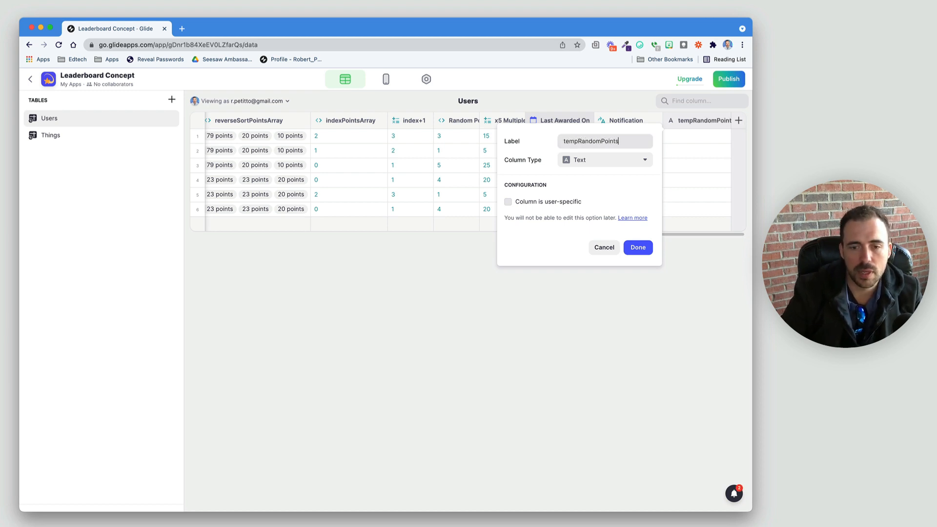
click(602, 159)
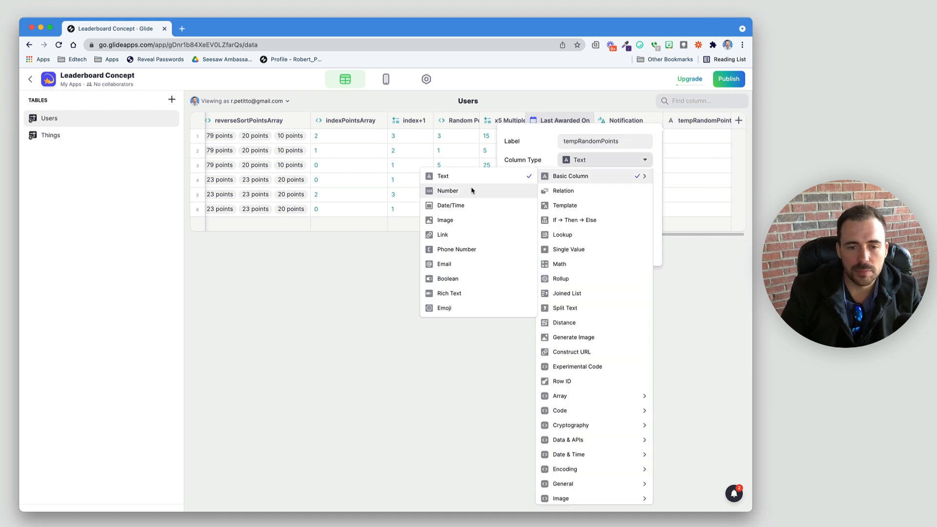
click(448, 190)
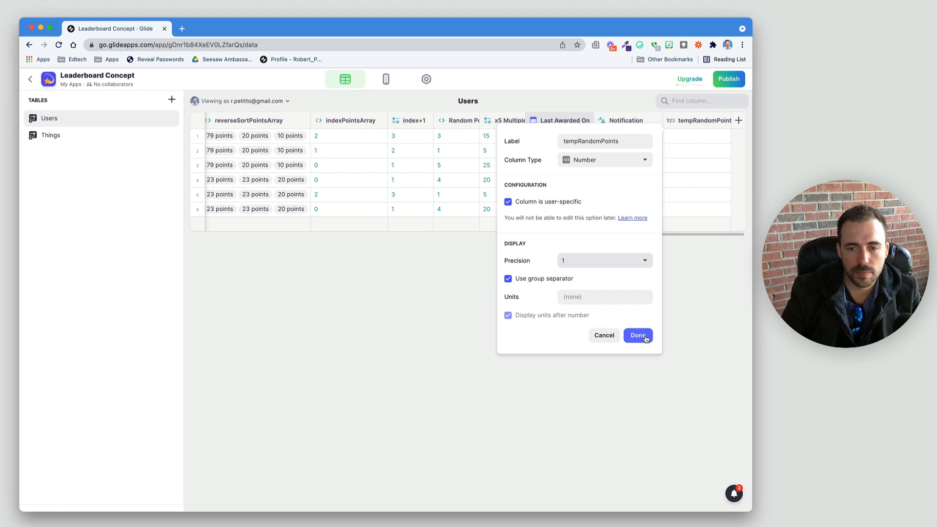
click(637, 335)
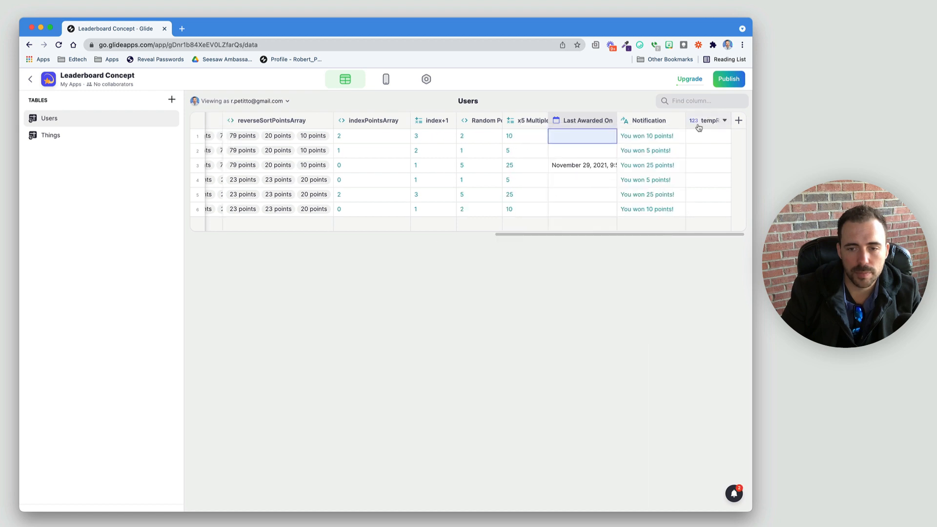
Change the Notification template so X is filled from tempRandomPoints instead of x5 Multiplier
click(724, 120)
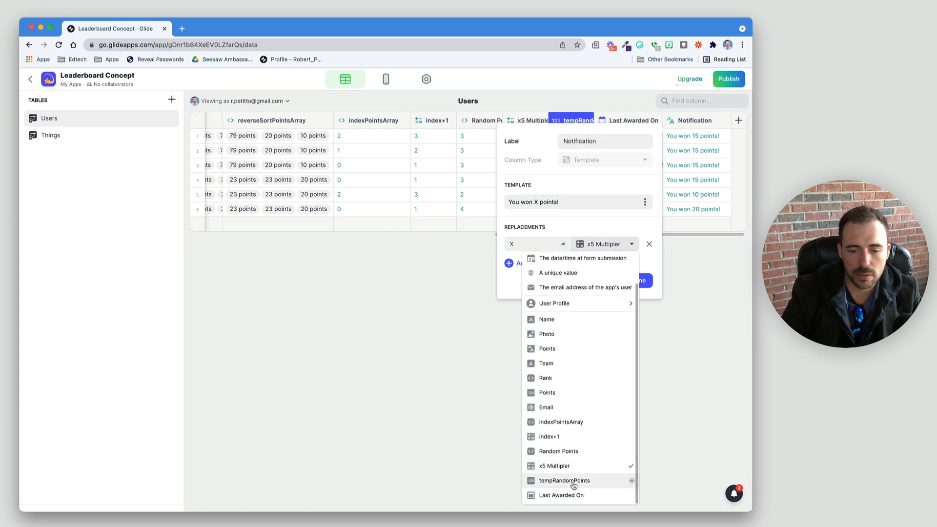
click(649, 244)
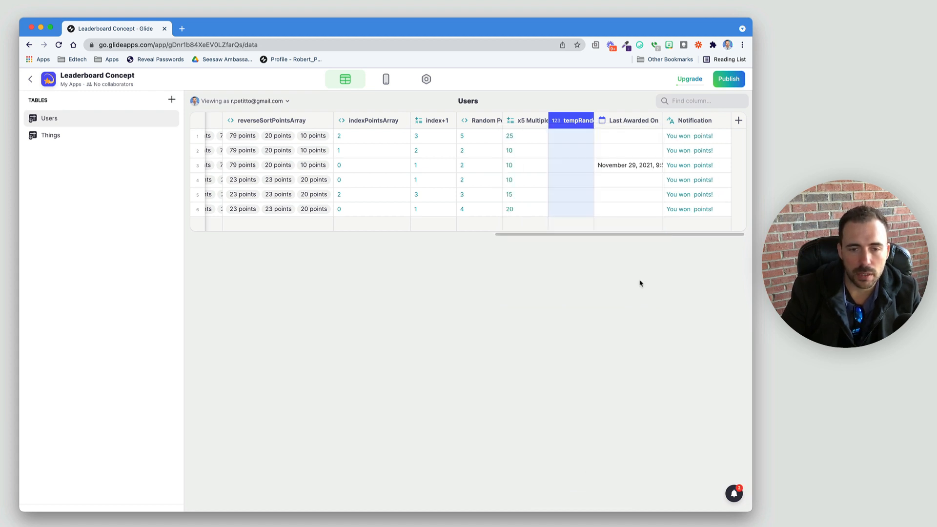
click(386, 79)
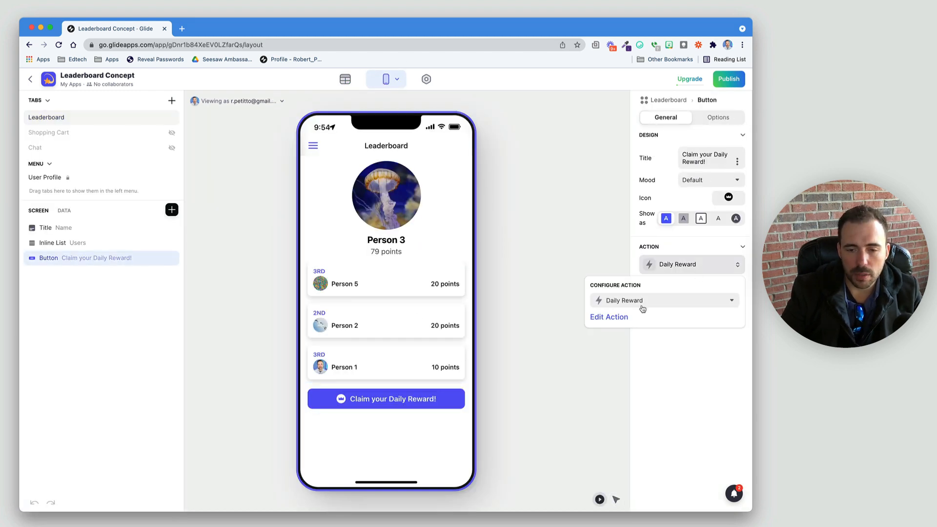
Fill tempRandomPoints in Set Column Values, increment Points by tempRandomPoints, and save the action
click(609, 316)
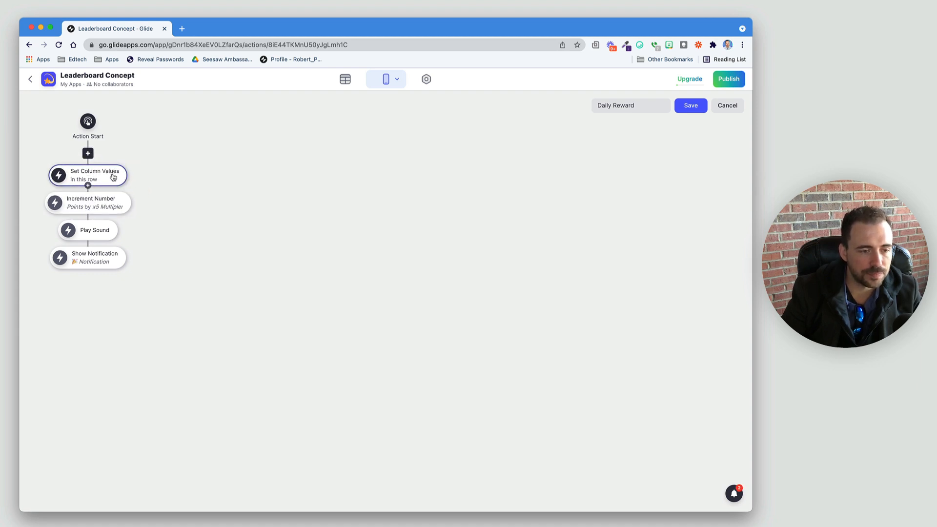
click(88, 174)
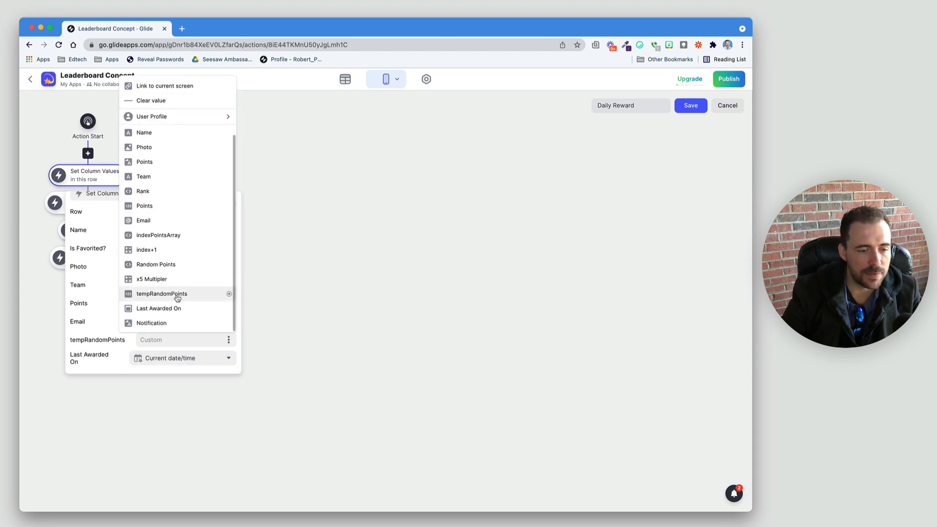
click(151, 279)
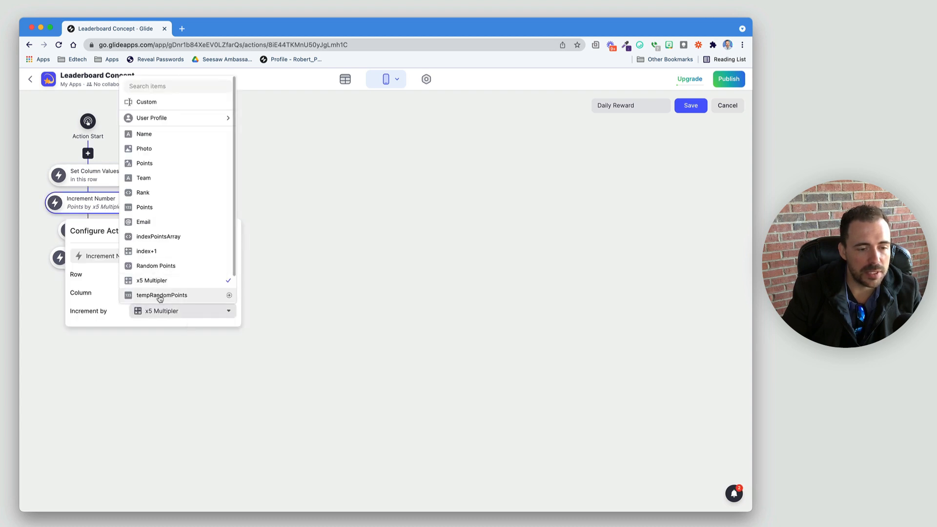
click(162, 295)
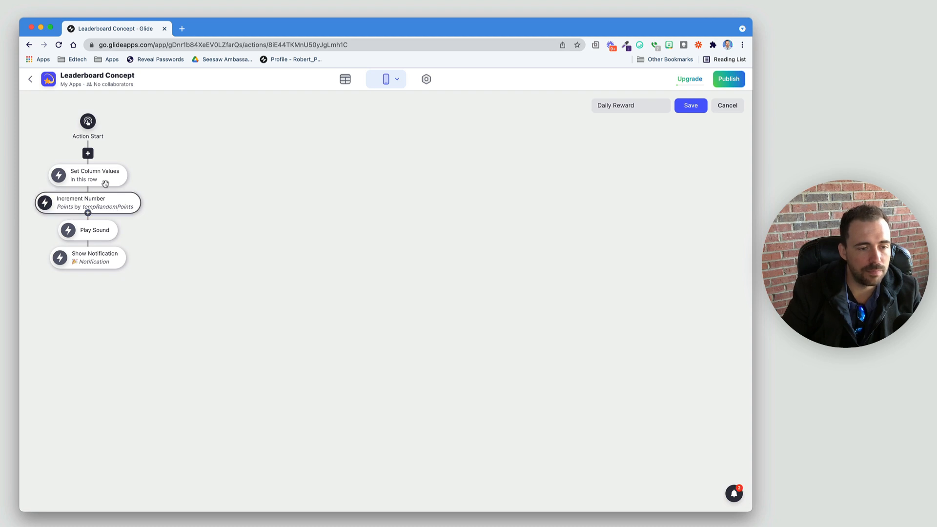
mouse_move(109, 201)
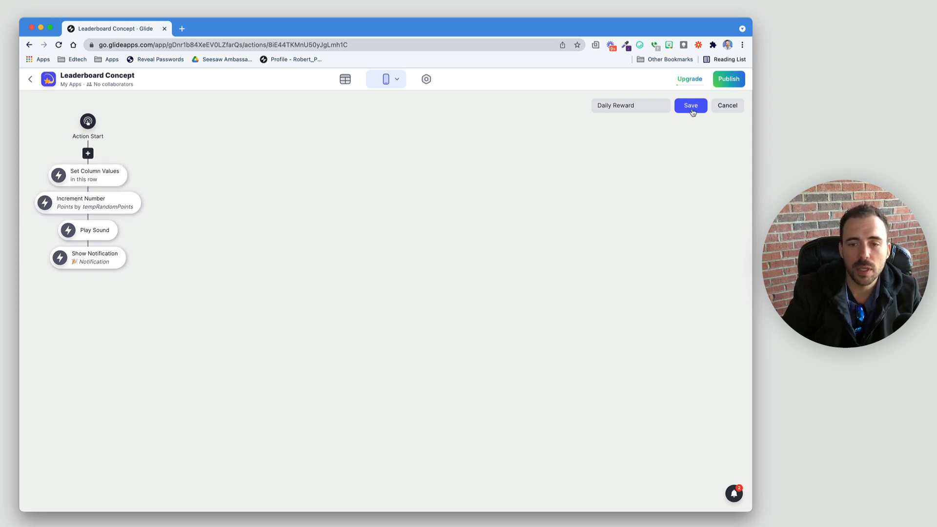
click(690, 106)
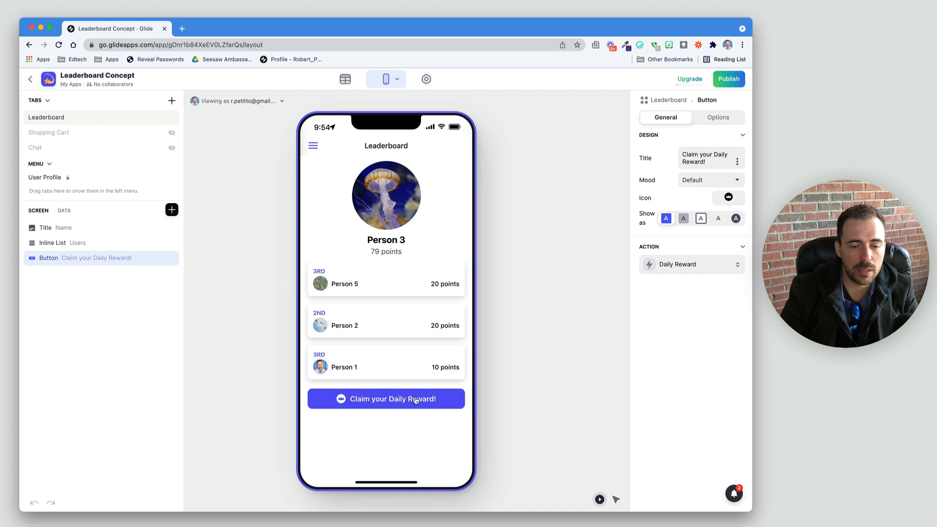
Claim the reward as Person 3, seeing 'You won 10 points!', then switch the preview to Person 6
click(386, 399)
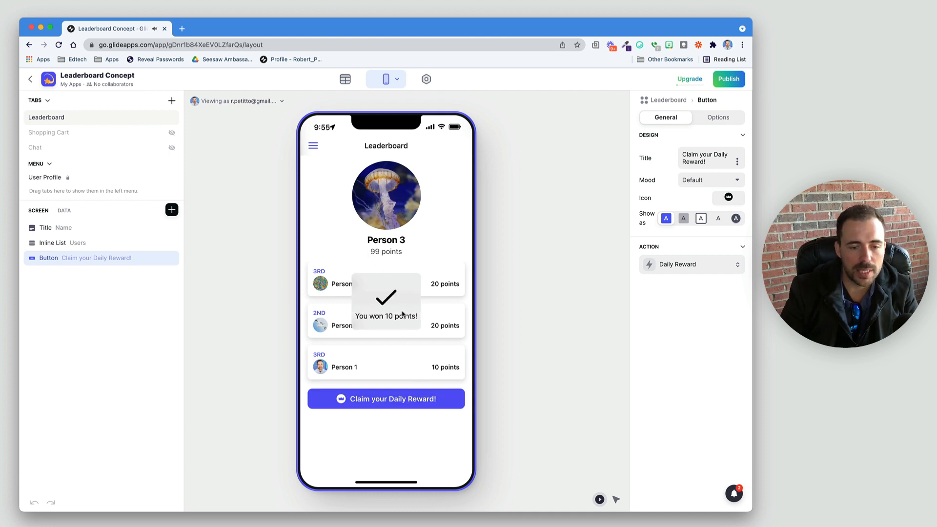
click(385, 399)
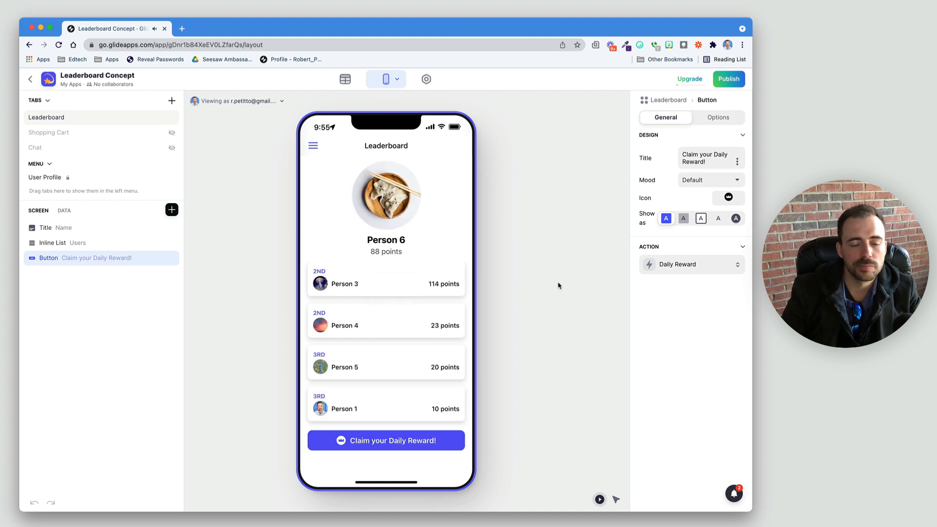
click(47, 117)
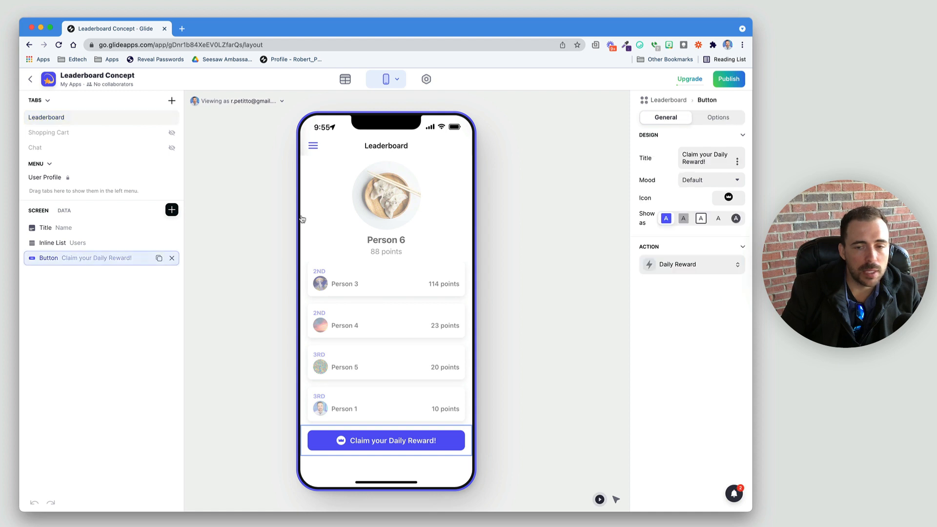
Give the Claim button visibility conditions 'Last Awarded On is empty' Or 'Last Awarded On is before today'
click(718, 117)
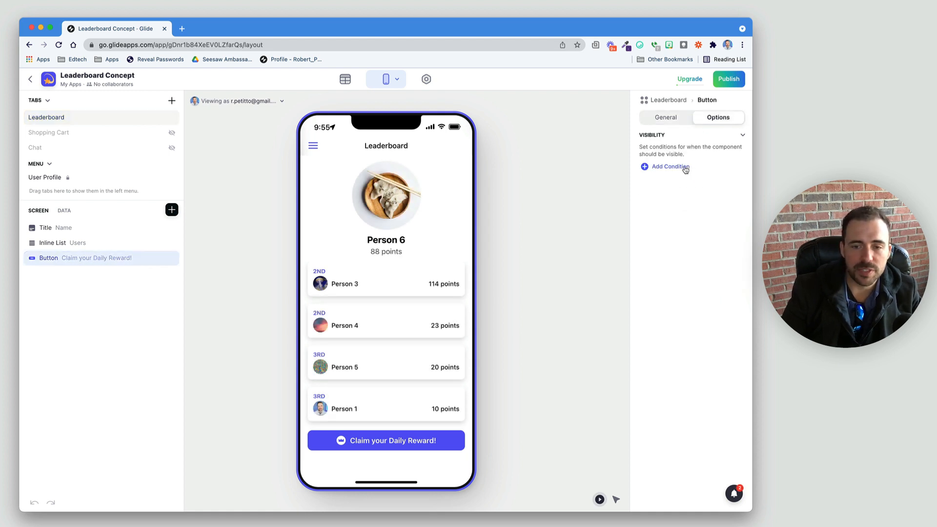
click(665, 167)
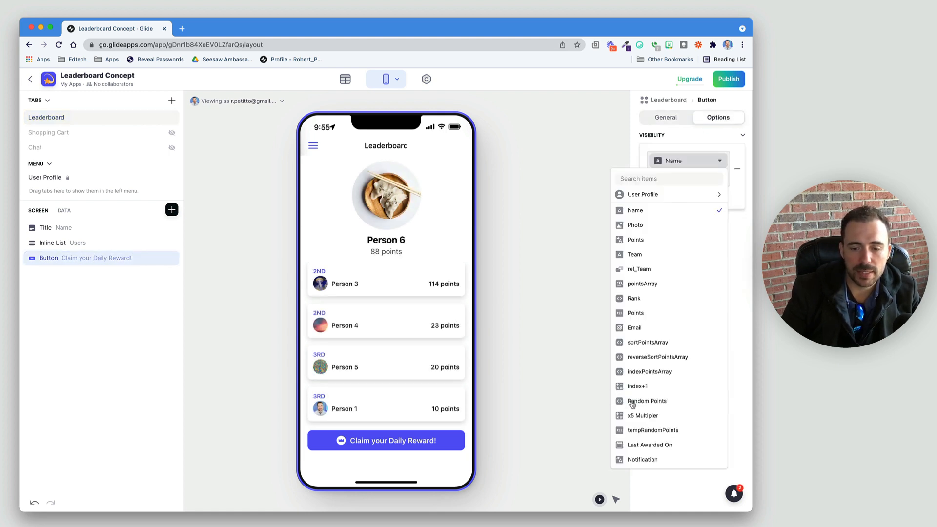
click(650, 445)
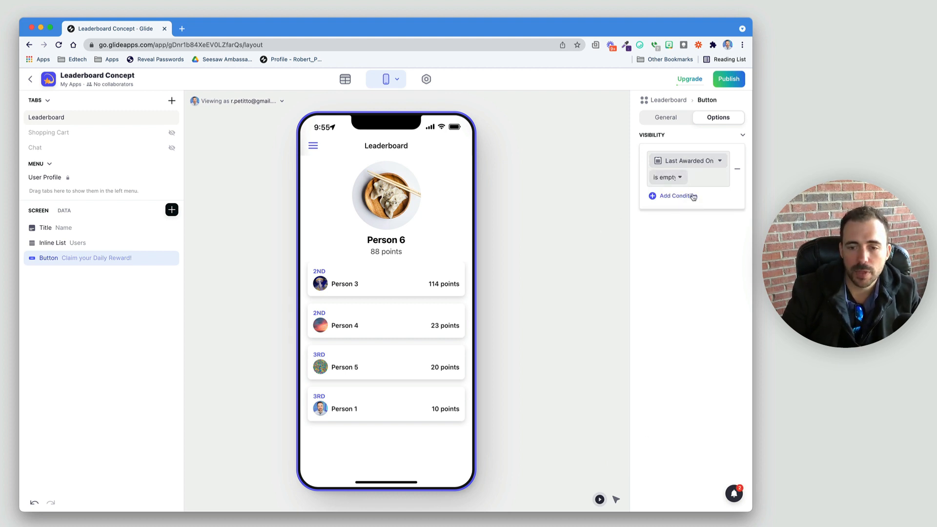
click(676, 196)
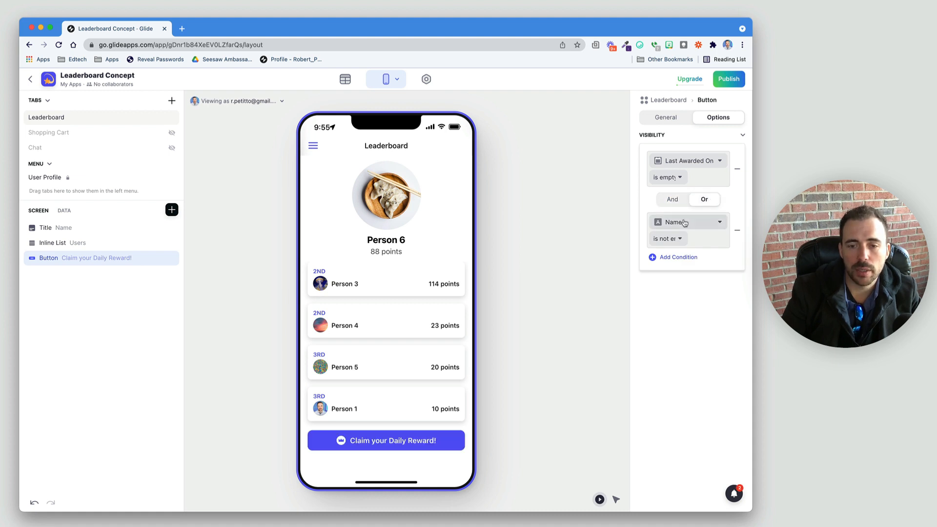
click(687, 222)
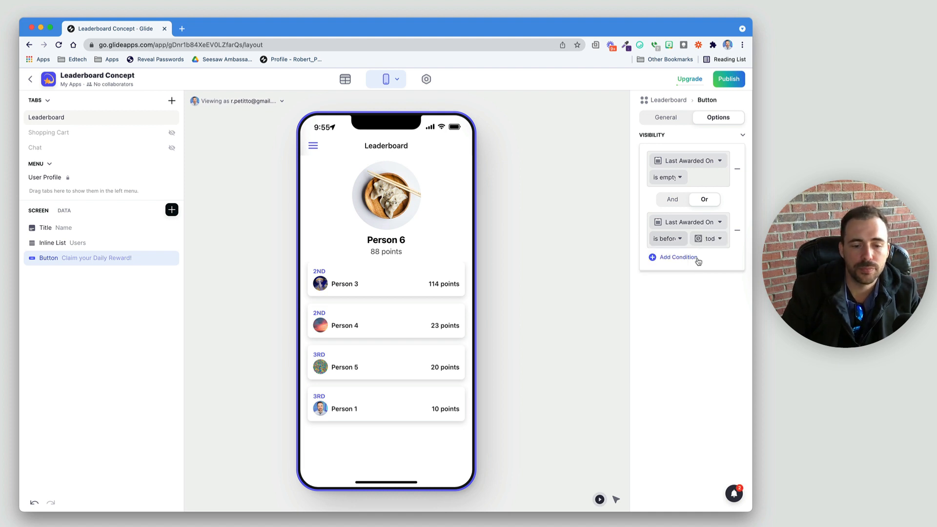
mouse_move(374, 397)
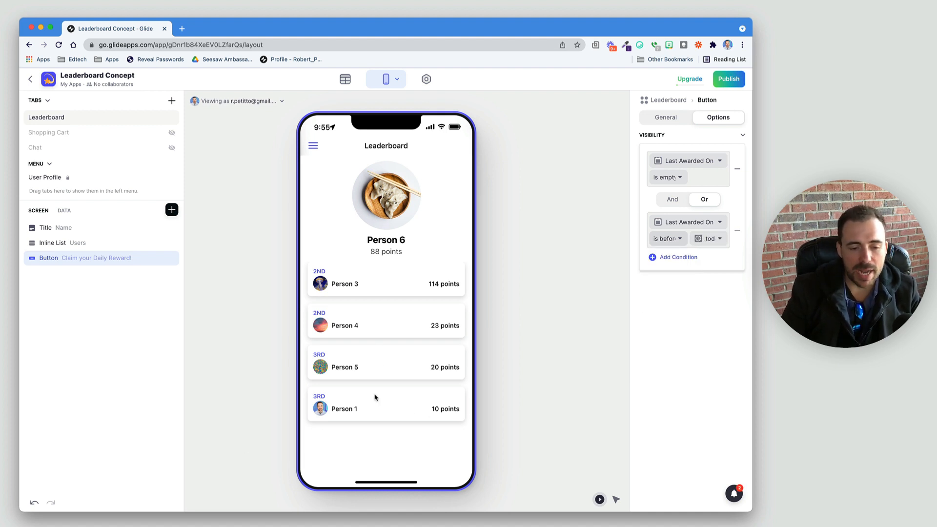
click(46, 117)
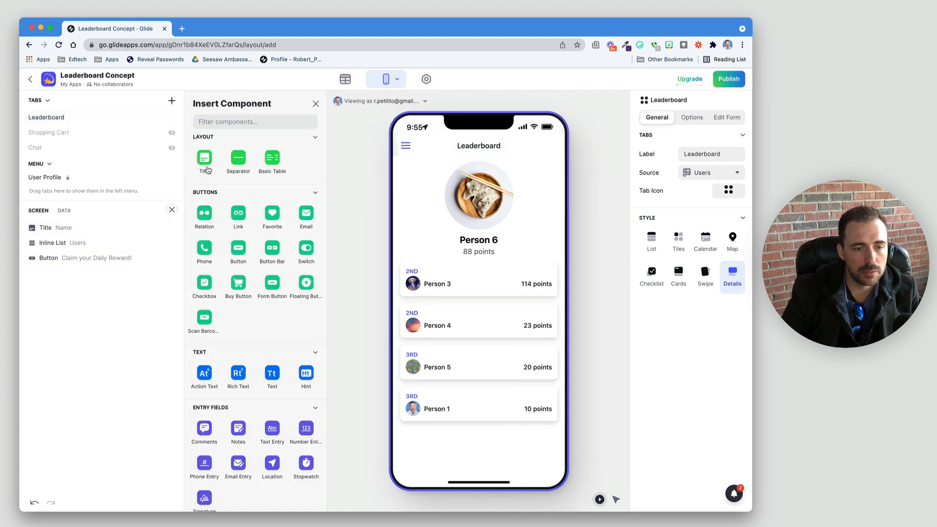
Insert a Button titled 'Check back tomorrow!' with its action set to Shuffle Order
click(239, 251)
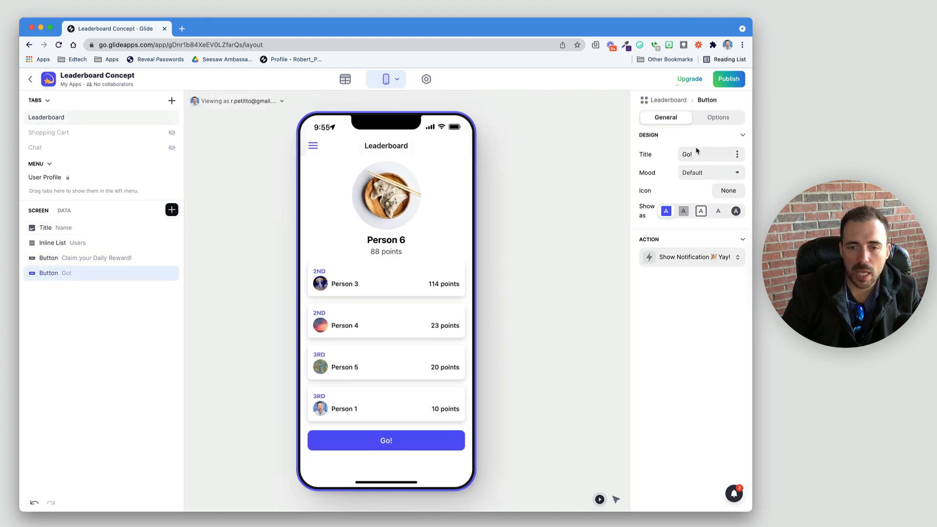
click(683, 210)
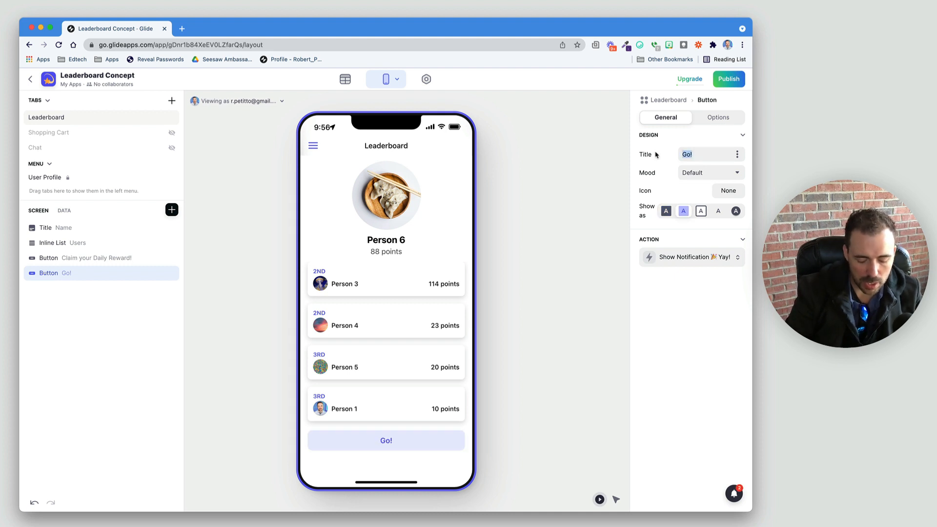
text(Check back to)
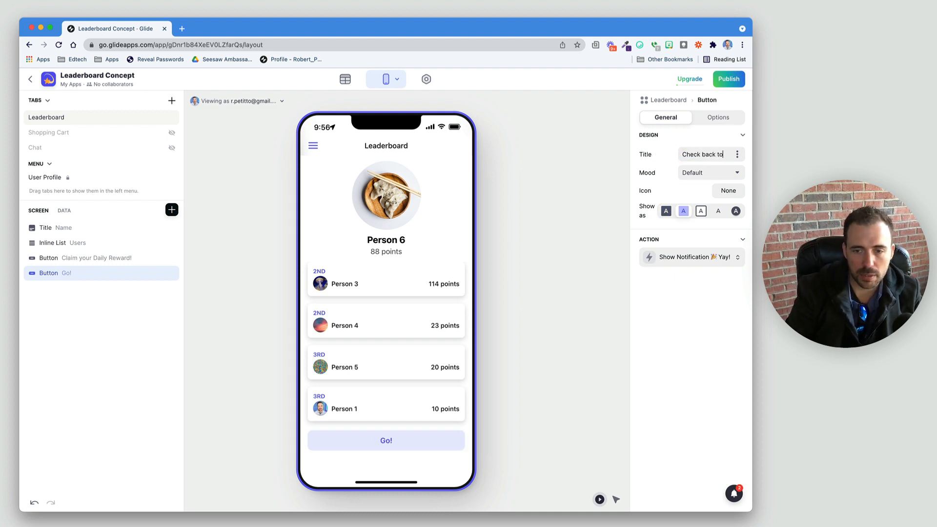
text(tomorrow)
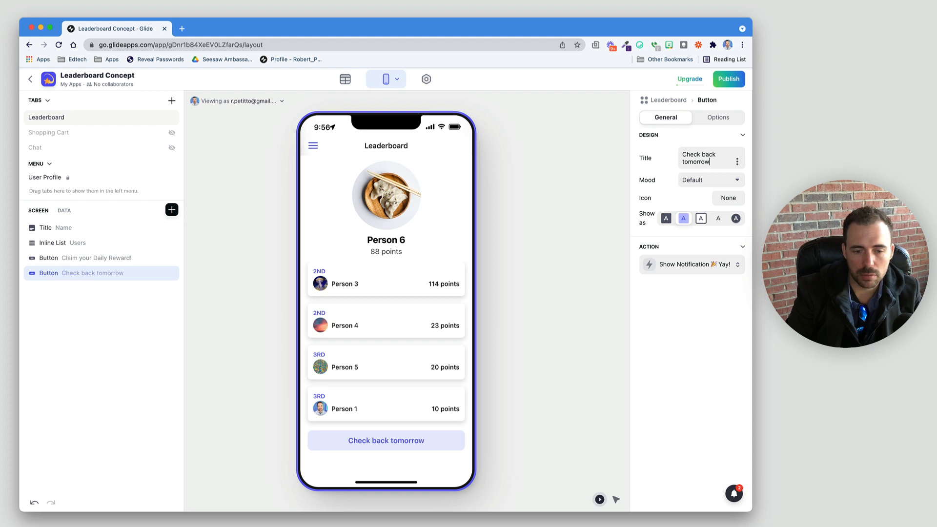
click(690, 264)
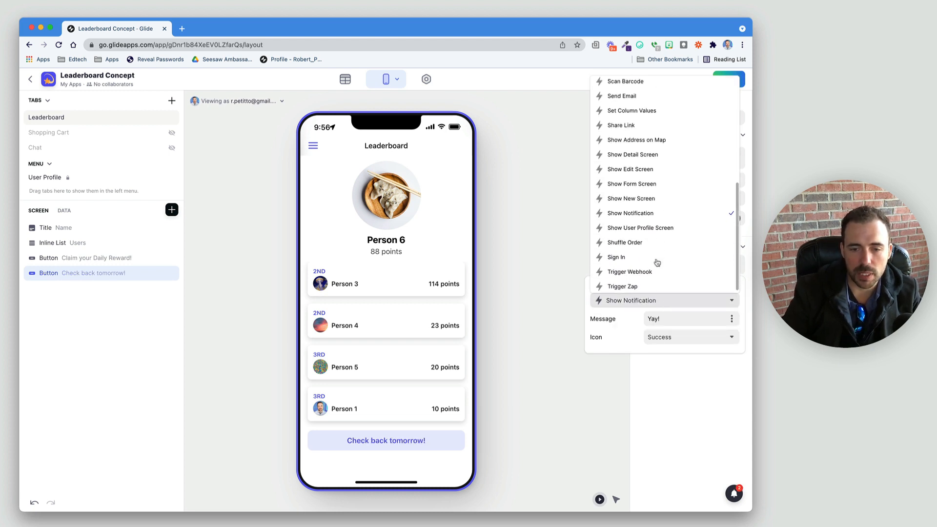
mouse_move(625, 242)
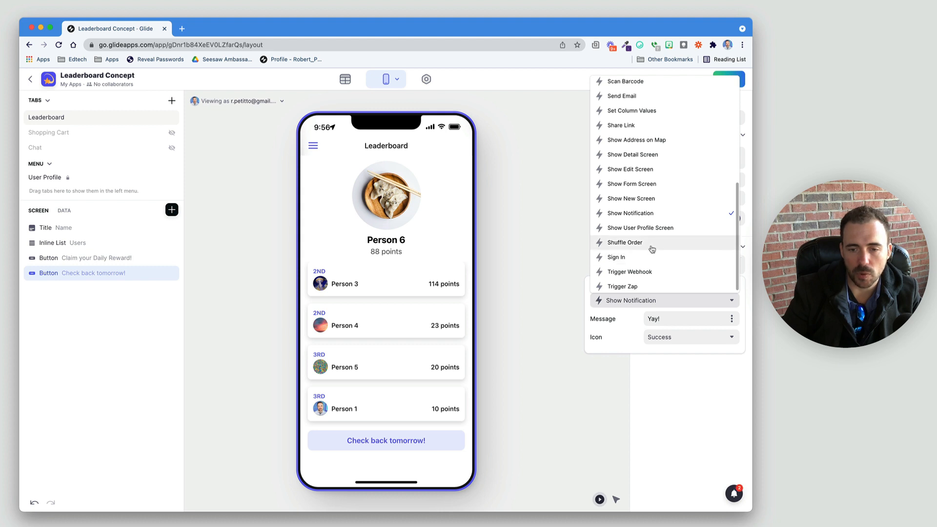
click(625, 242)
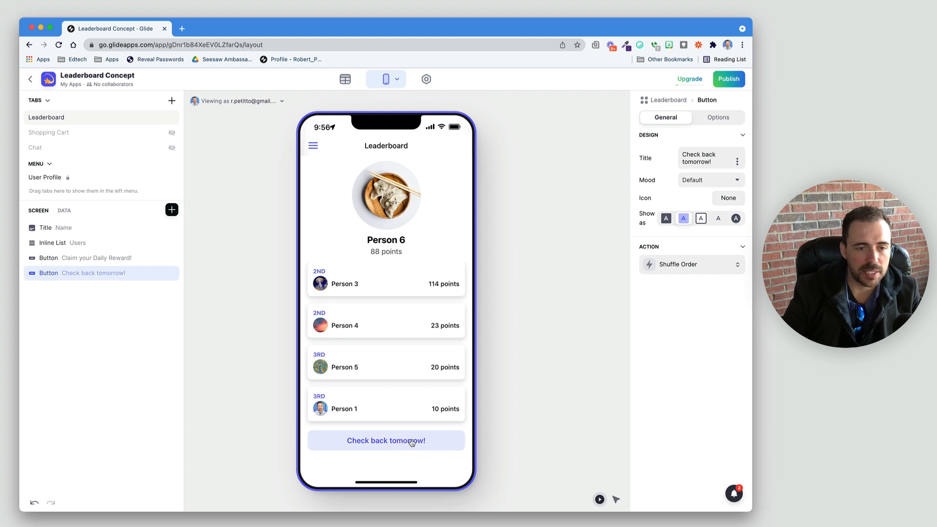
Preview as Person 5 and claim the reward, then claim again as Person 4
click(244, 100)
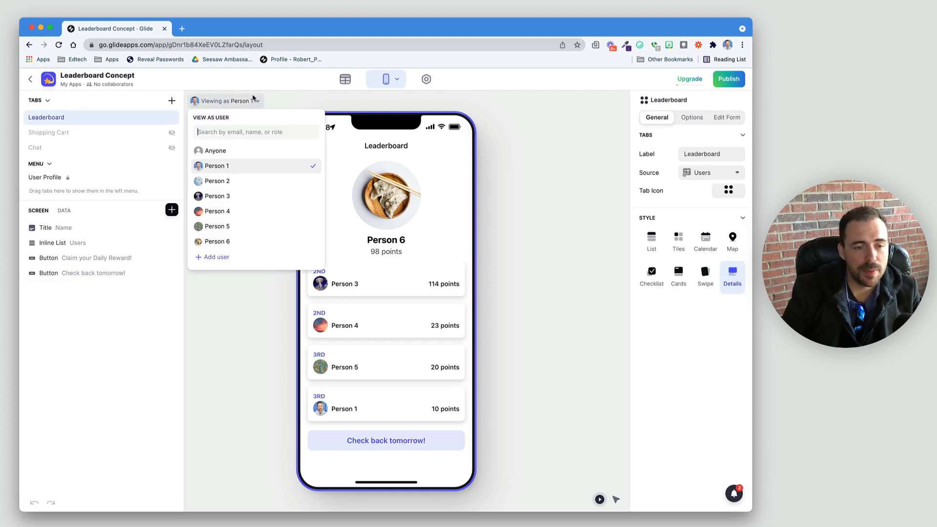
click(217, 225)
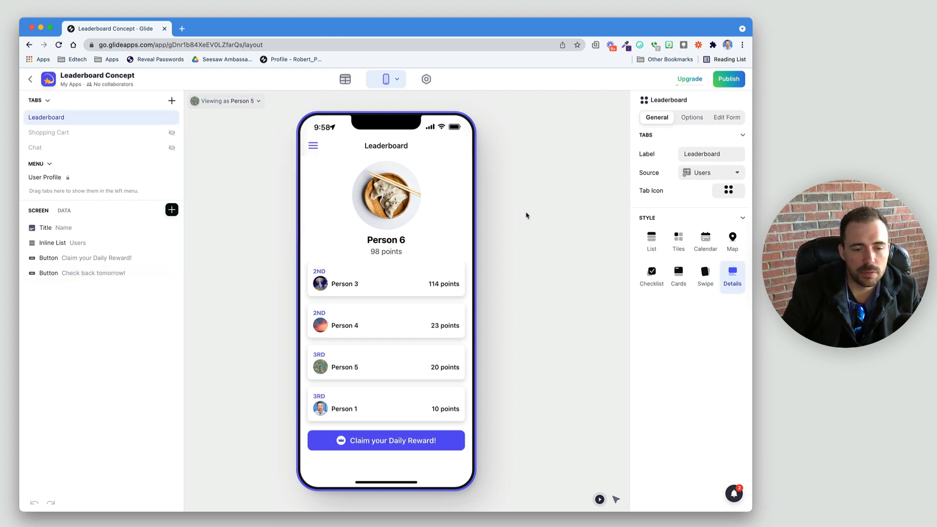
mouse_move(520, 218)
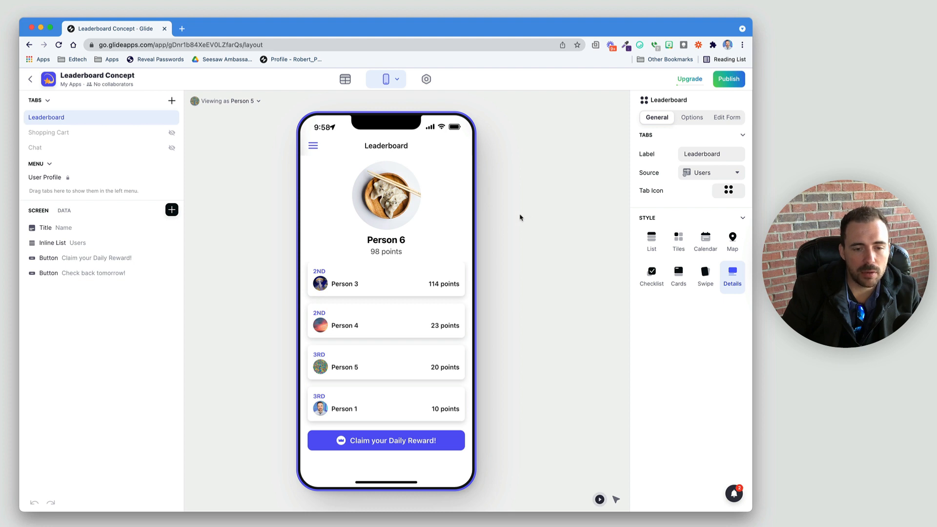
mouse_move(448, 372)
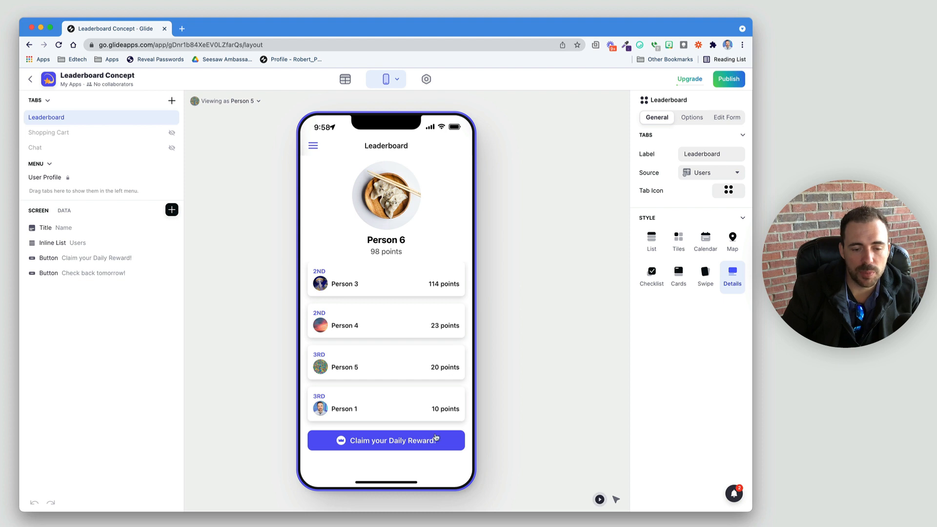
click(386, 440)
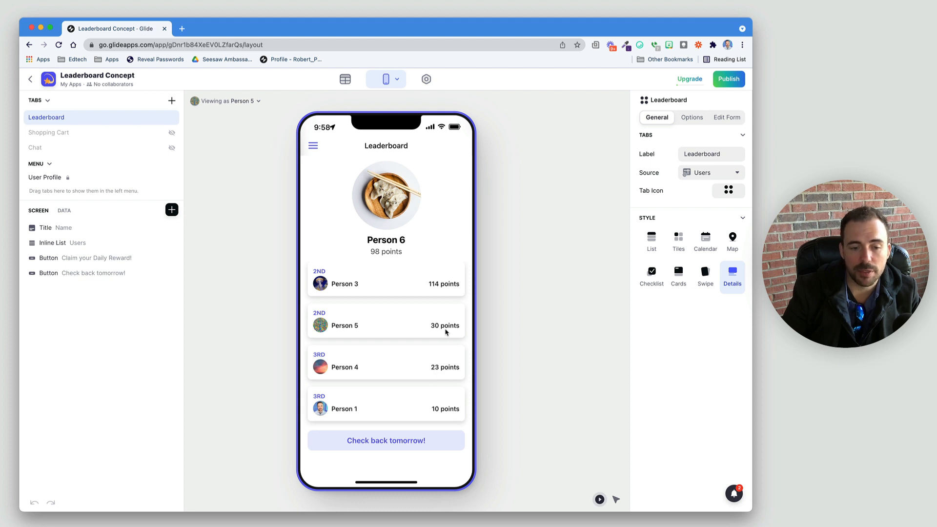
mouse_move(451, 326)
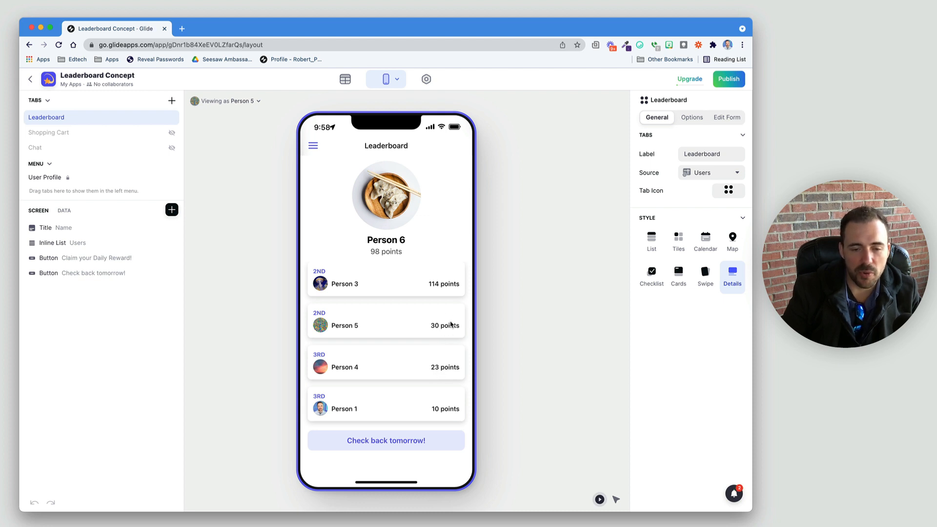
mouse_move(294, 324)
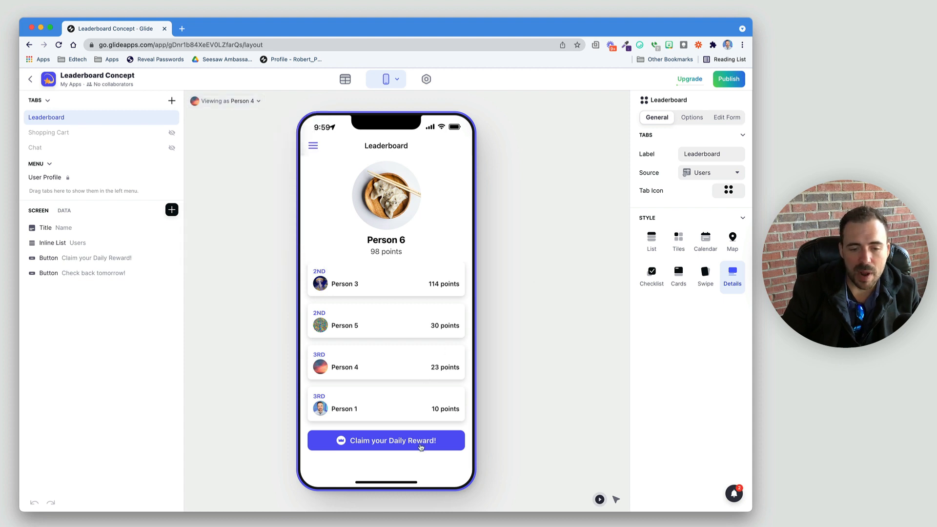
click(387, 440)
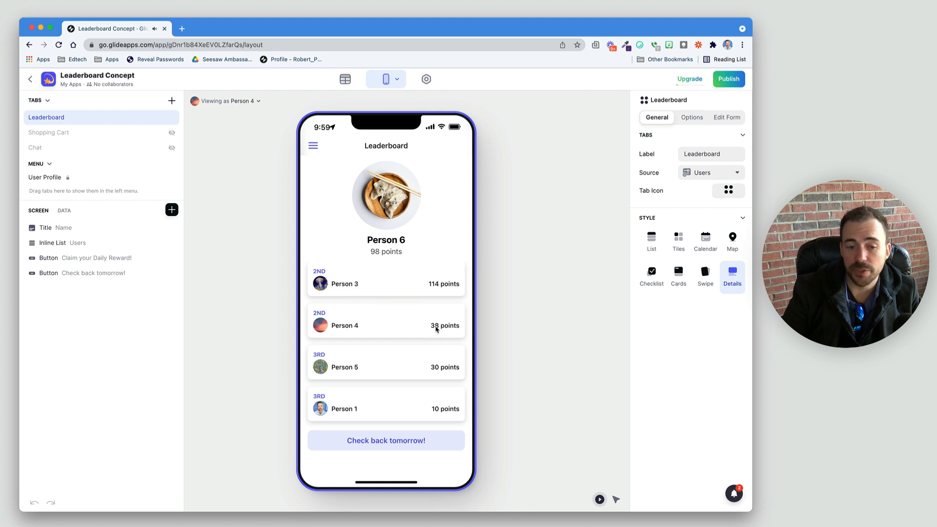
mouse_move(391, 447)
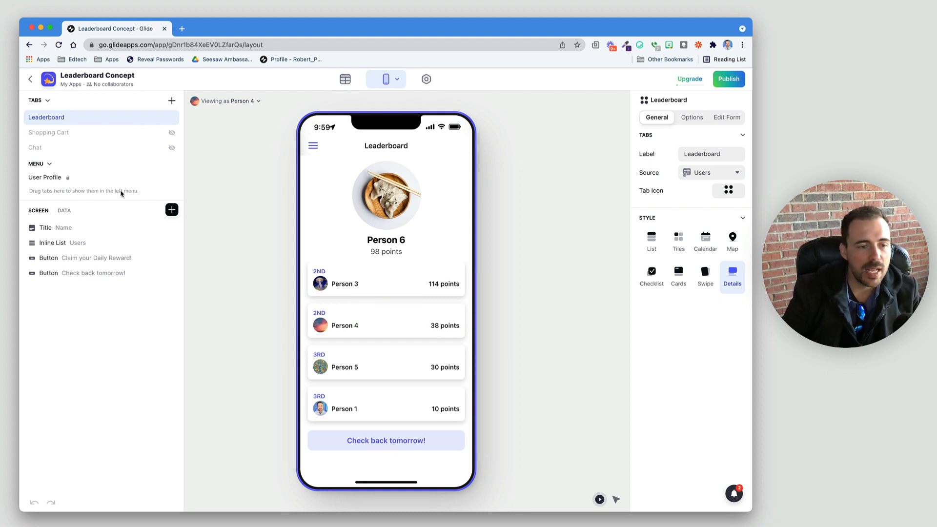
Backdate Person 4's Last Awarded On to November 28 and claim the reward again, reaching 48 points
click(63, 211)
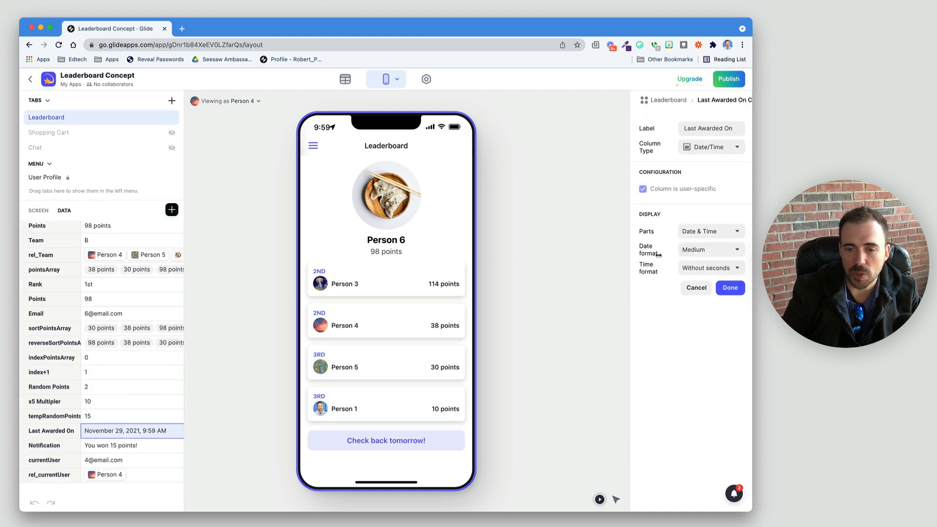
double_click(130, 430)
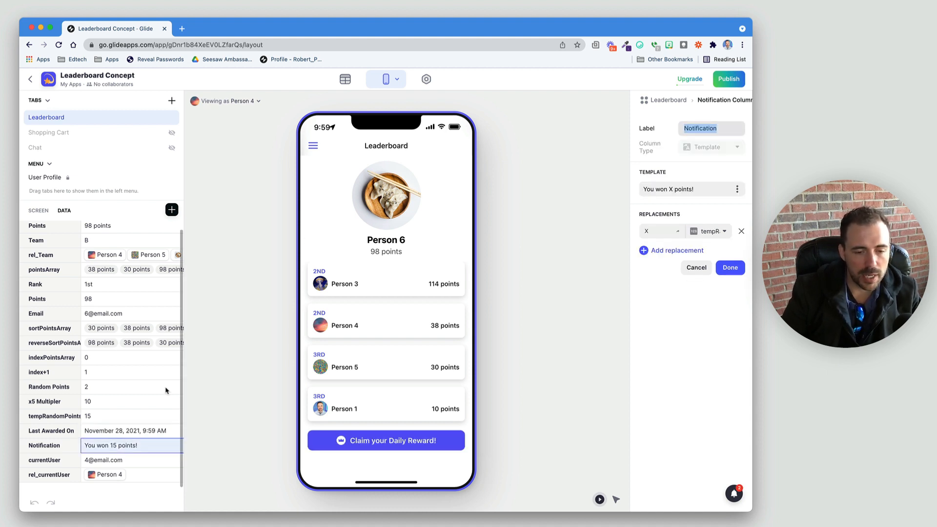
click(729, 268)
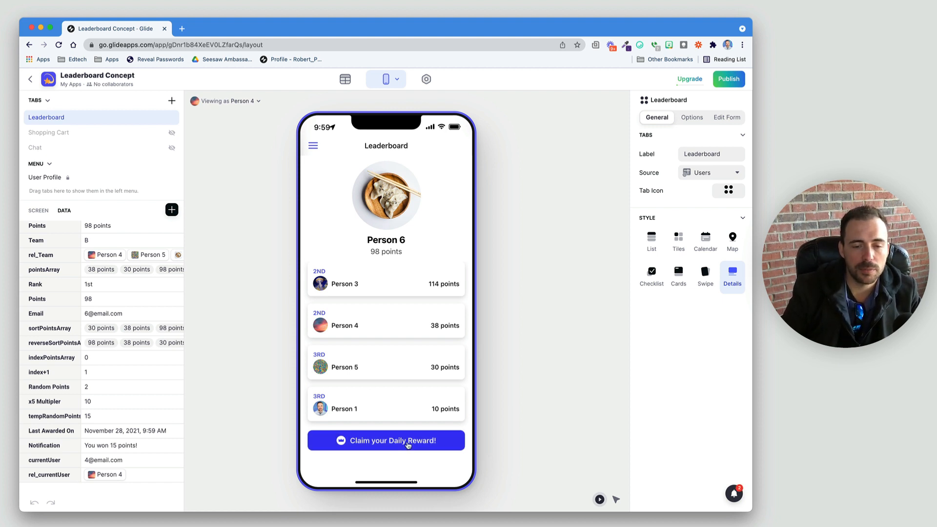
click(386, 441)
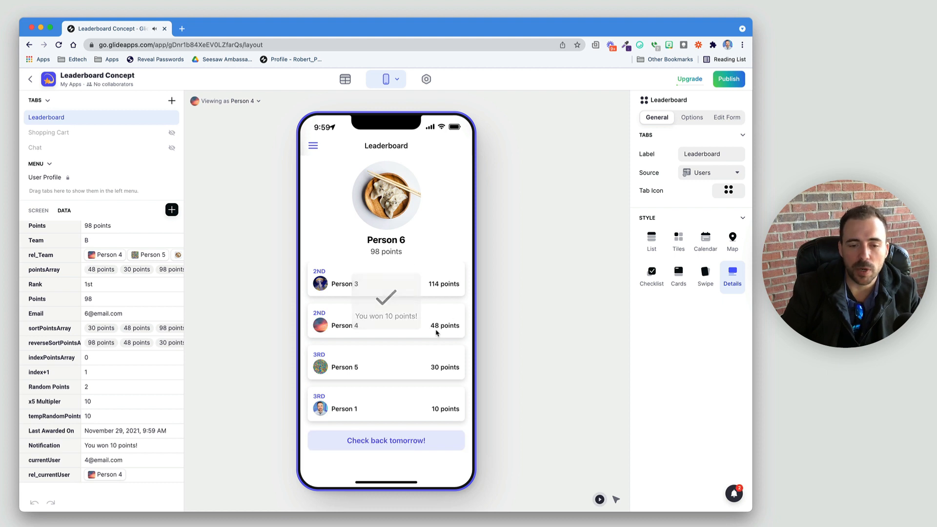